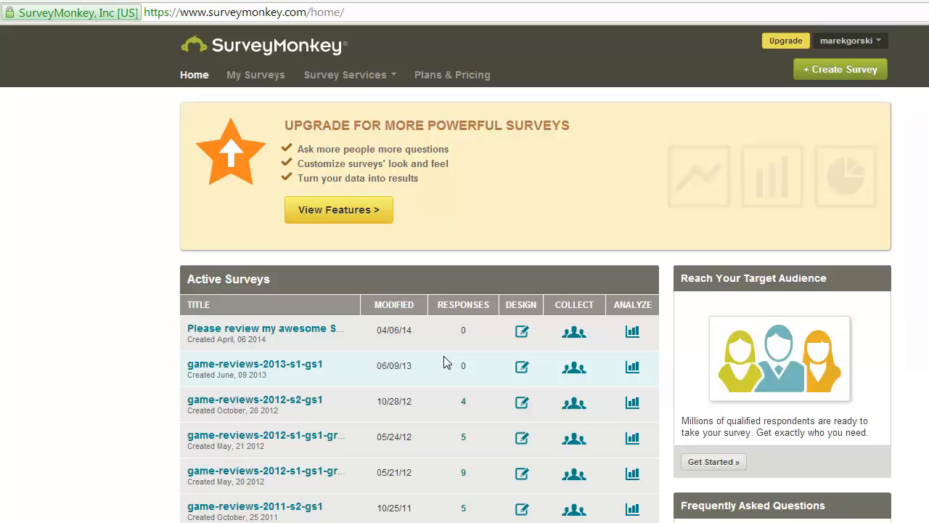
mouse_move(467, 336)
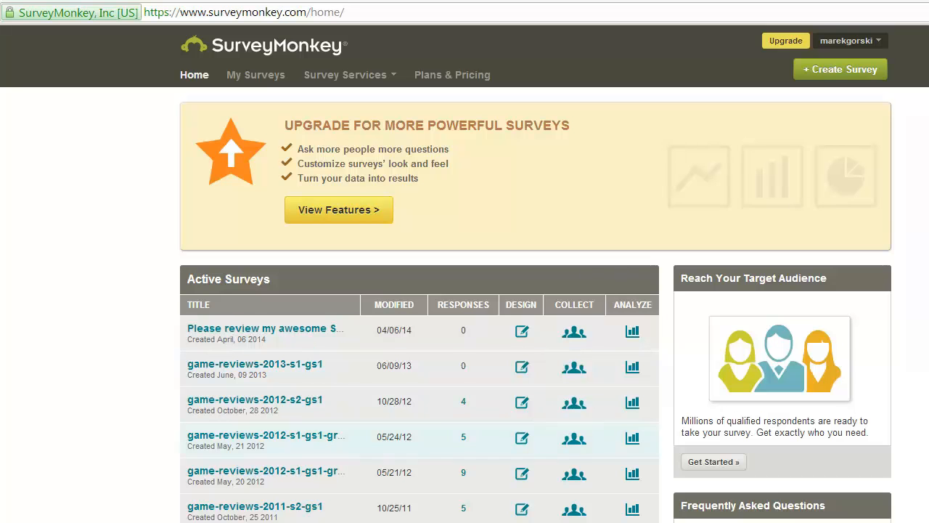
mouse_move(282, 517)
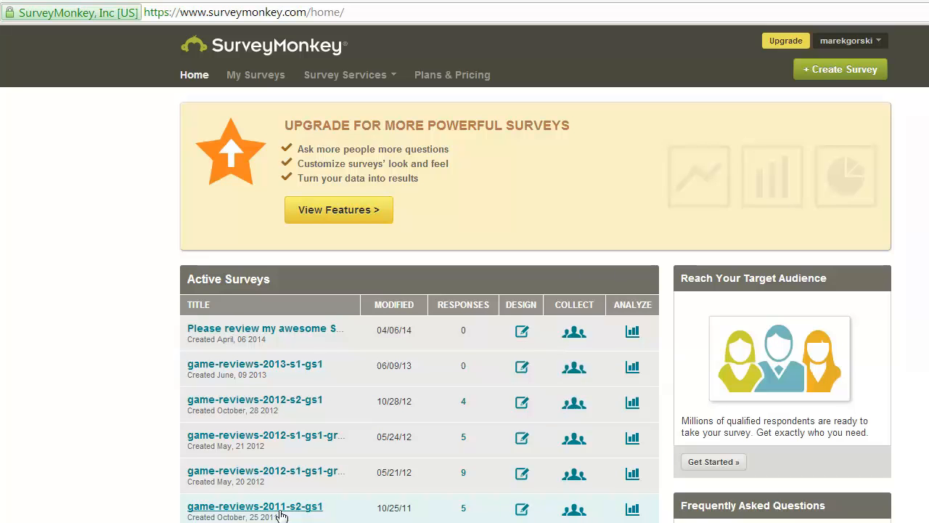
Open game-reviews-2011-s2-gs1 in the editor and look through its Pages 1 to 3.
left_click(255, 507)
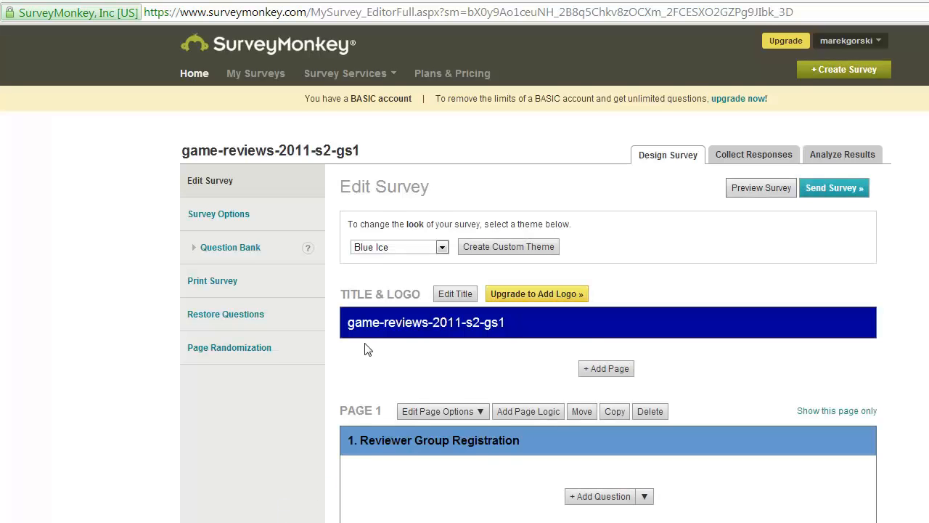
scroll("down", 3)
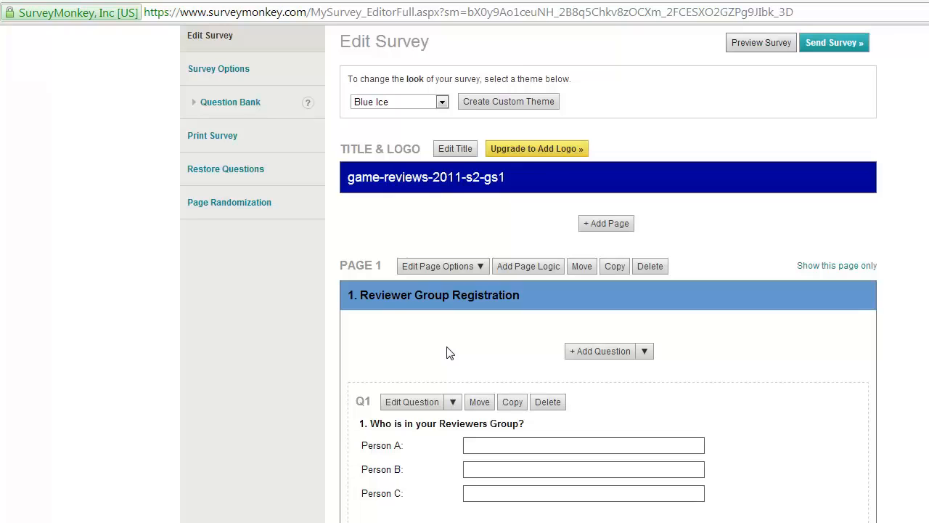
scroll("down", 3)
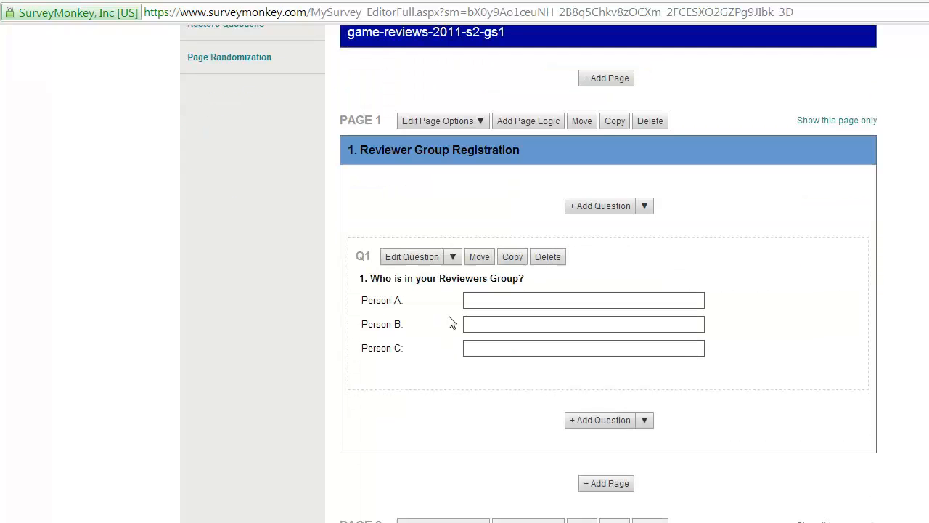
left_click(584, 348)
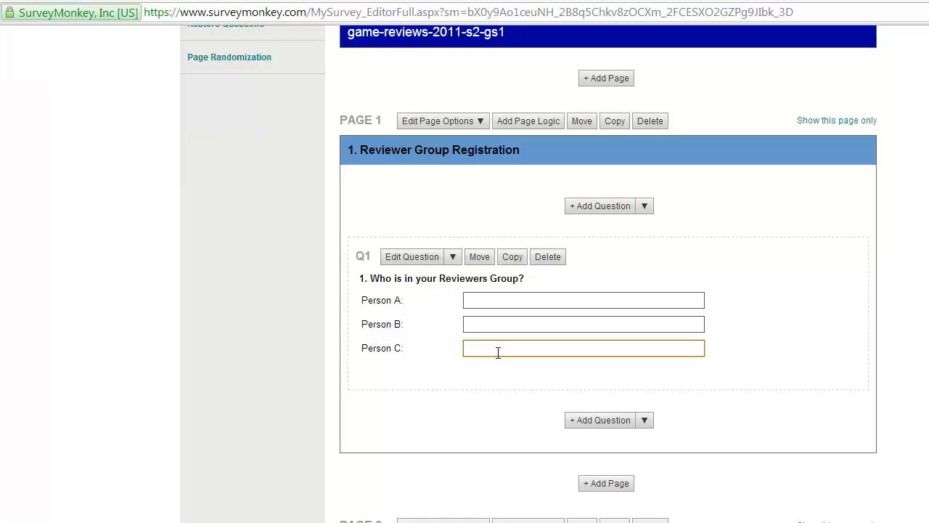
double_click(361, 120)
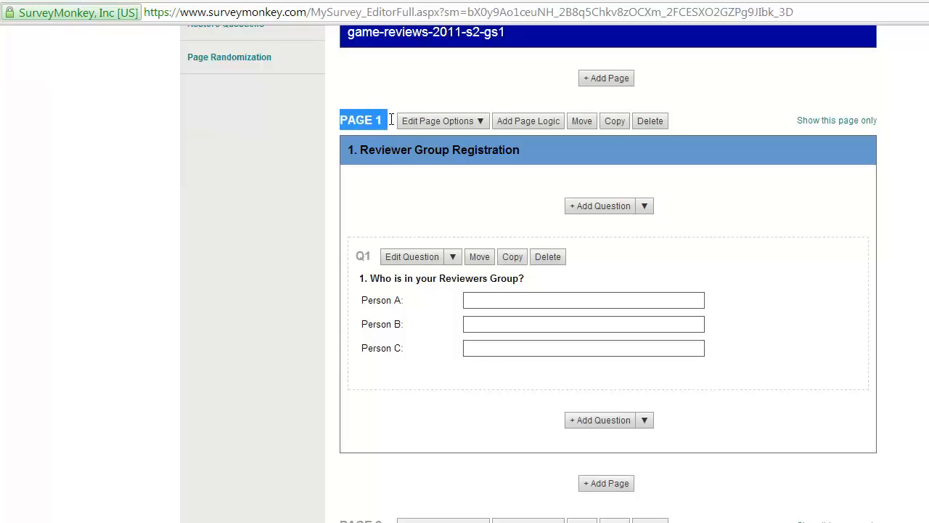
scroll("down", 3)
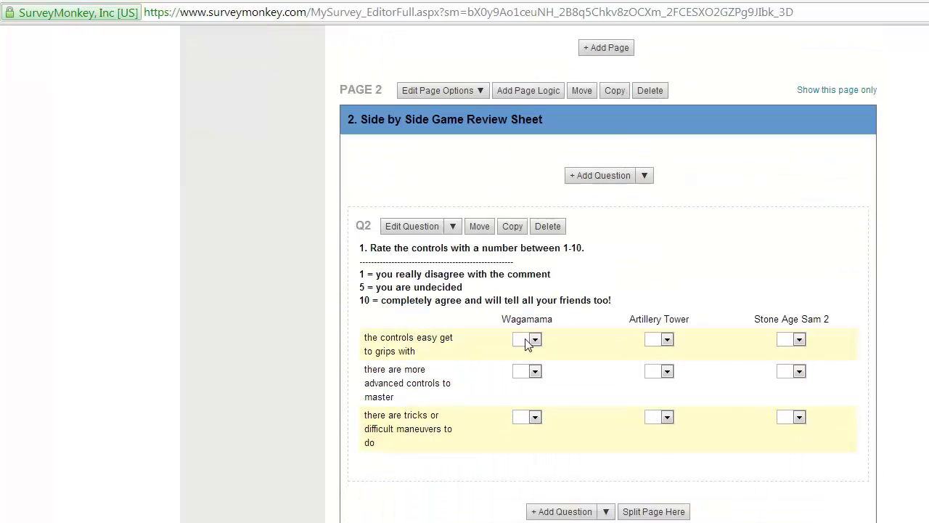
mouse_move(682, 455)
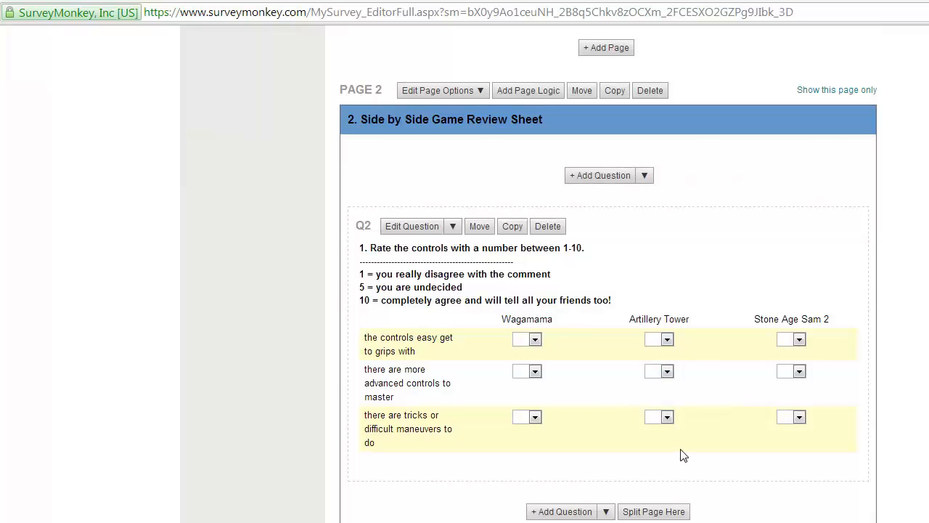
left_click(535, 339)
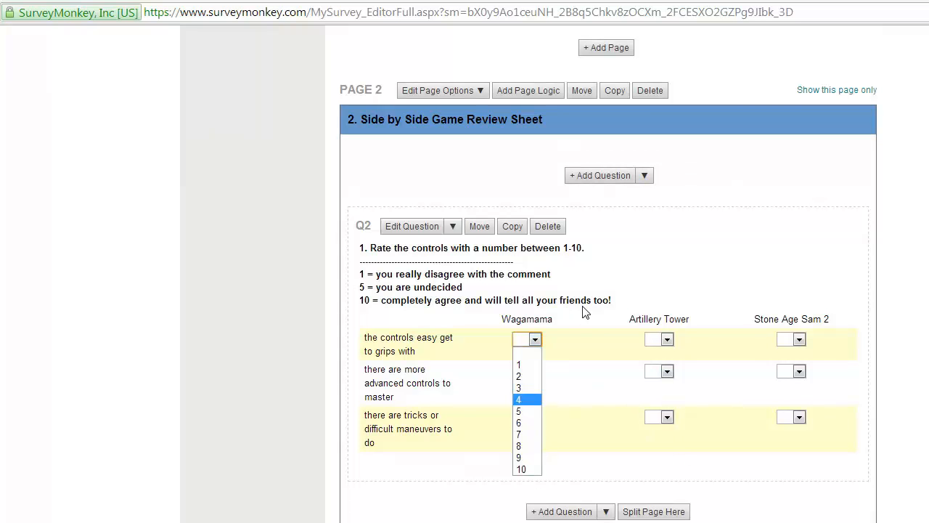
scroll("down", 3)
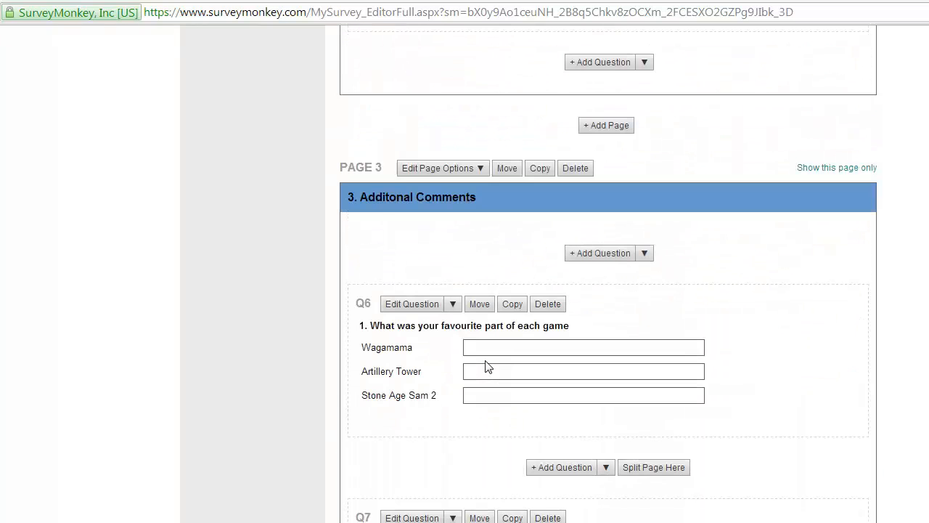
mouse_move(424, 220)
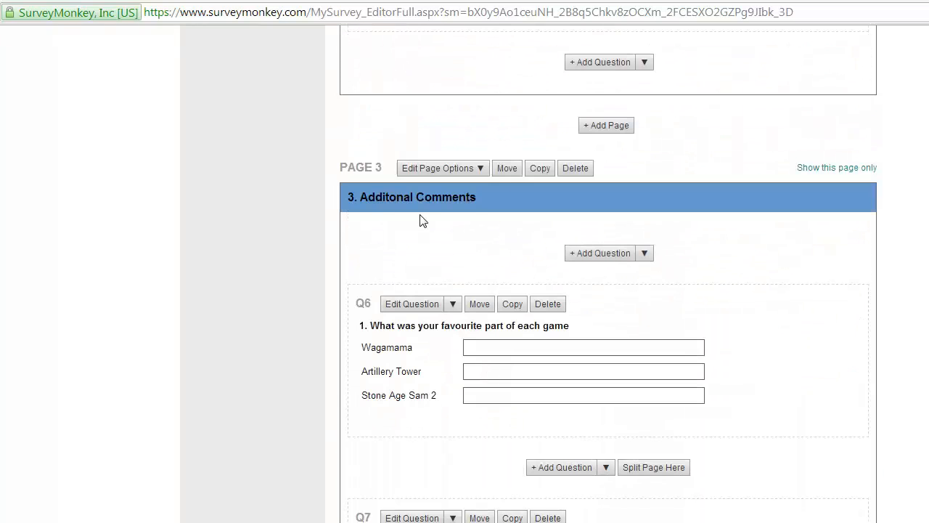
scroll("down", 3)
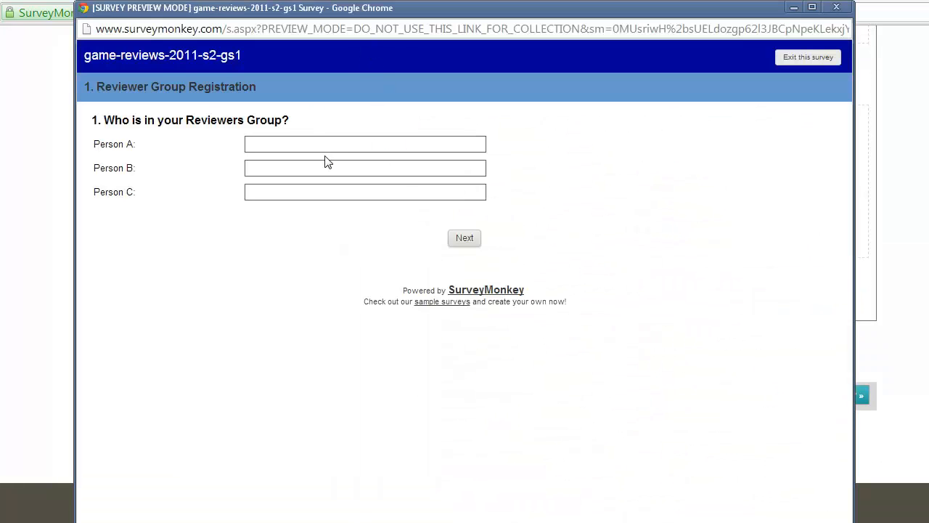
Fill Person A–C with sample names a, b and Bear and move to the review page.
type("a")
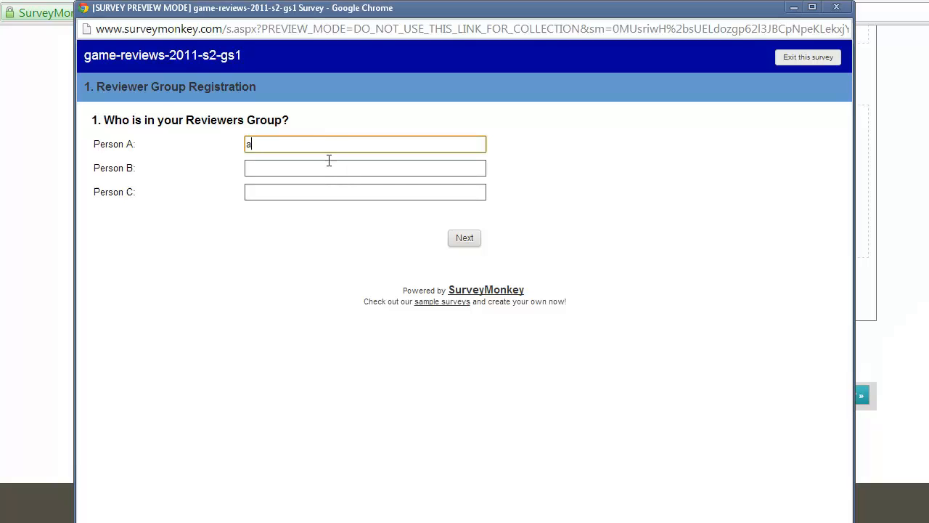
type("b")
left_click(365, 192)
type("c")
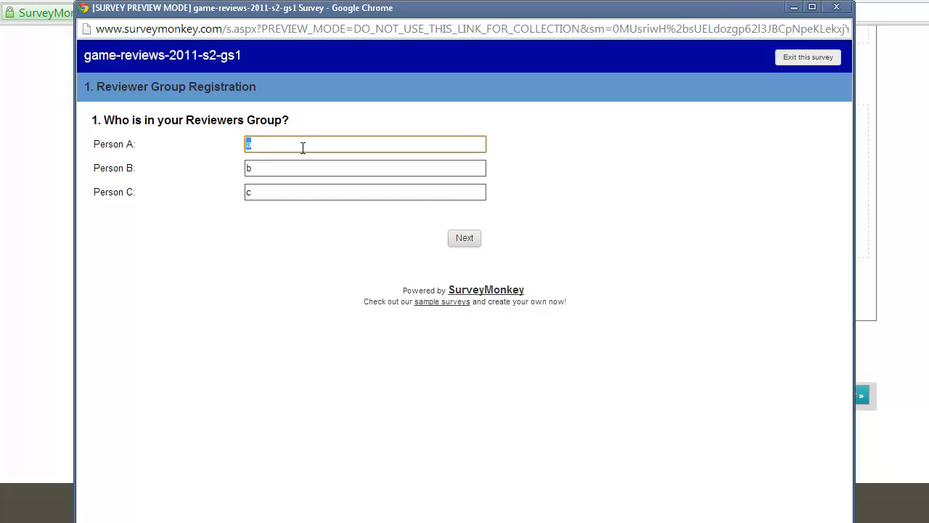
type("Bear")
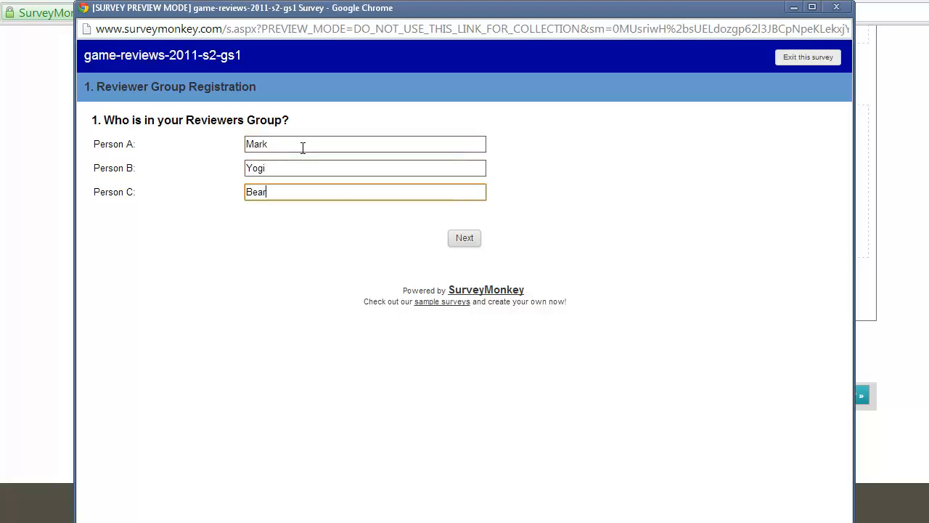
left_click(463, 237)
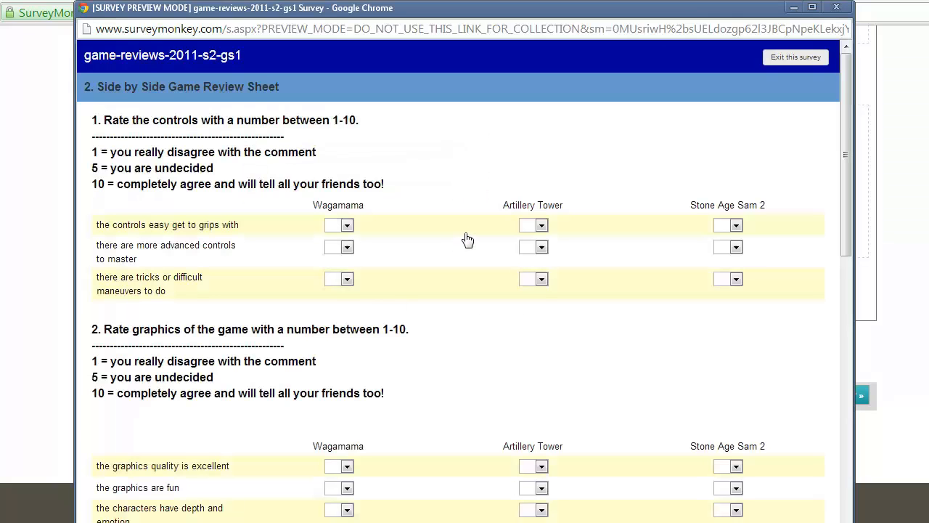
mouse_move(364, 223)
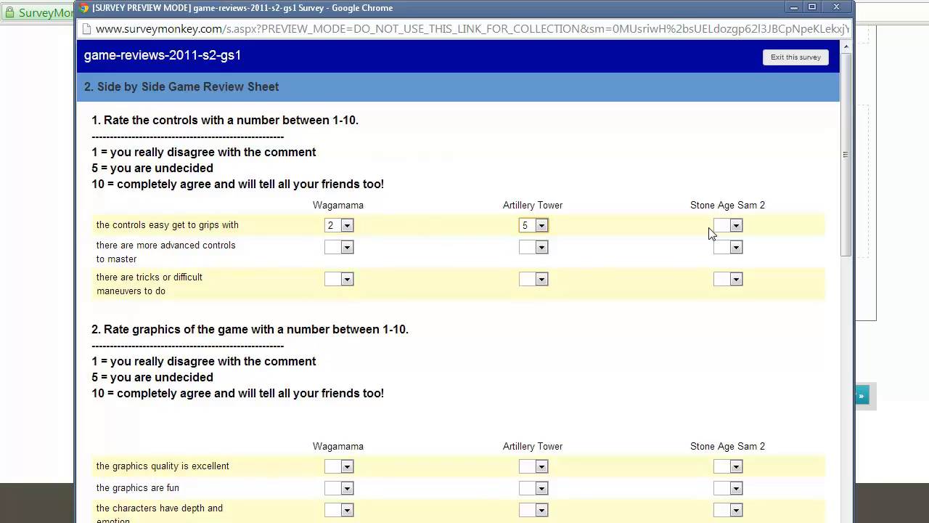
Rate Stone Age Sam 2 controls as 5 and advance to the Additional Comments page.
left_click(727, 225)
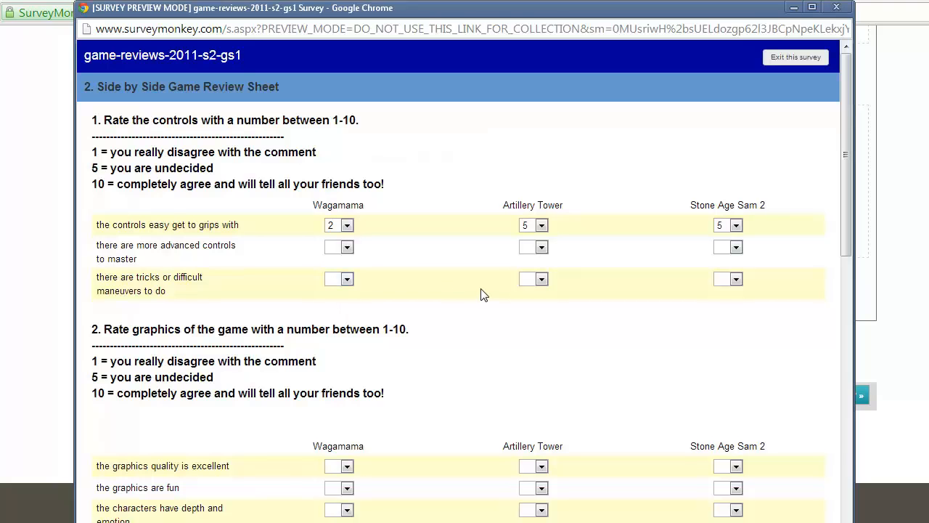
scroll("down", 3)
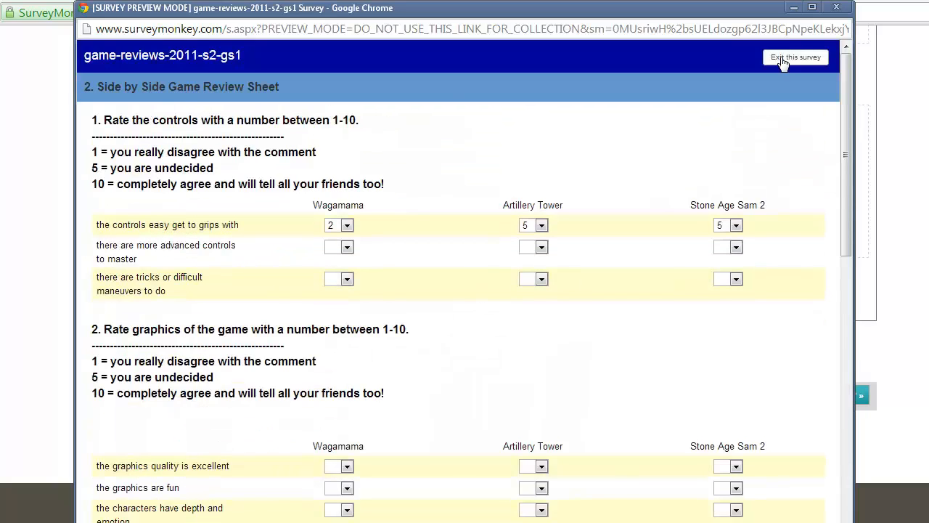
scroll("down", 3)
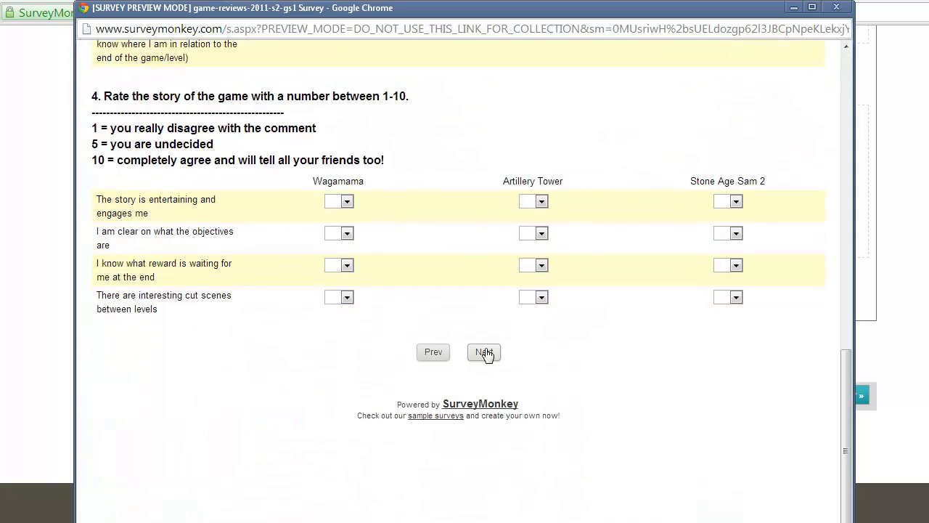
left_click(483, 352)
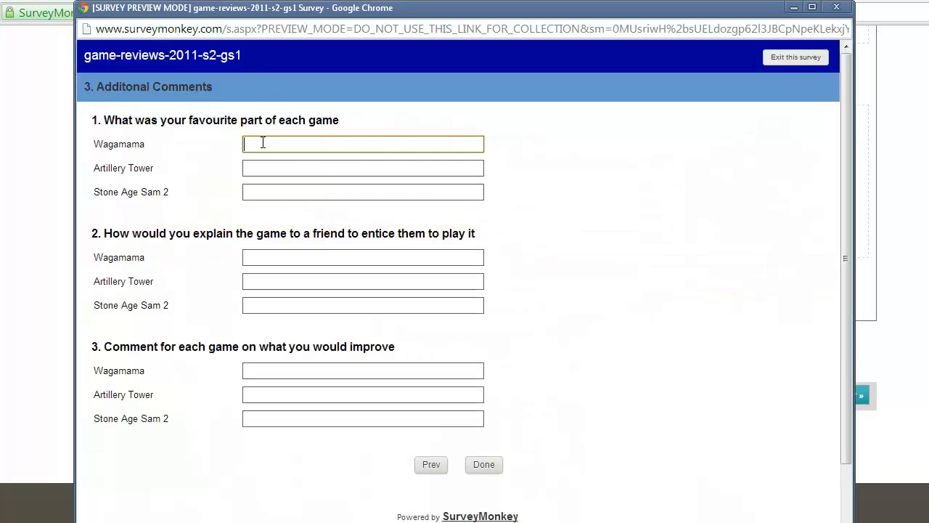
left_click(362, 304)
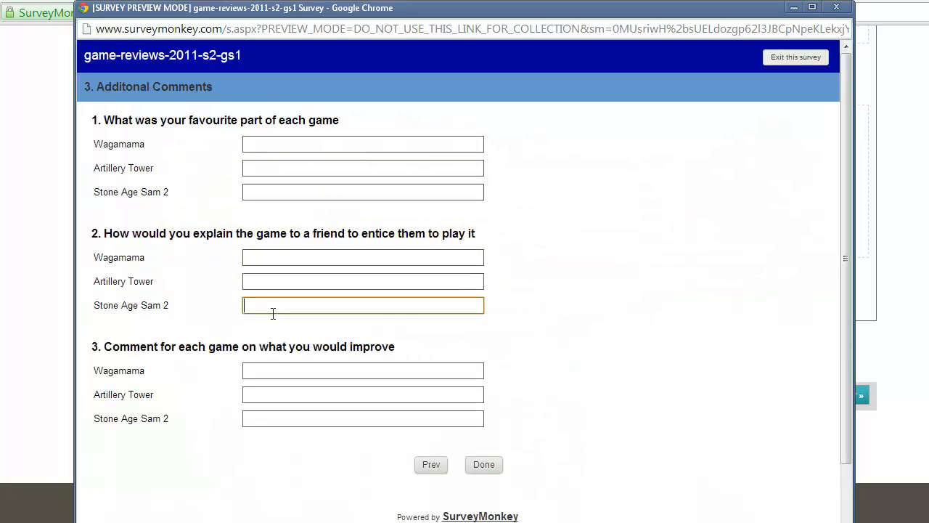
left_click(362, 419)
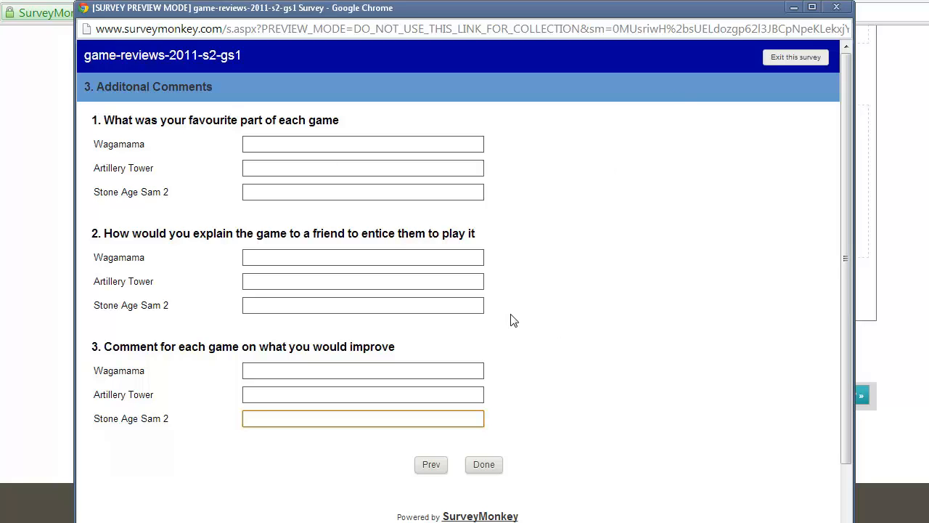
mouse_move(485, 464)
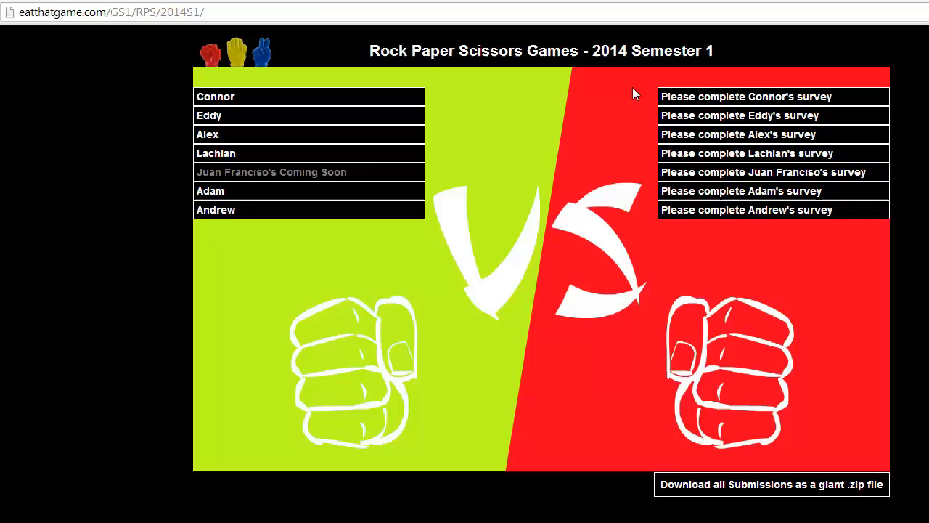
Open a game's feedback survey and answer NO to paying $1 for the game.
left_click(209, 115)
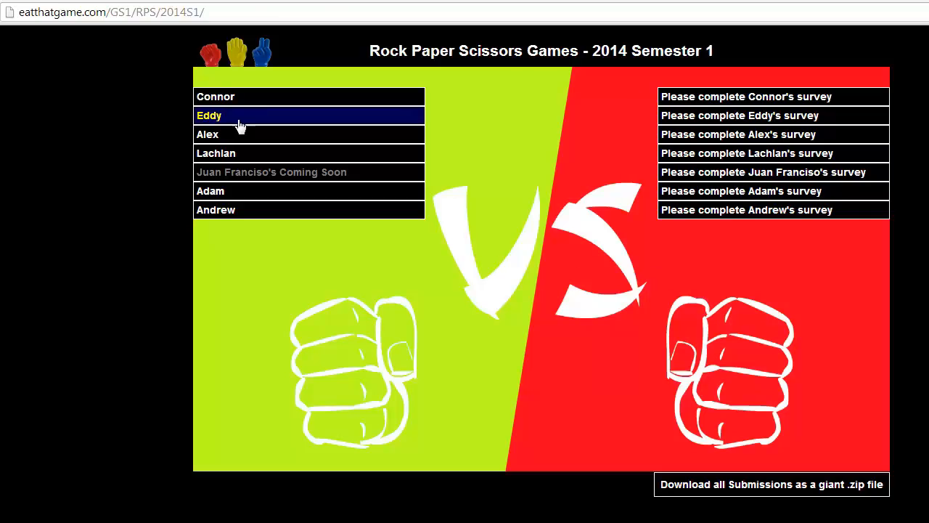
left_click(233, 115)
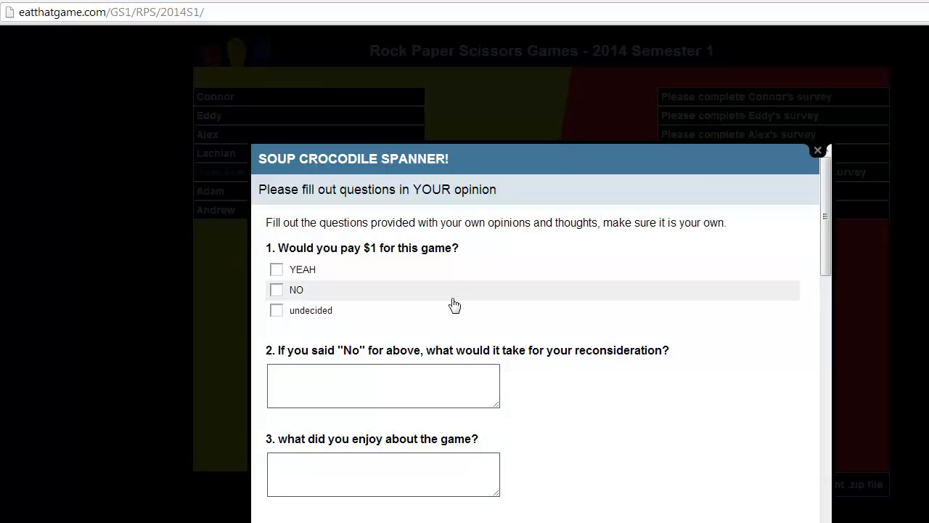
left_click(276, 289)
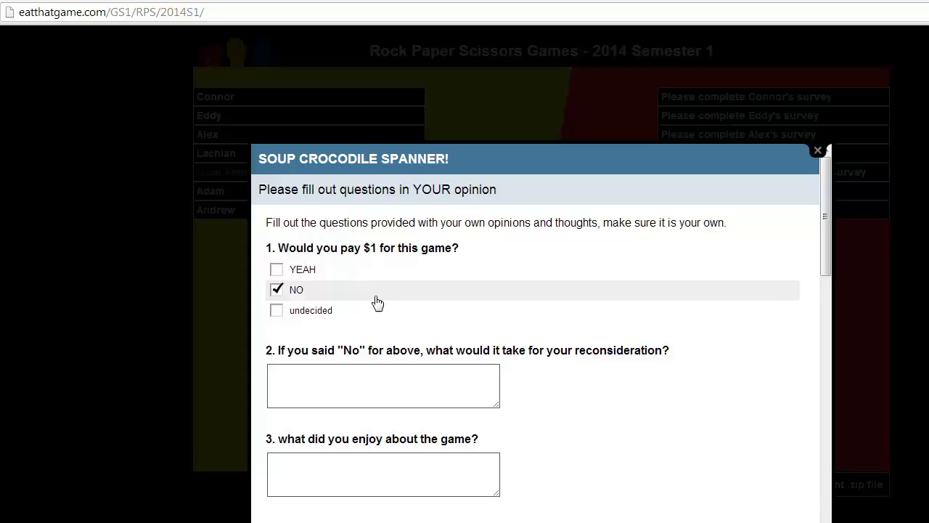
left_click(383, 386)
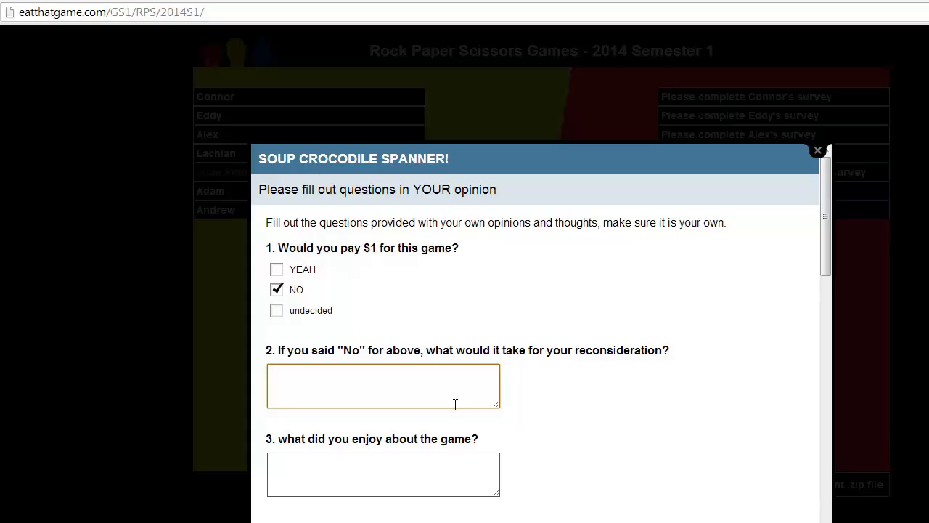
mouse_move(346, 276)
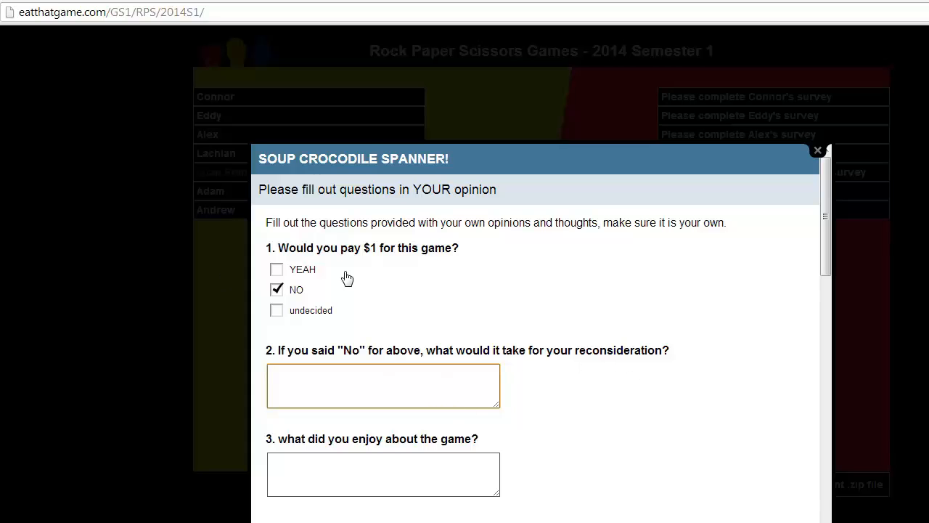
mouse_move(691, 329)
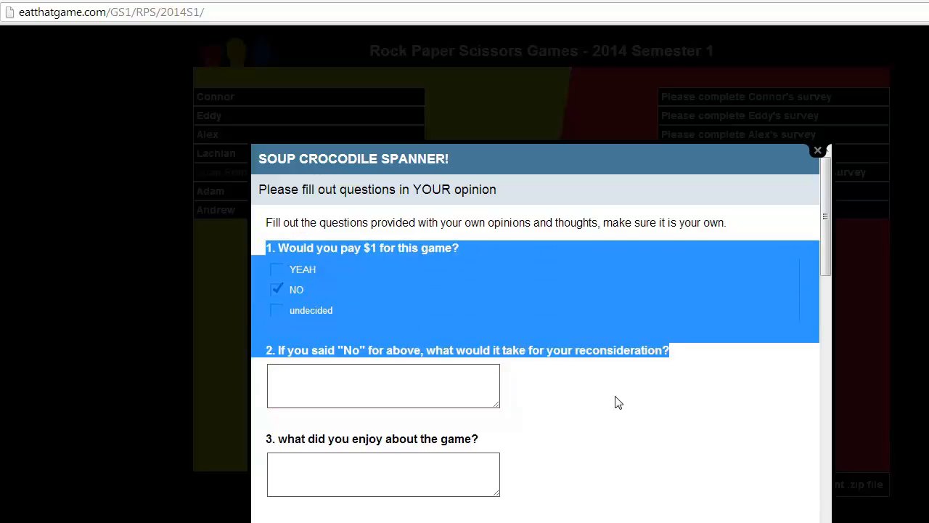
Read through the remaining survey questions and submit with Done.
scroll("down", 3)
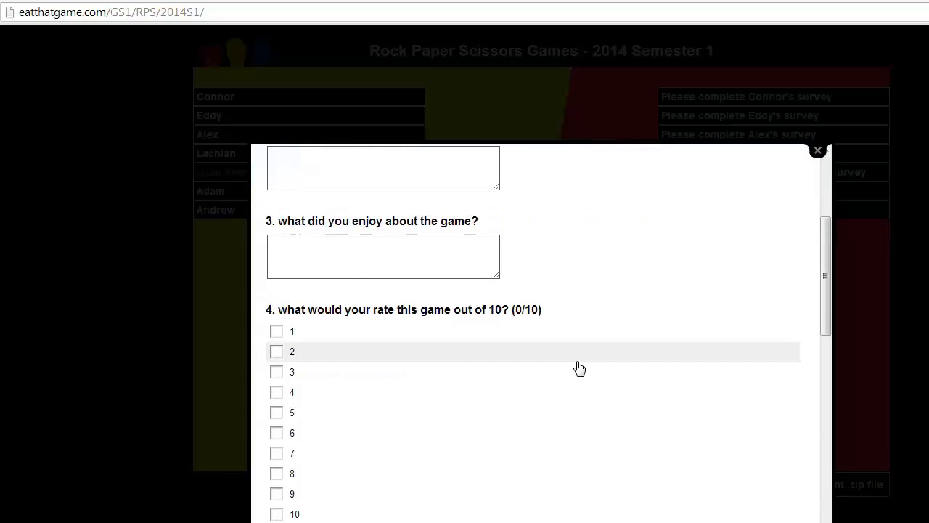
scroll("down", 3)
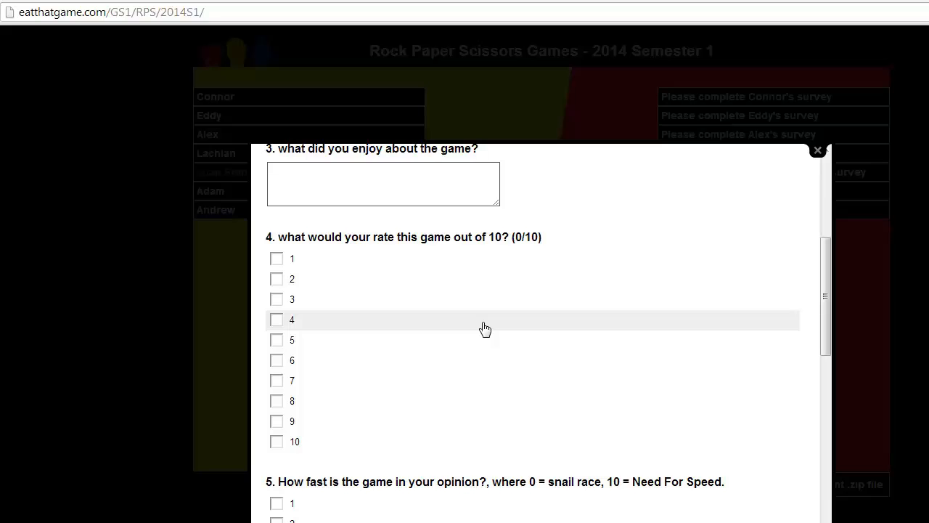
scroll("down", 3)
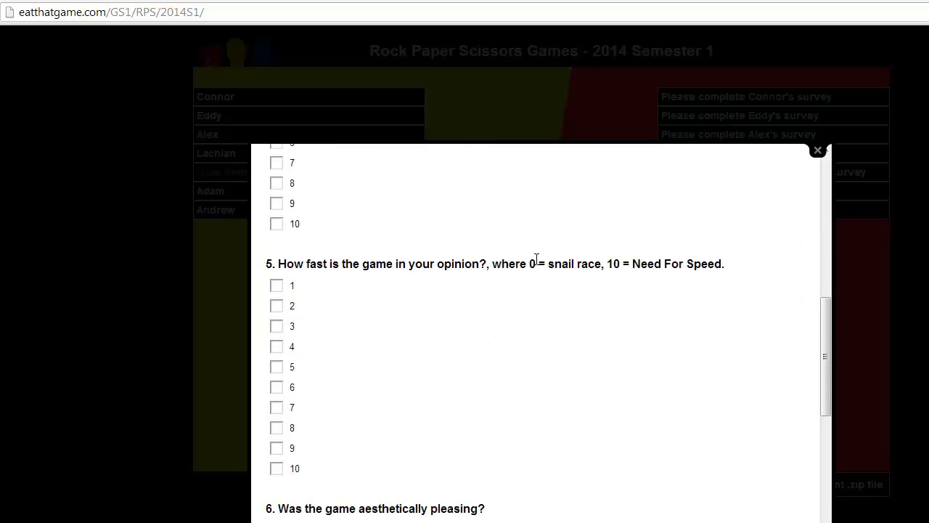
mouse_move(664, 325)
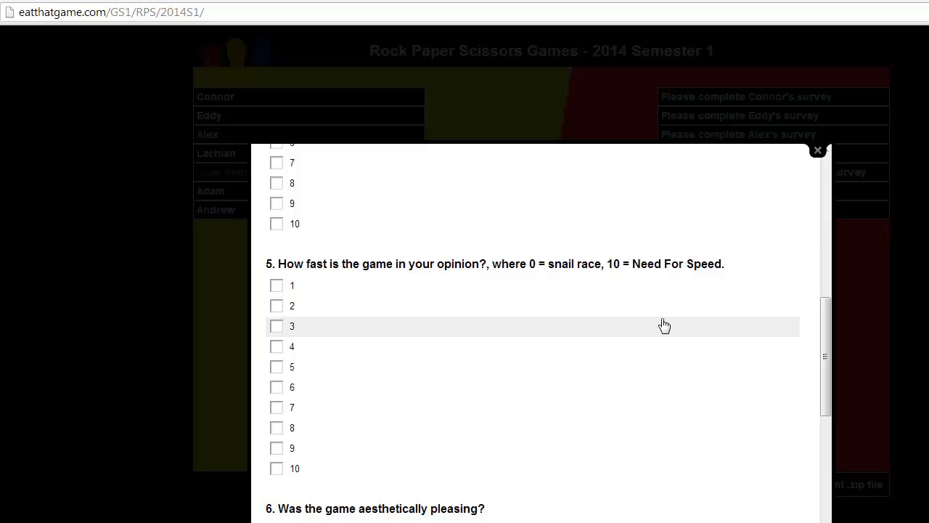
mouse_move(660, 324)
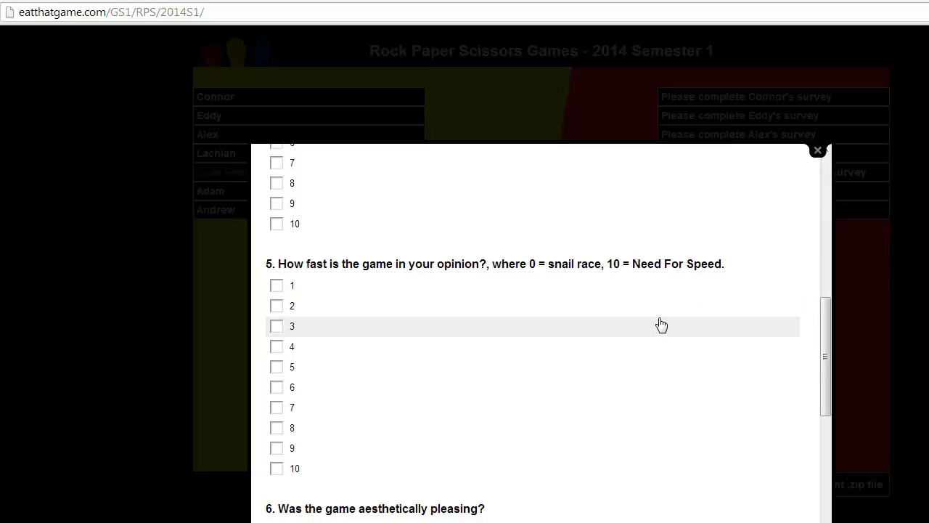
mouse_move(662, 318)
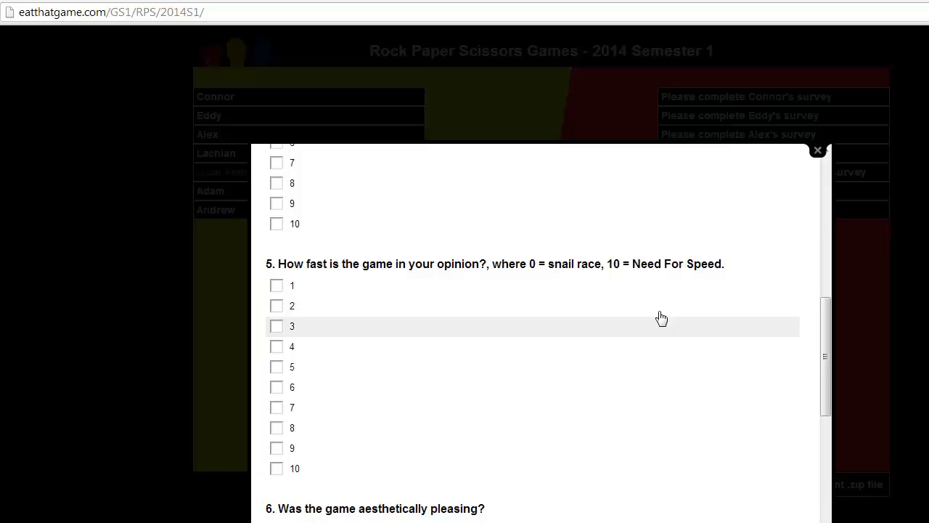
scroll("down", 3)
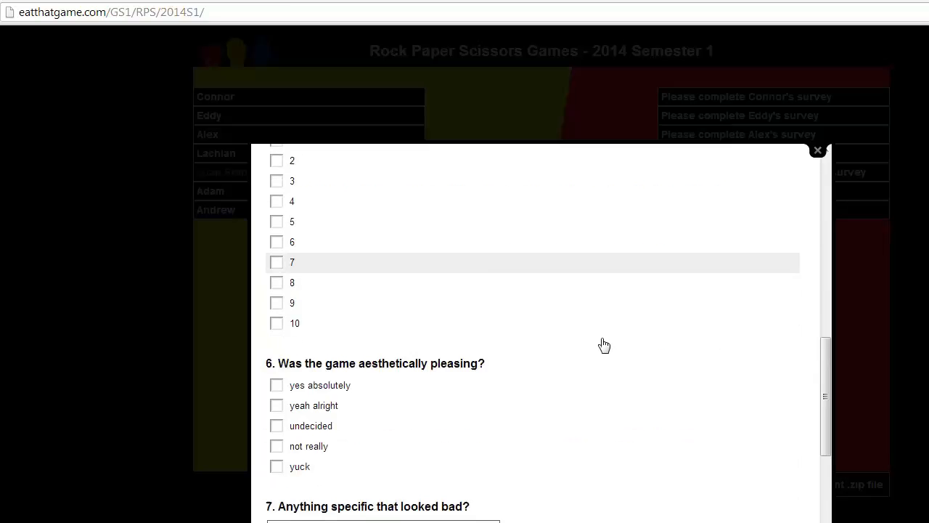
scroll("down", 3)
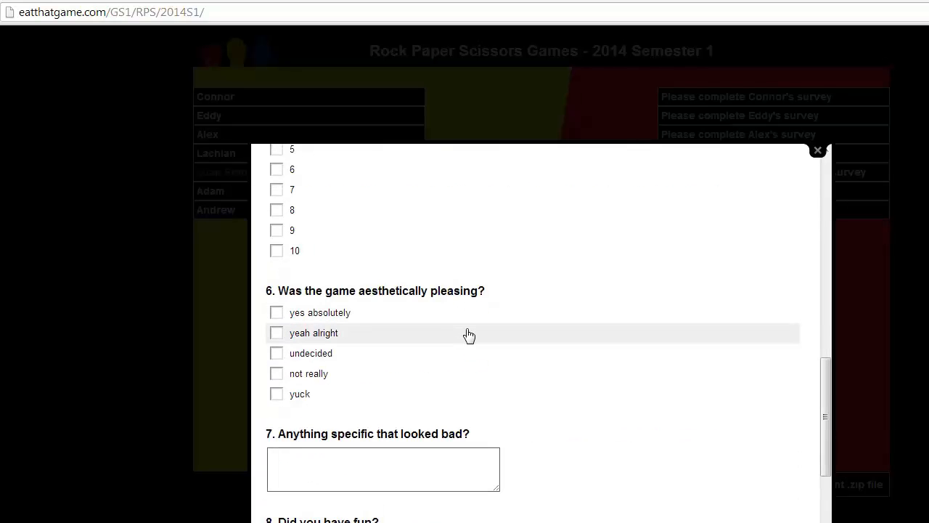
mouse_move(327, 352)
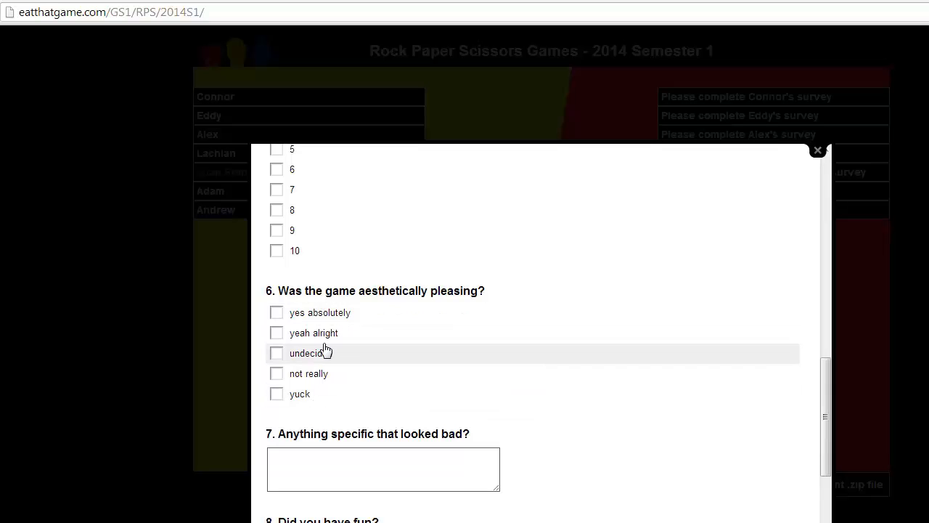
scroll("down", 3)
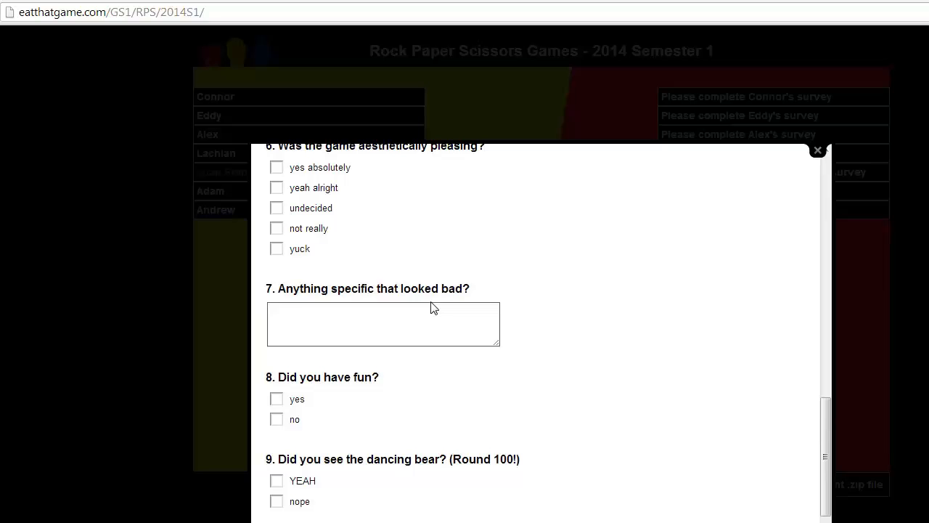
scroll("down", 3)
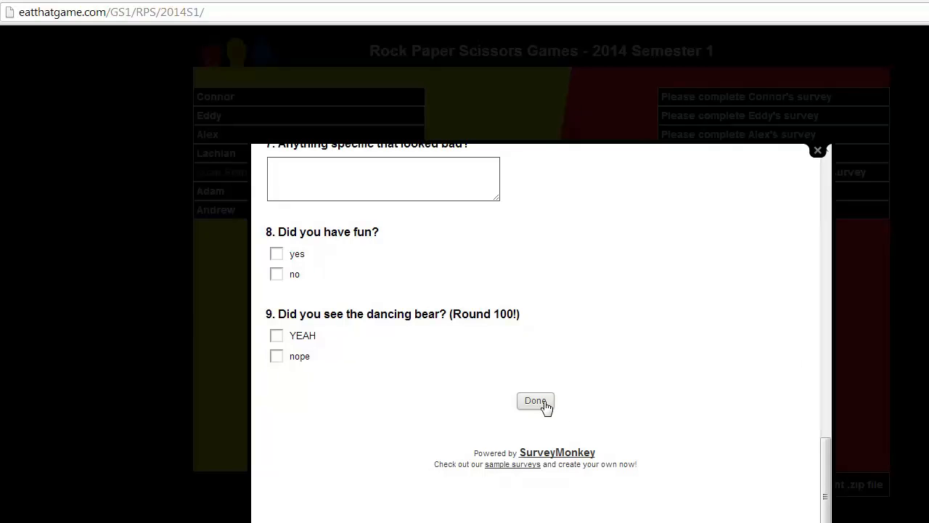
left_click(535, 402)
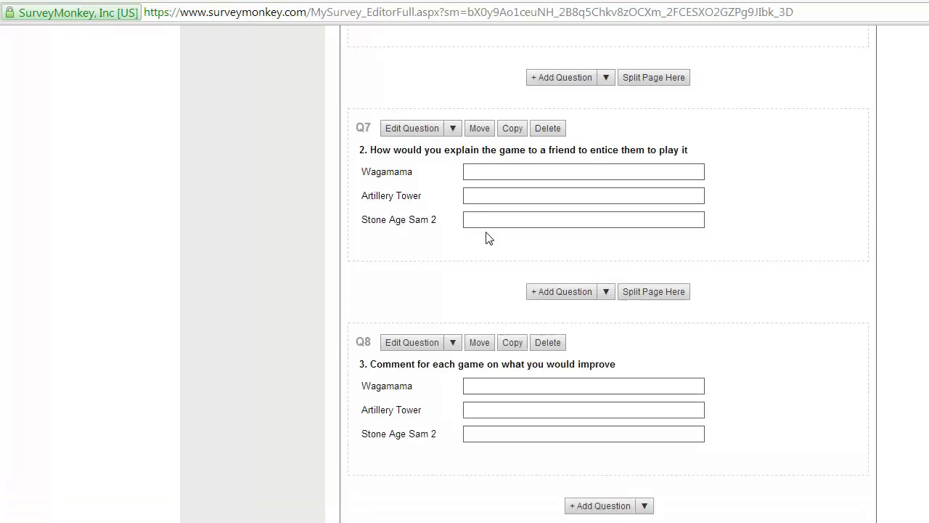
Add a Web Link collector named RPS from the Collect Responses page.
scroll("up", 3)
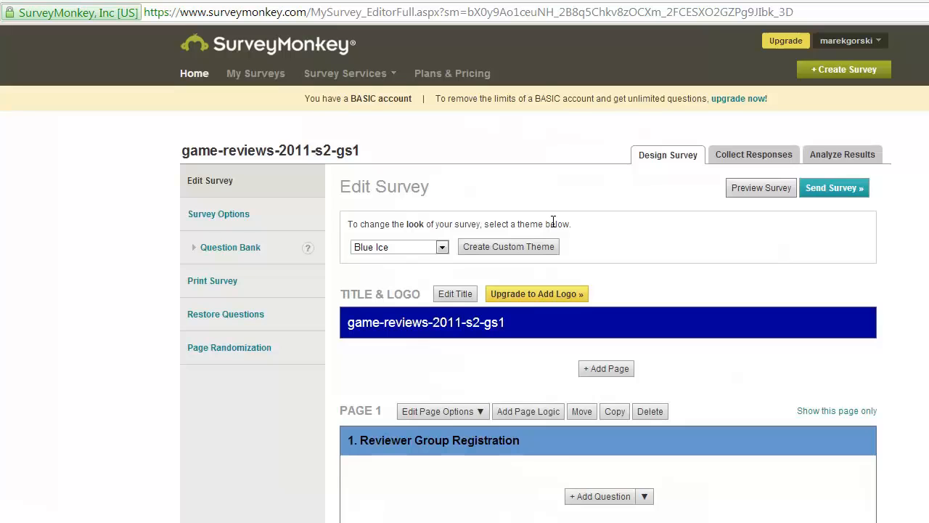
mouse_move(742, 163)
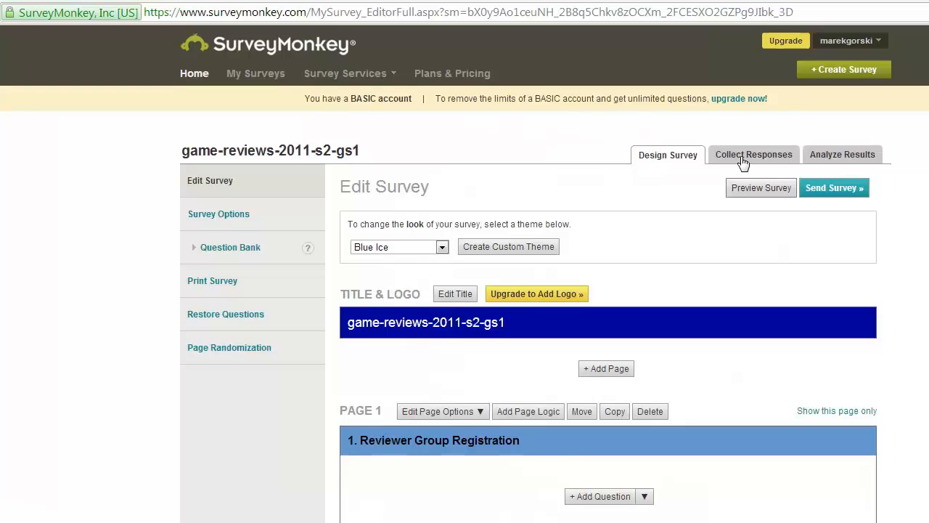
left_click(754, 154)
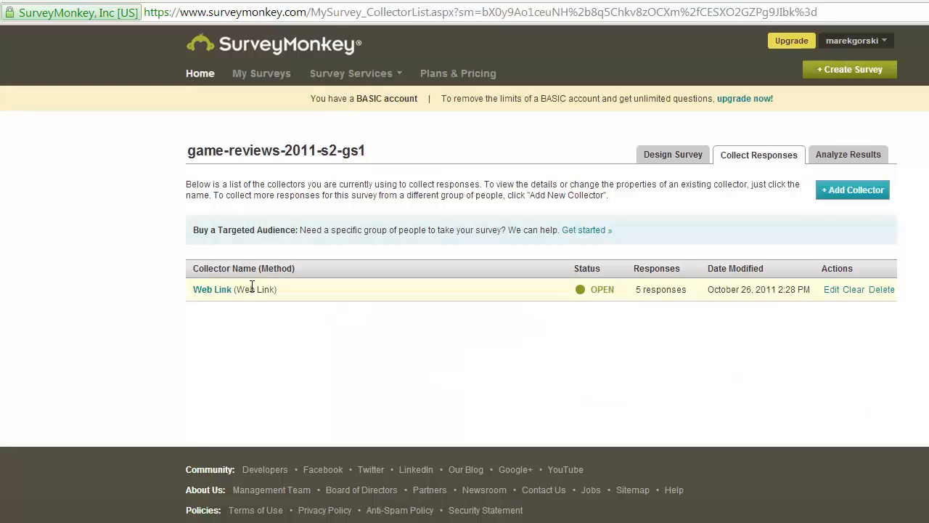
mouse_move(845, 205)
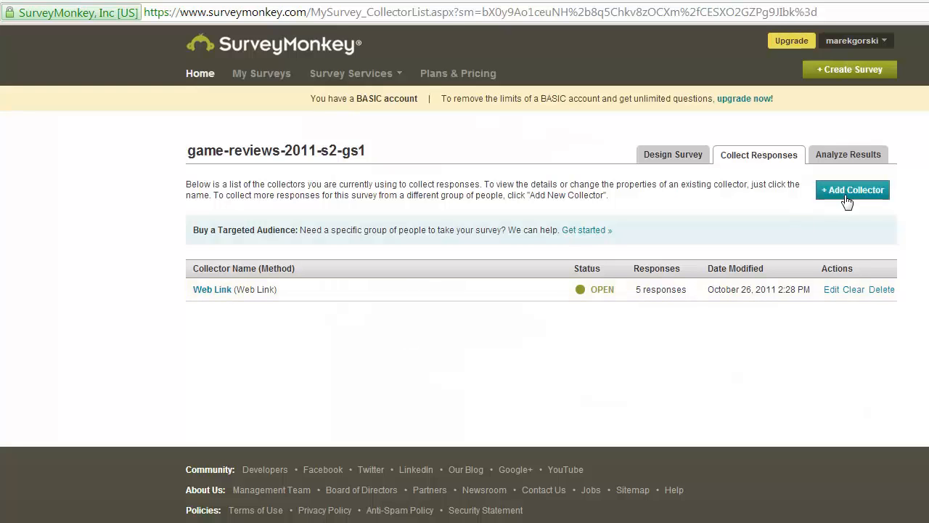
left_click(853, 190)
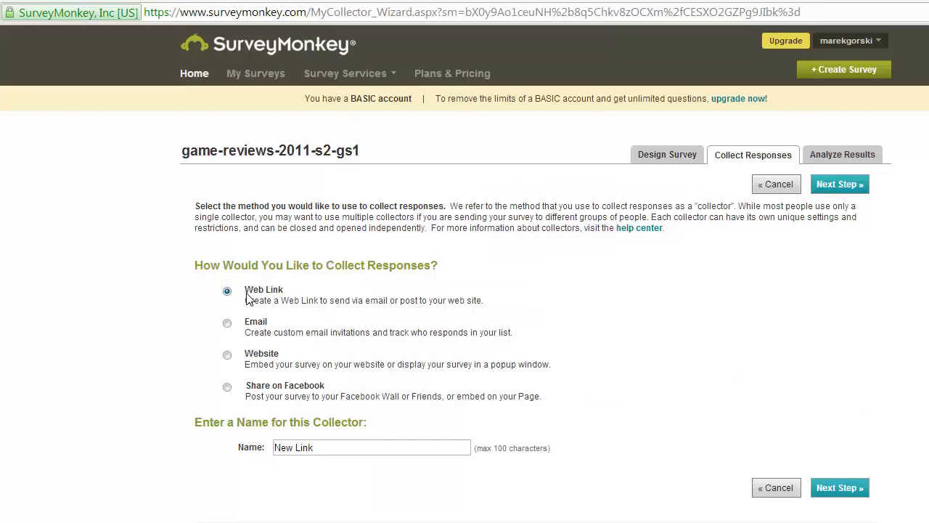
type("RPS")
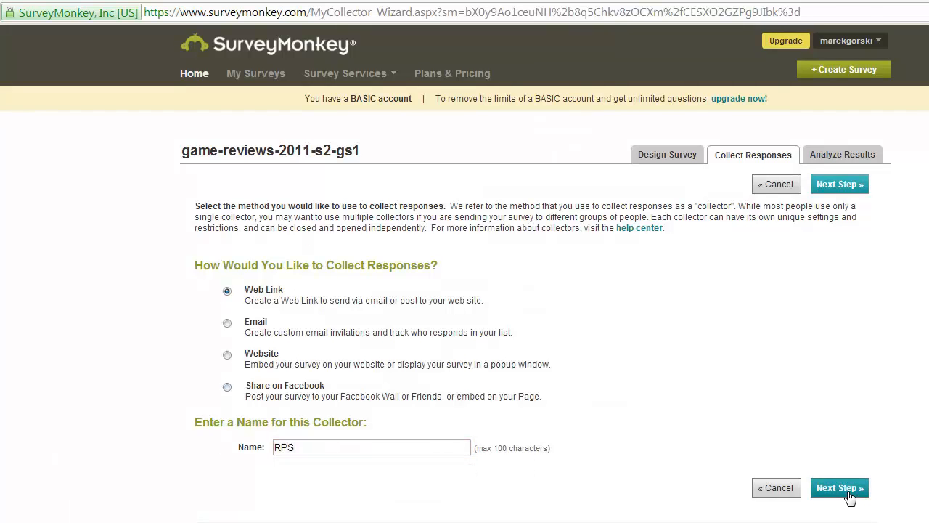
left_click(839, 488)
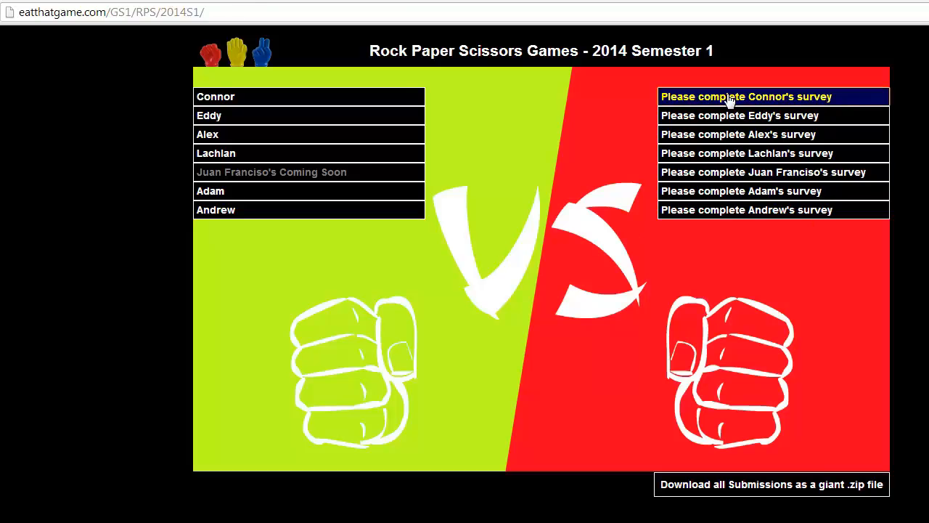
left_click(745, 96)
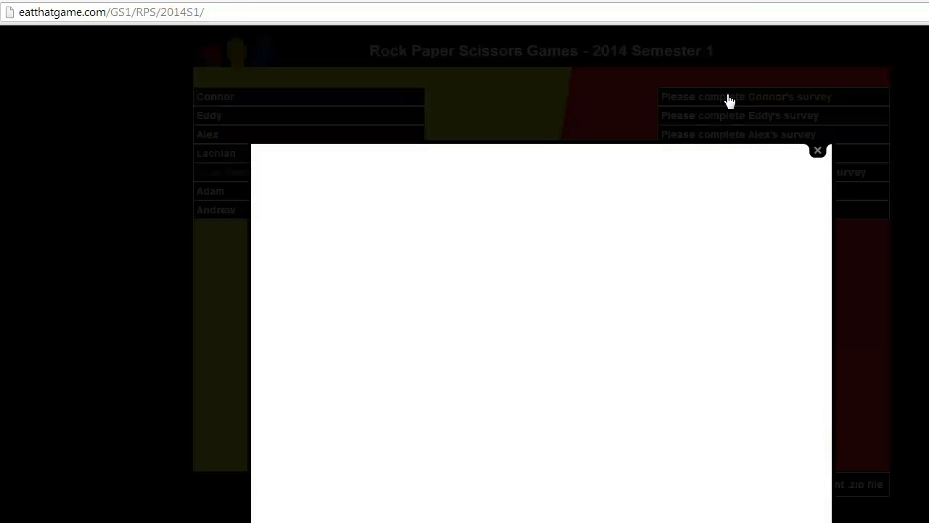
left_click(818, 150)
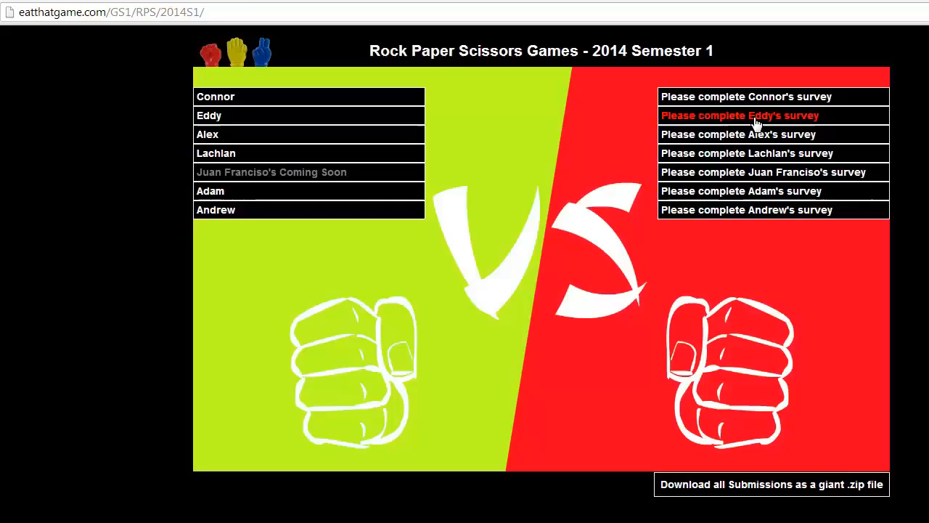
mouse_move(721, 142)
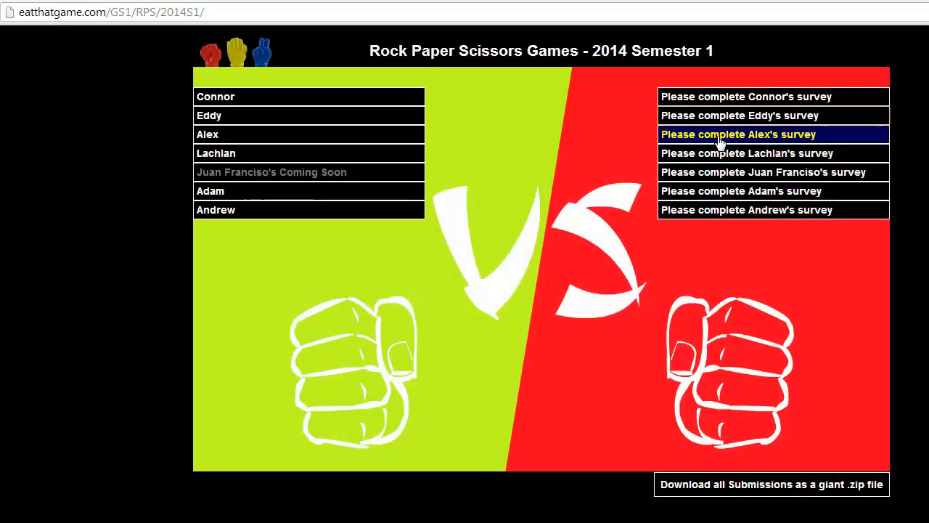
left_click(738, 134)
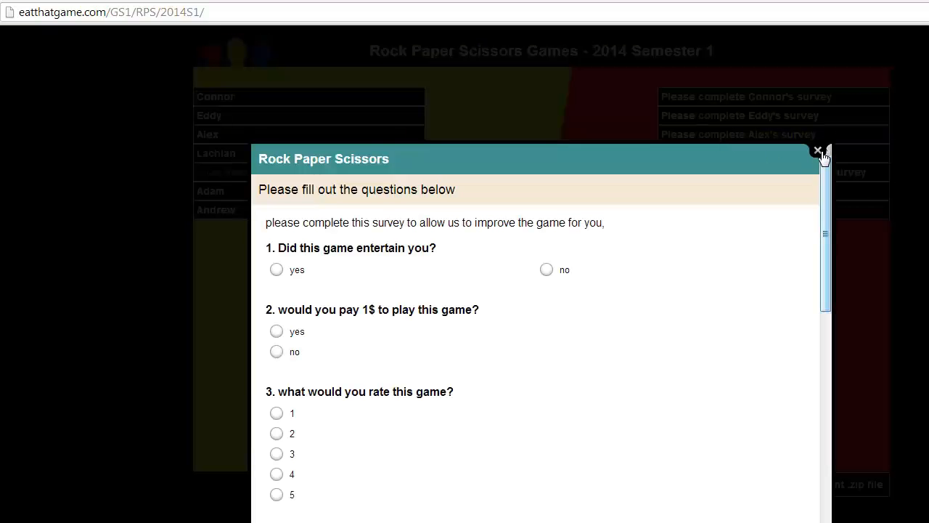
left_click(817, 151)
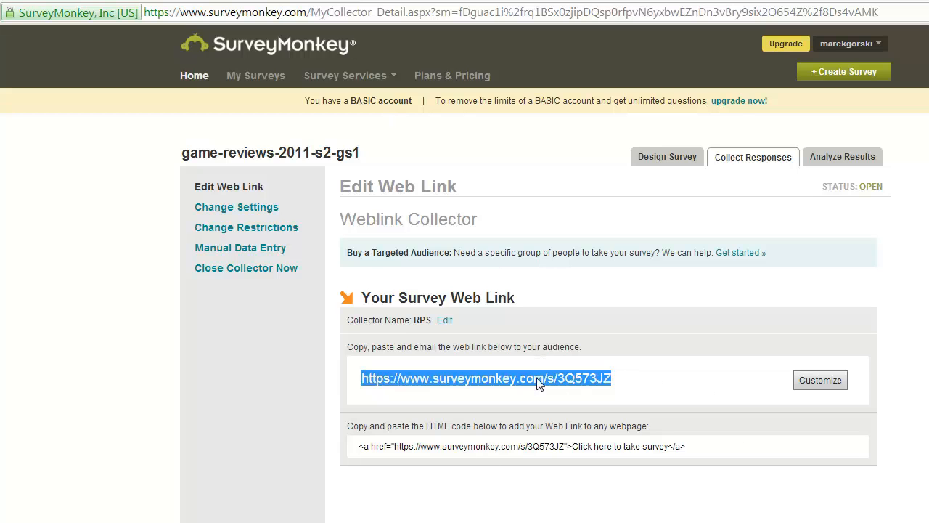
mouse_move(264, 210)
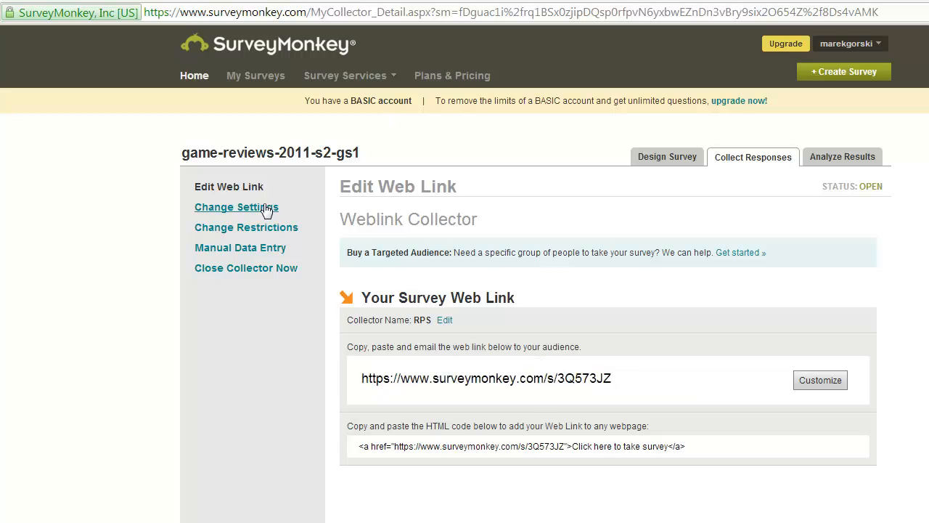
left_click(236, 207)
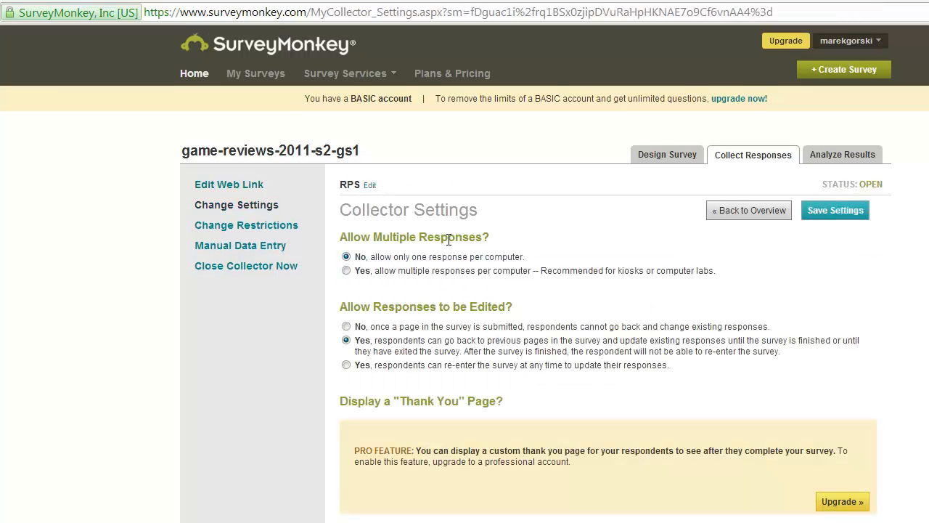
Choose Yes under Allow Multiple Responses in the RPS collector settings.
left_click(346, 271)
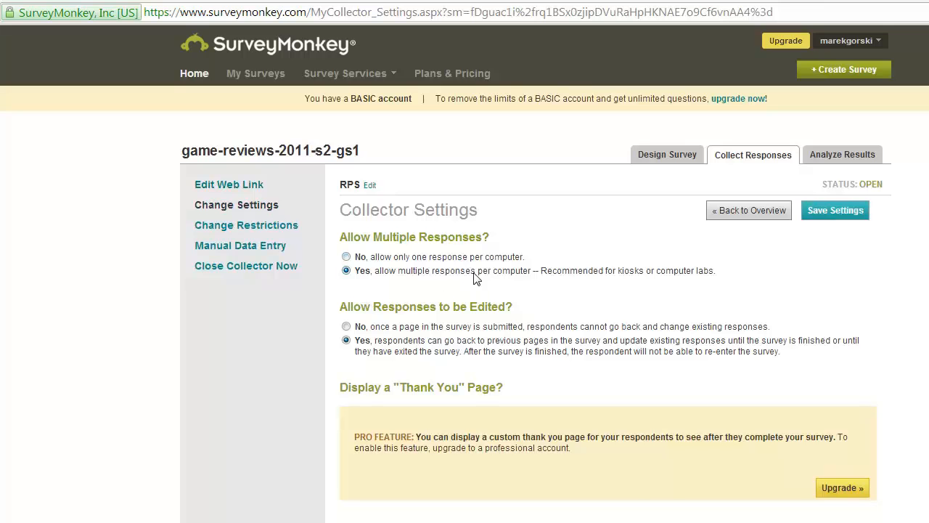
mouse_move(500, 280)
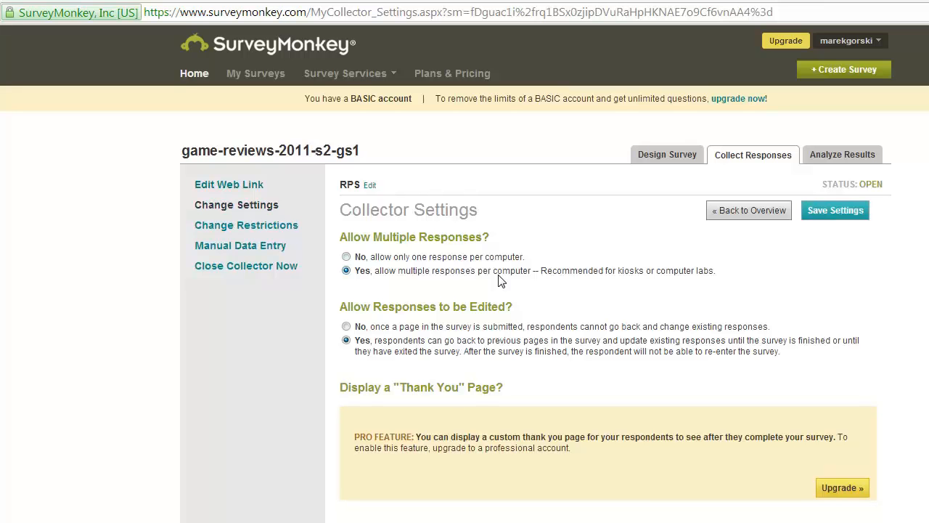
mouse_move(408, 285)
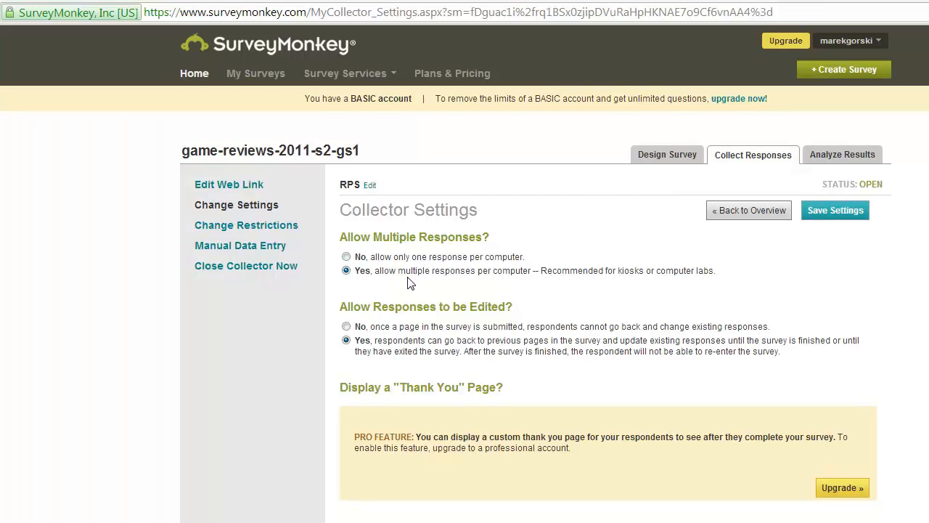
scroll("down", 3)
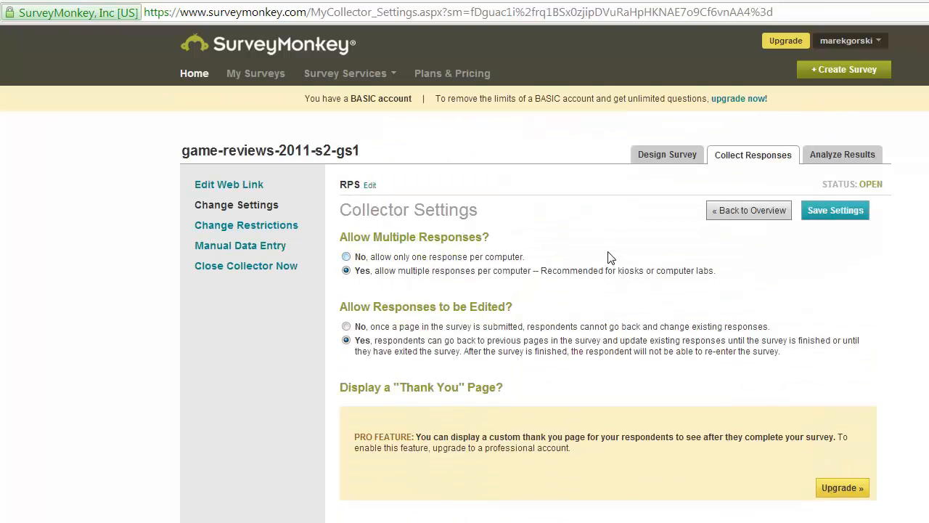
mouse_move(842, 154)
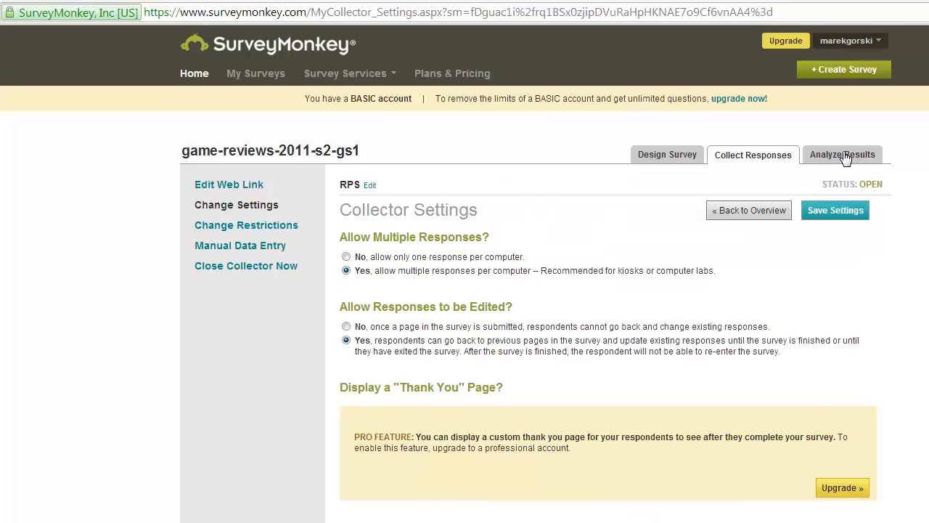
Open Analyze Results and browse the 5-respondent reviewer group and controls rating charts.
left_click(843, 154)
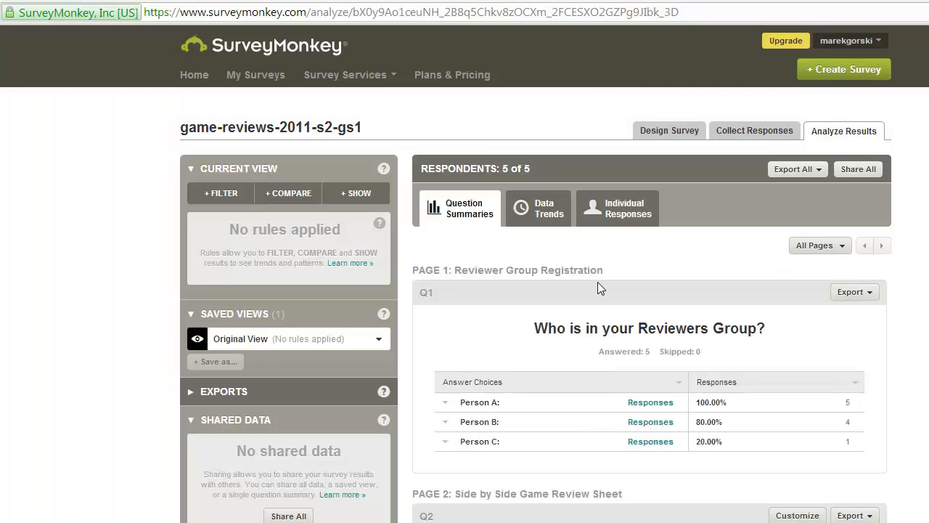
scroll("down", 3)
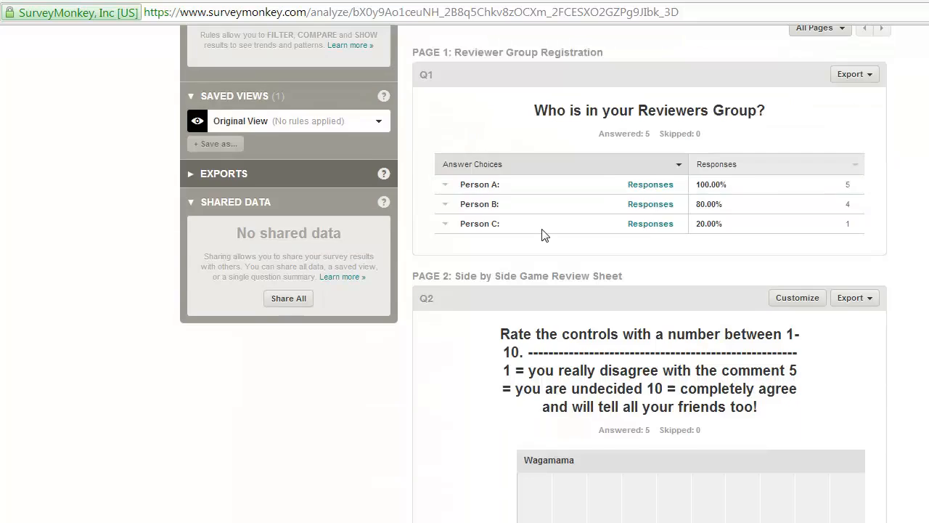
scroll("down", 3)
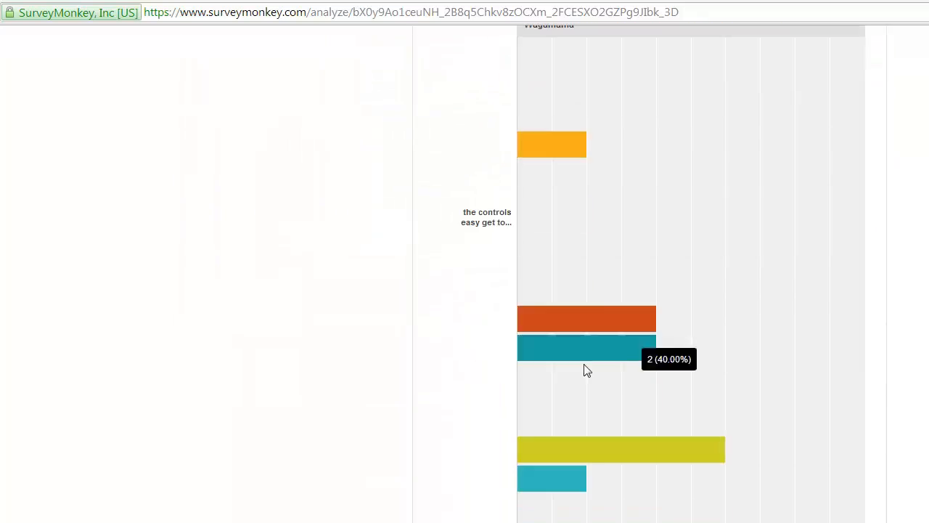
mouse_move(627, 368)
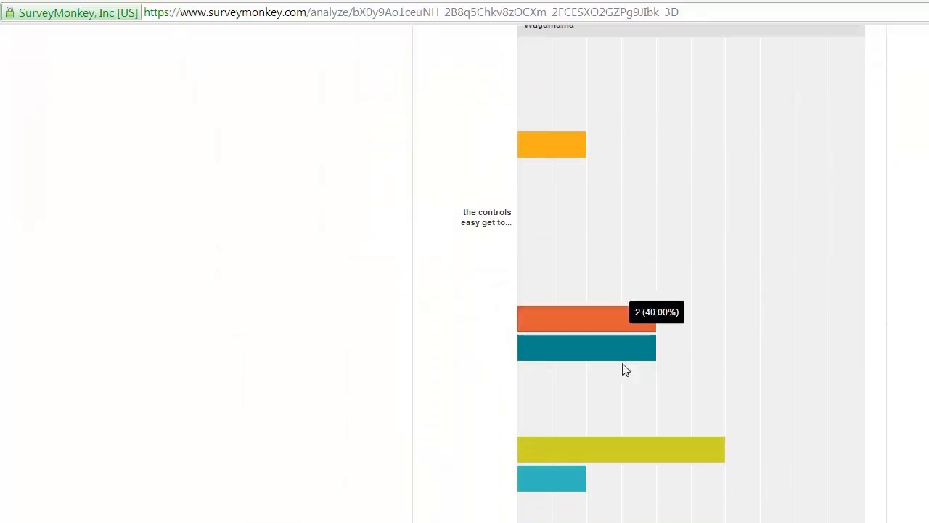
scroll("down", 3)
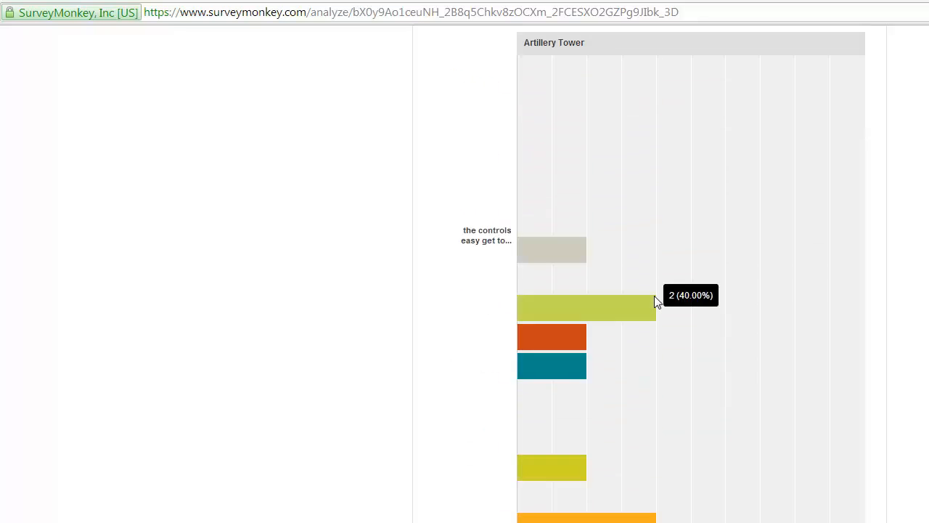
scroll("down", 3)
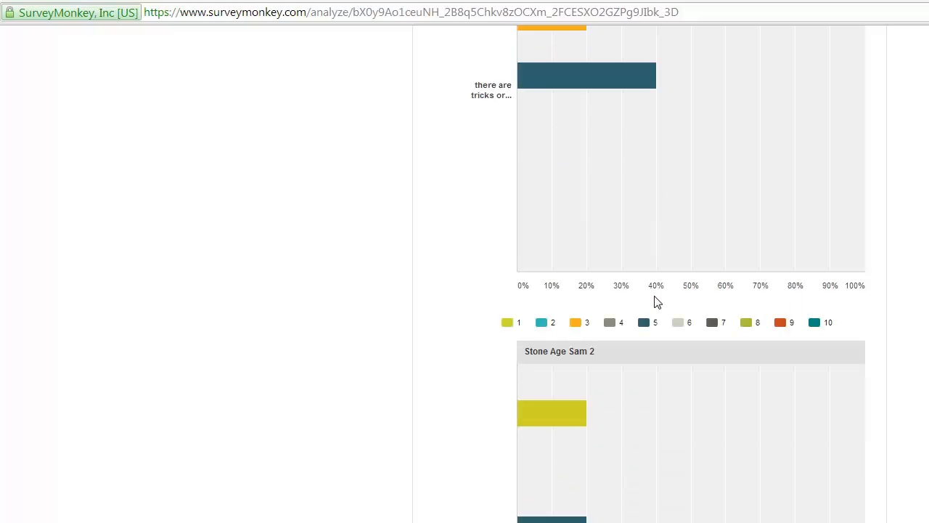
scroll("down", 3)
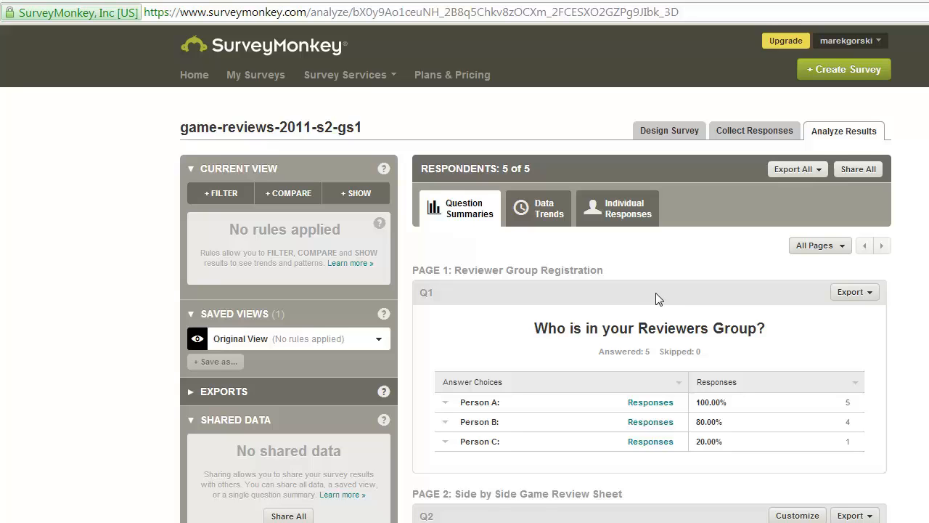
mouse_move(431, 155)
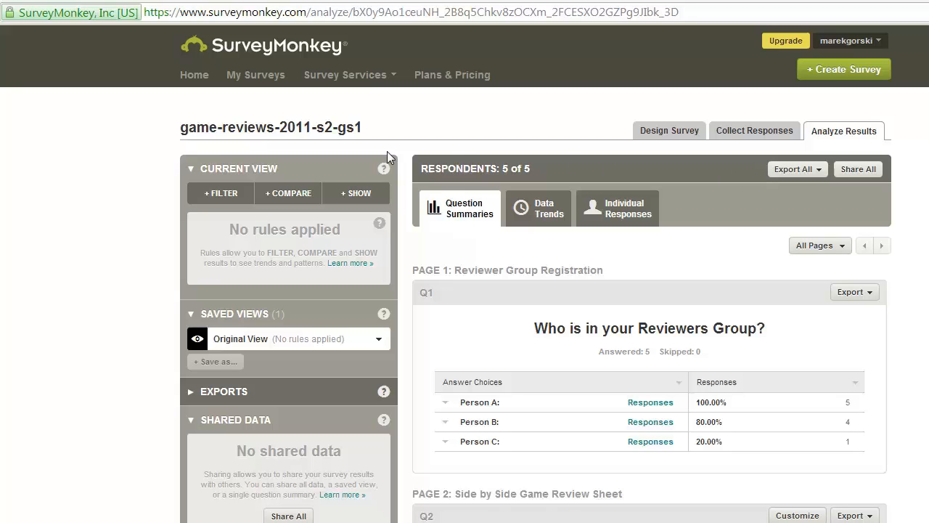
mouse_move(844, 69)
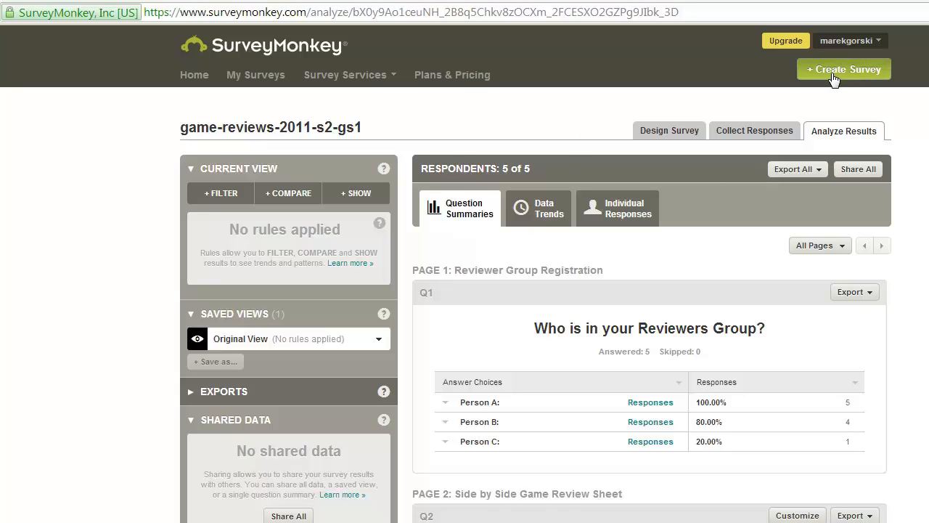
Create a new survey titled RPS in the Customer Feedback category.
left_click(845, 69)
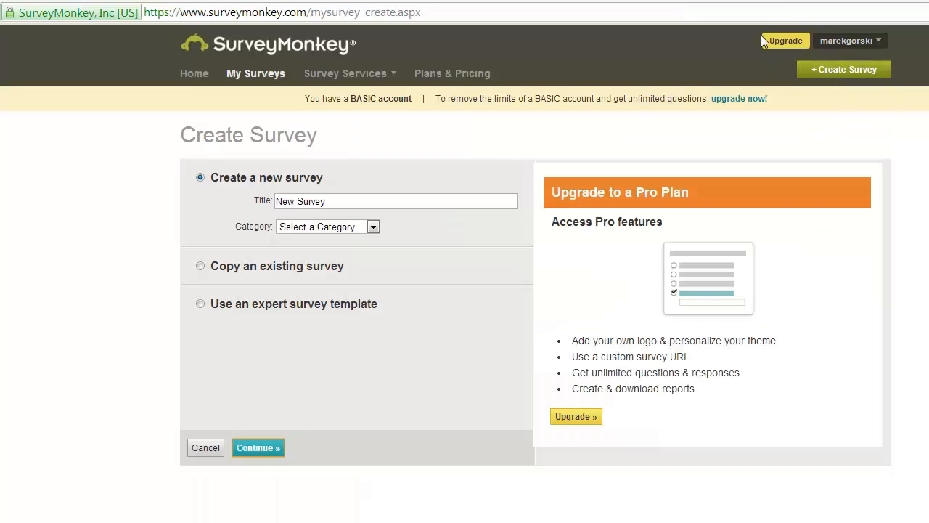
mouse_move(411, 306)
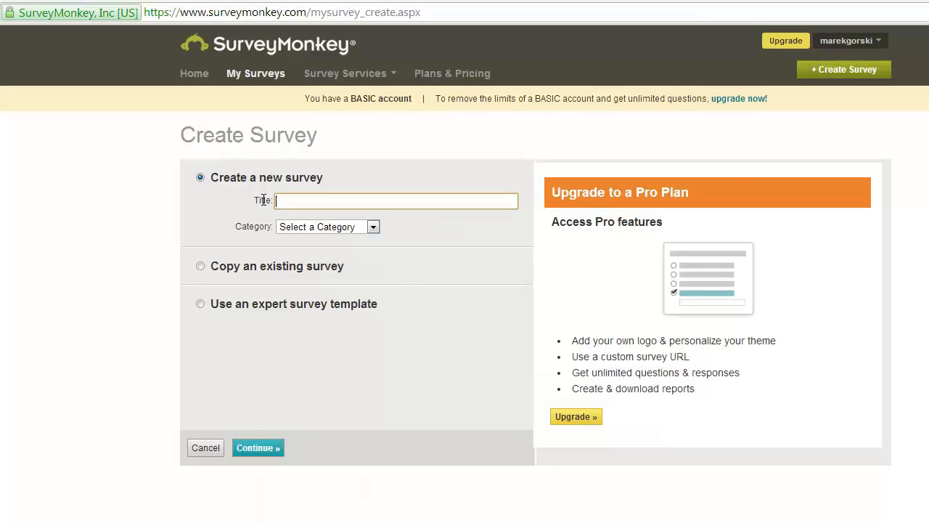
type("RPS")
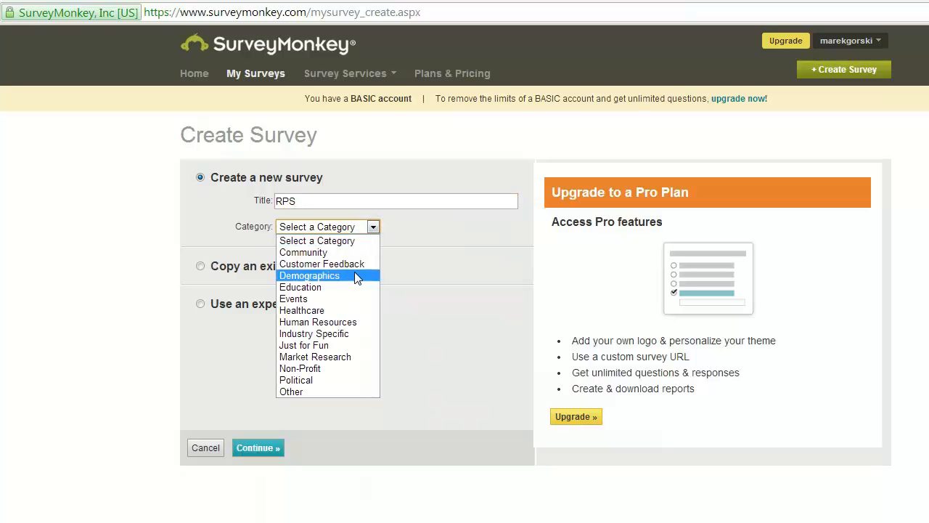
mouse_move(354, 263)
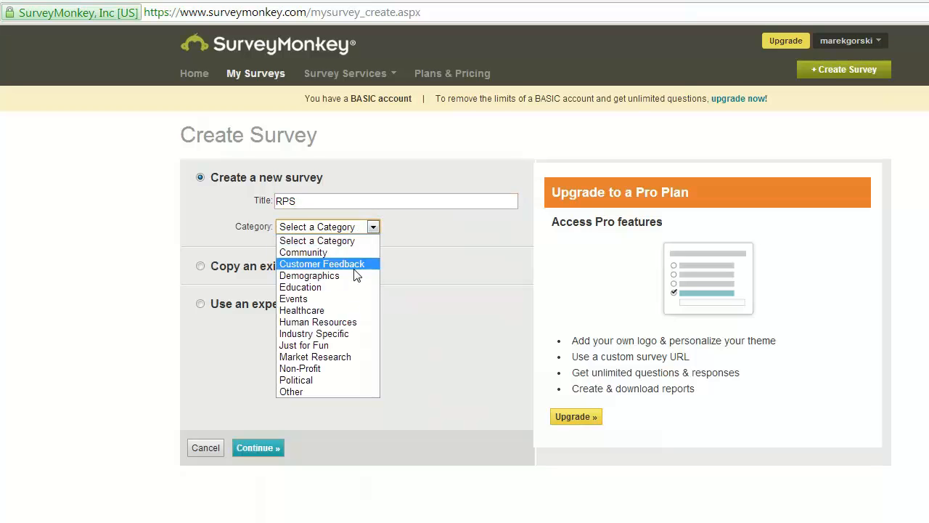
left_click(322, 264)
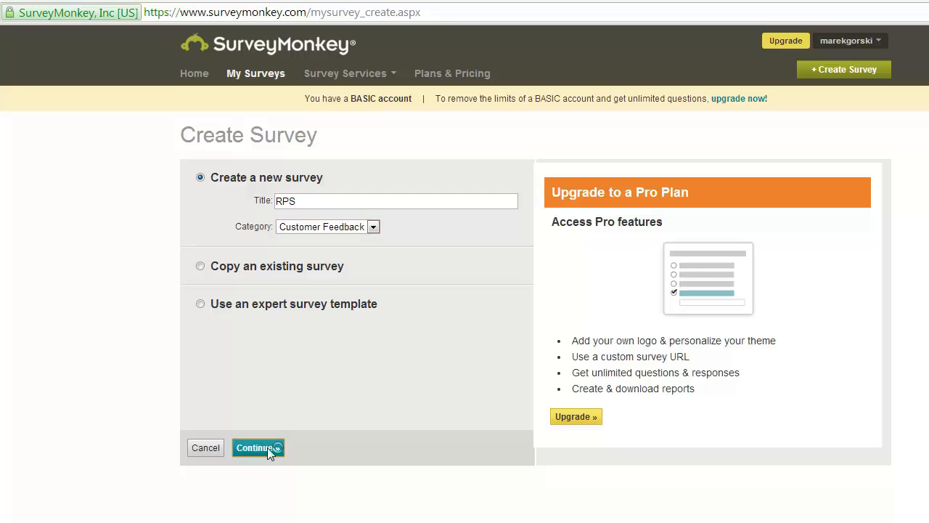
left_click(254, 447)
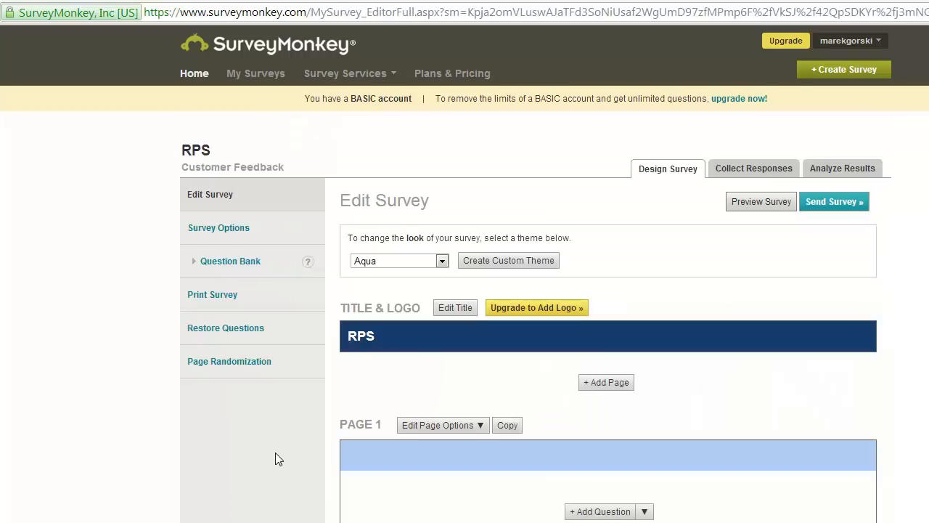
mouse_move(473, 333)
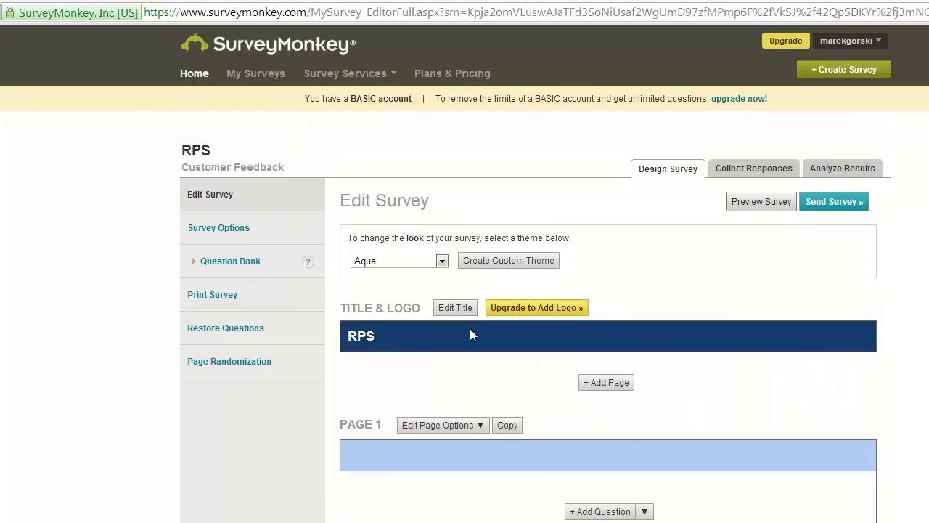
Change the survey title from RPS to Rock Paper Scissors and save it.
left_click(455, 307)
type("Rock Paper Sc")
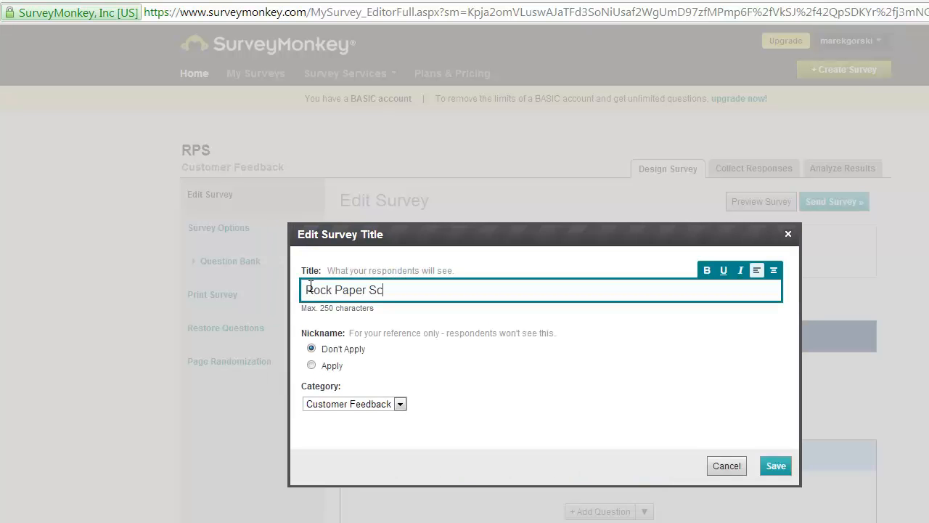
type("issors")
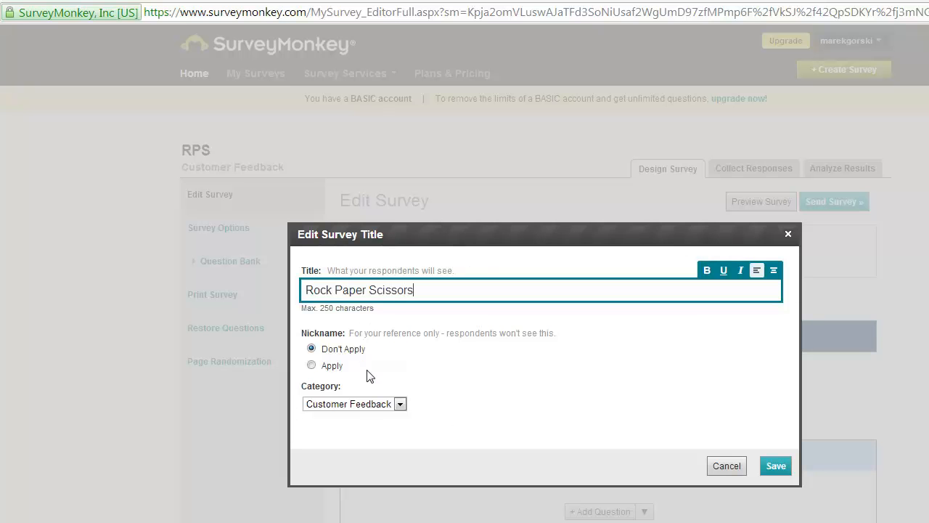
mouse_move(776, 467)
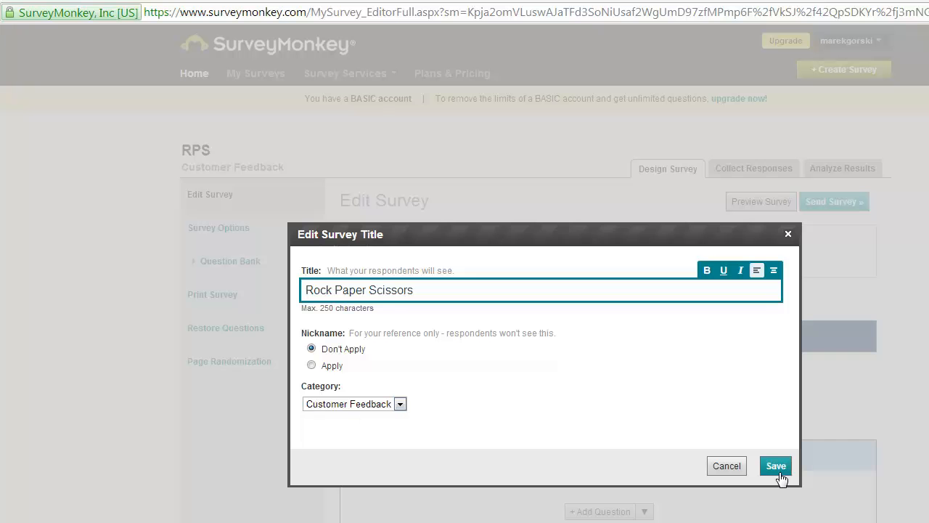
left_click(775, 465)
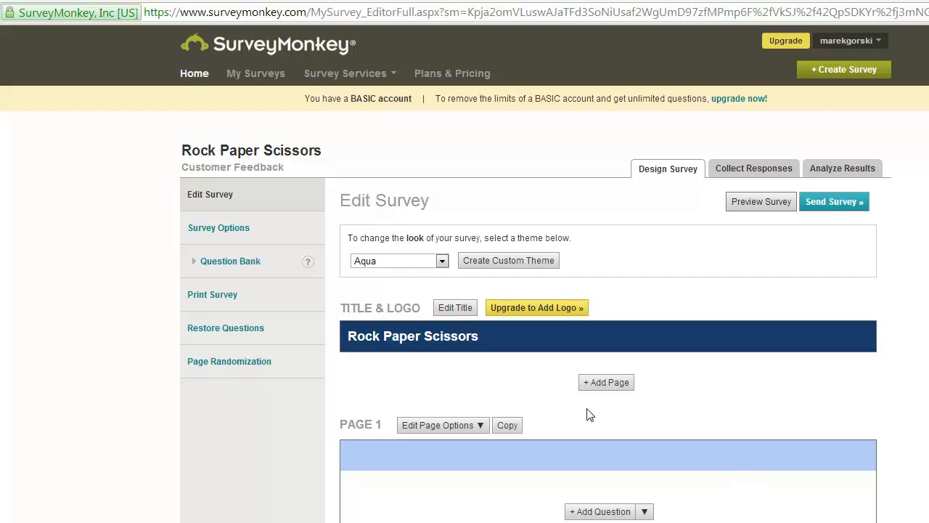
Add a Comment/Essay Box question 'Please tell me your name' to page 1.
scroll("down", 3)
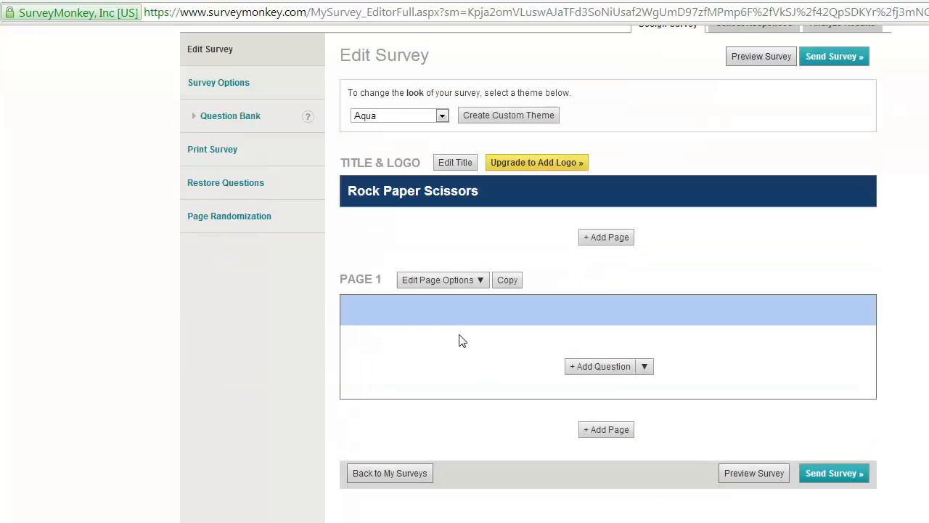
mouse_move(644, 372)
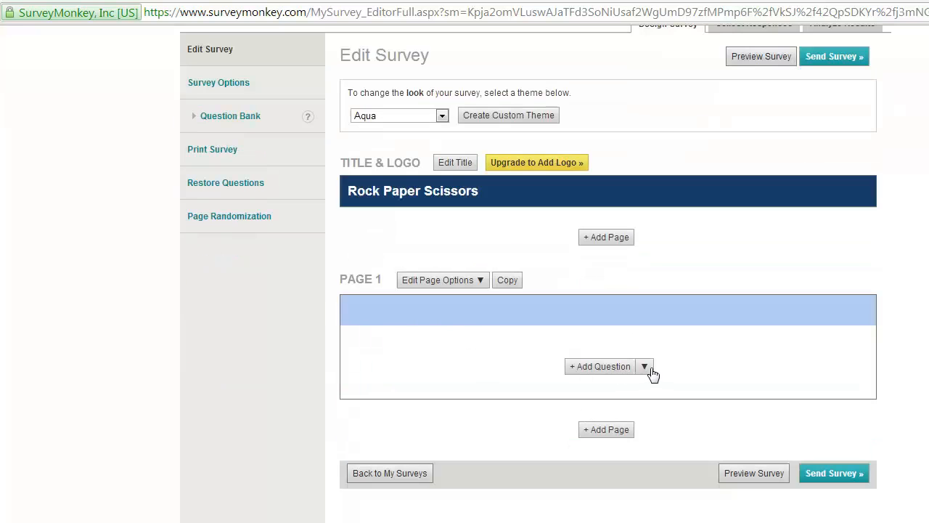
left_click(645, 366)
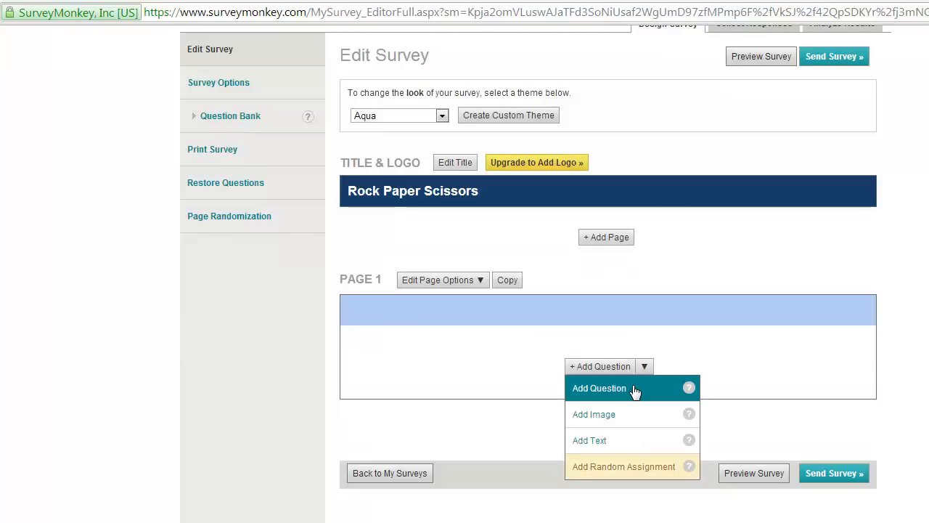
left_click(599, 388)
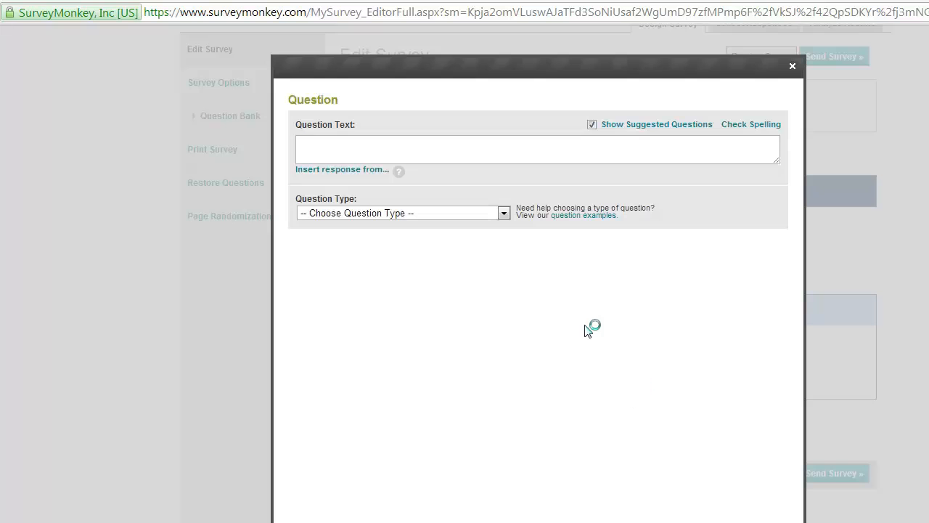
left_click(408, 149)
type("Please tell me your name")
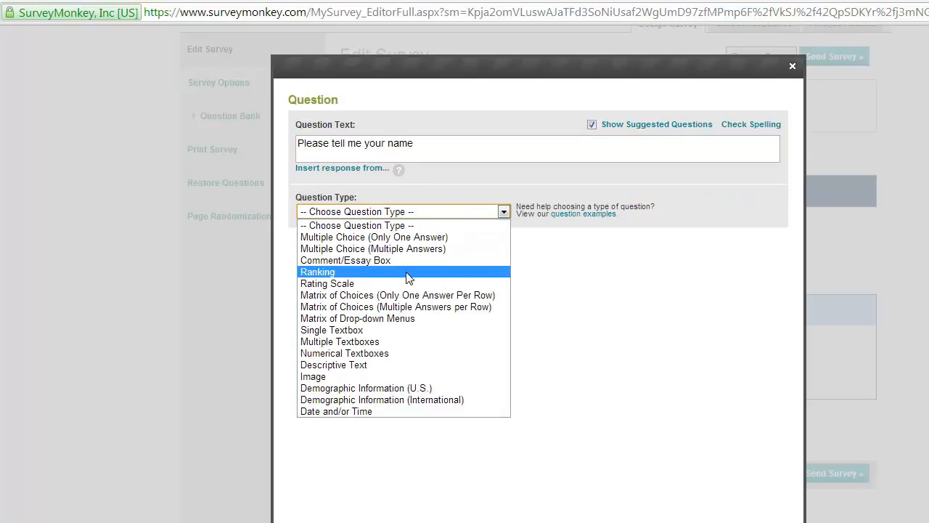
left_click(345, 260)
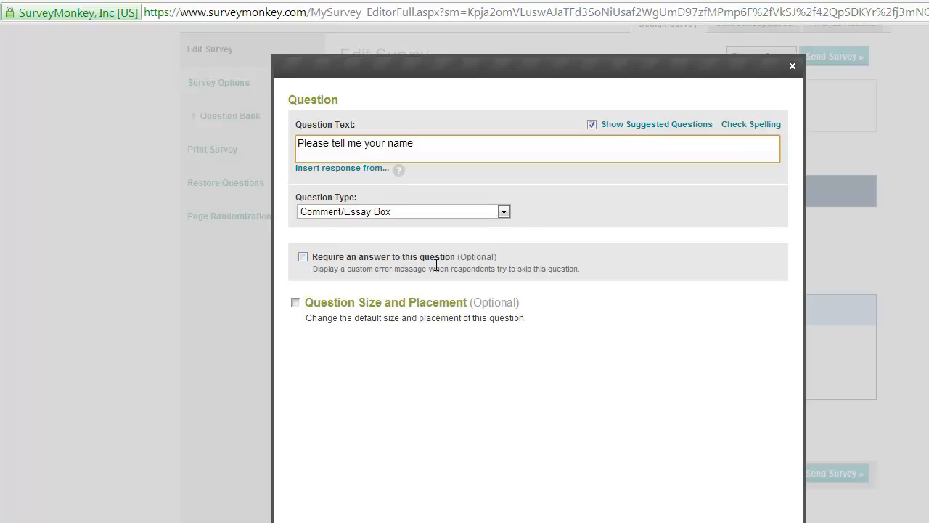
mouse_move(369, 218)
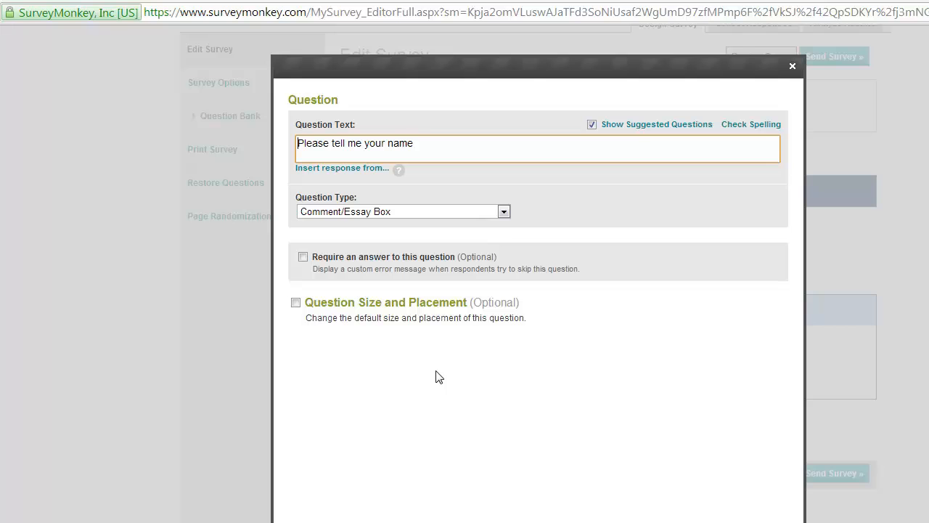
mouse_move(265, 257)
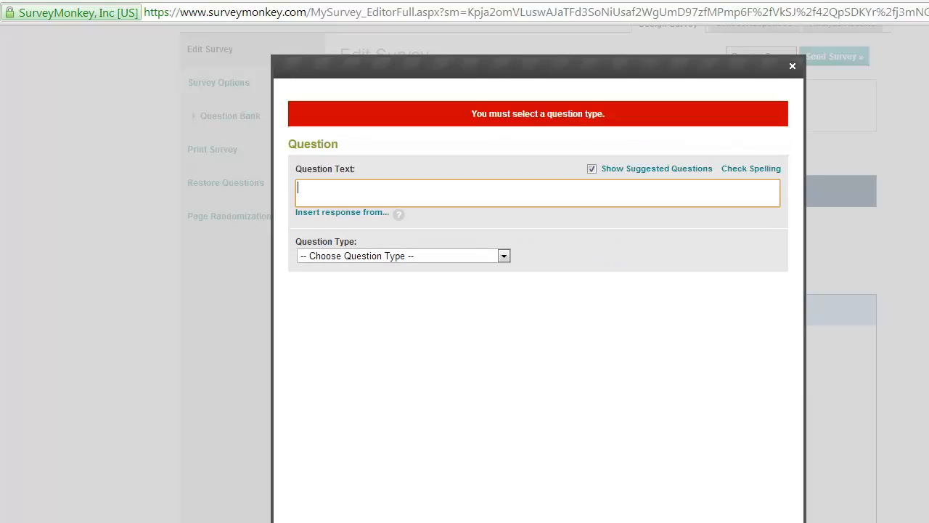
left_click(791, 66)
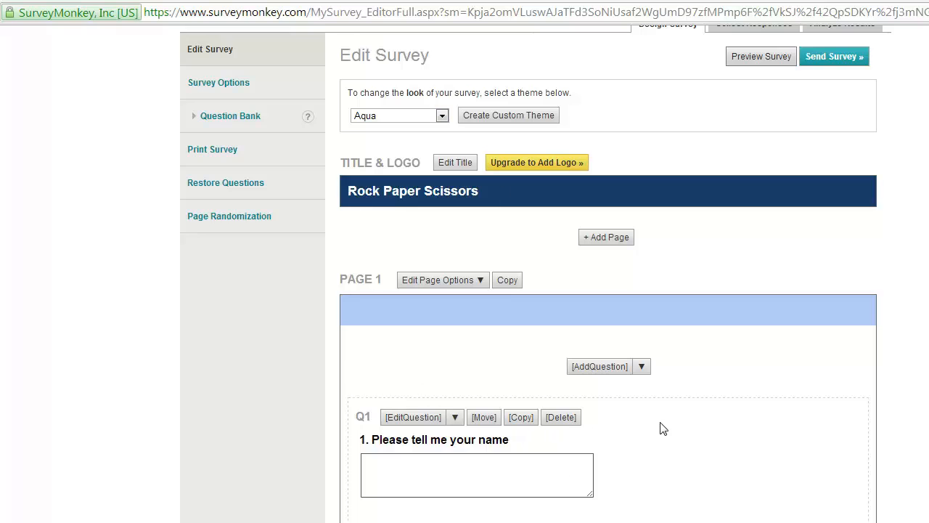
Add an empty second page to the Rock Paper Scissors survey.
scroll("down", 3)
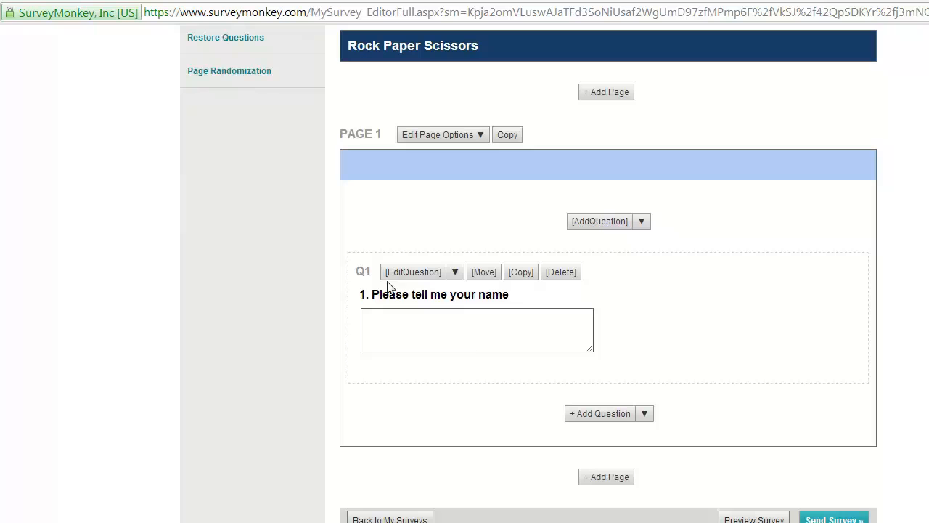
scroll("down", 3)
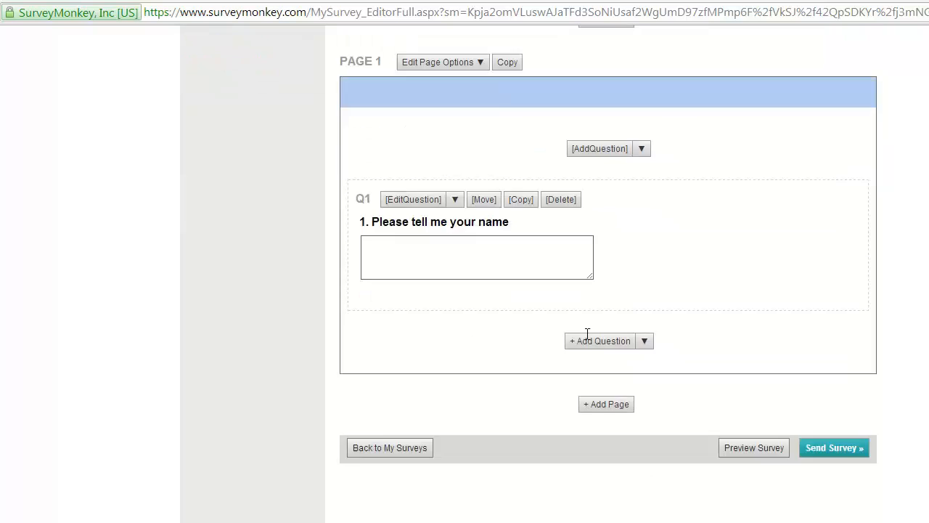
scroll("down", 3)
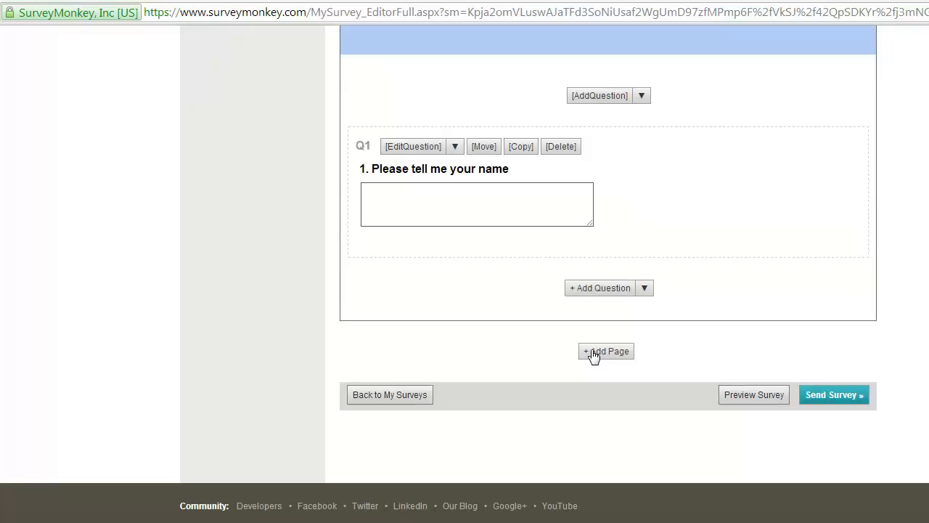
left_click(605, 351)
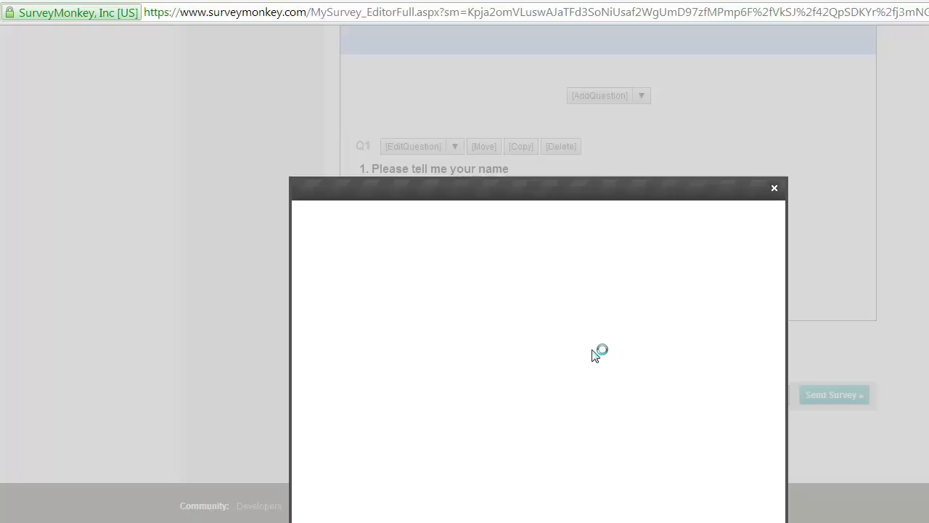
left_click(775, 188)
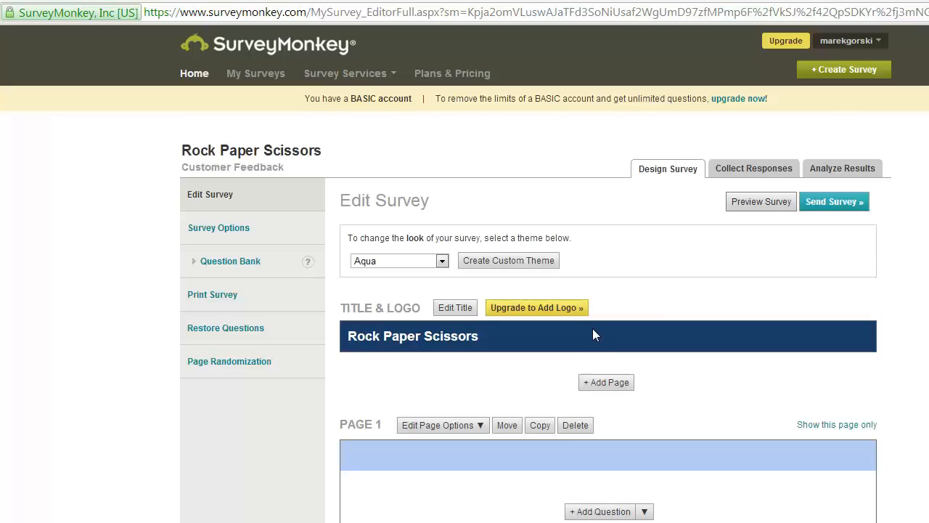
scroll("down", 3)
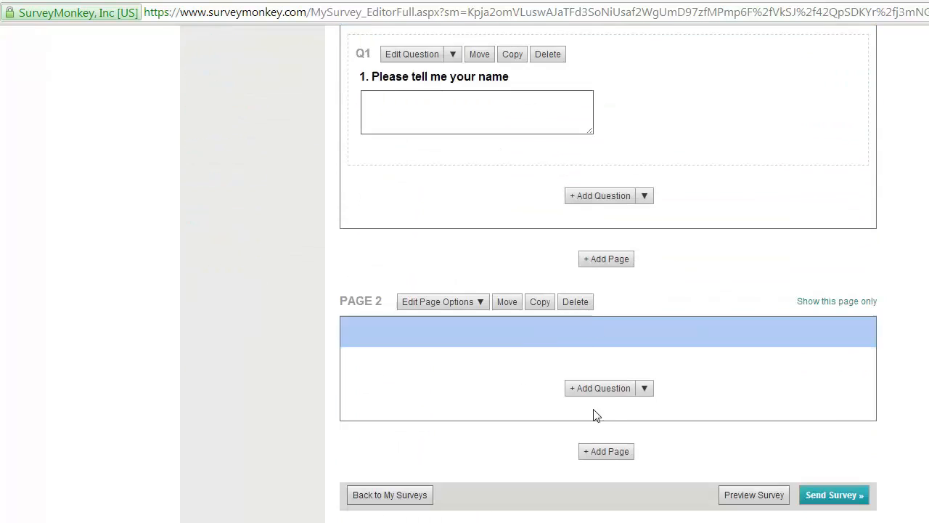
mouse_move(647, 401)
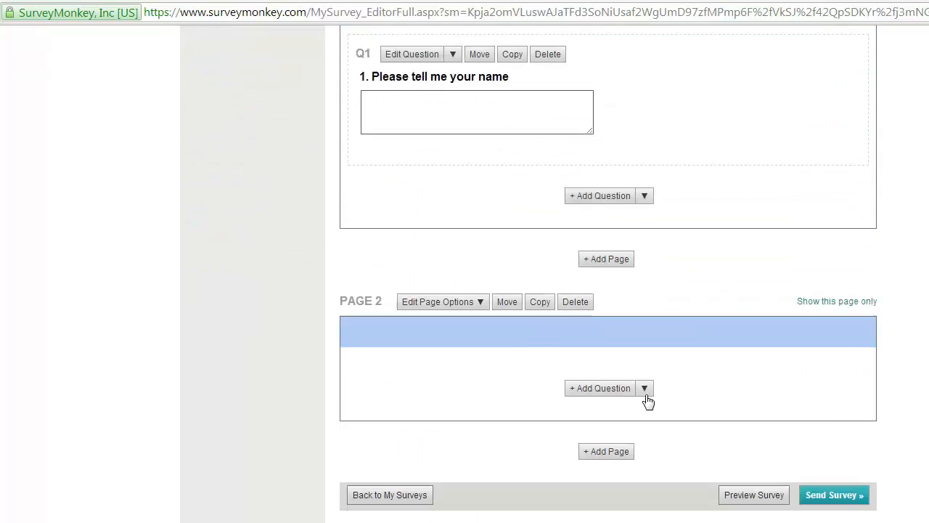
scroll("down", 3)
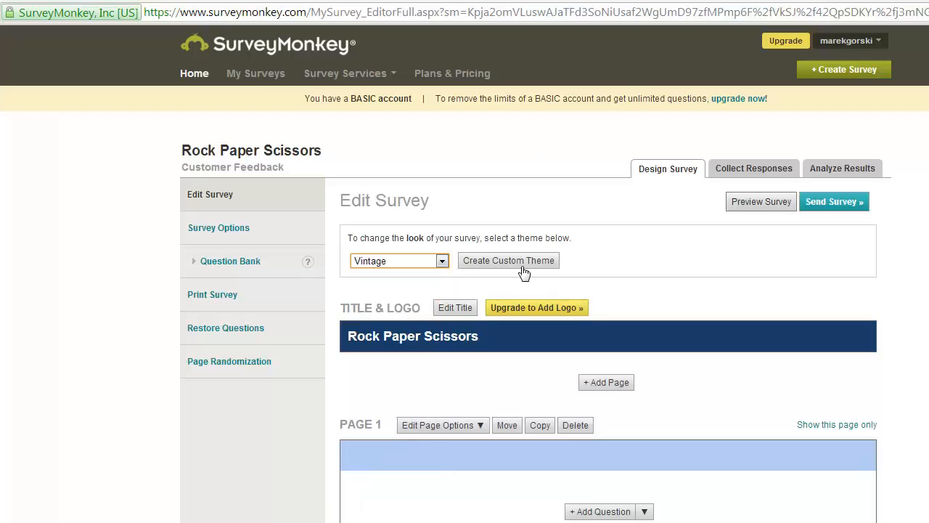
Look over the paid custom Theme Editor, then return to the designer keeping Vintage.
left_click(508, 259)
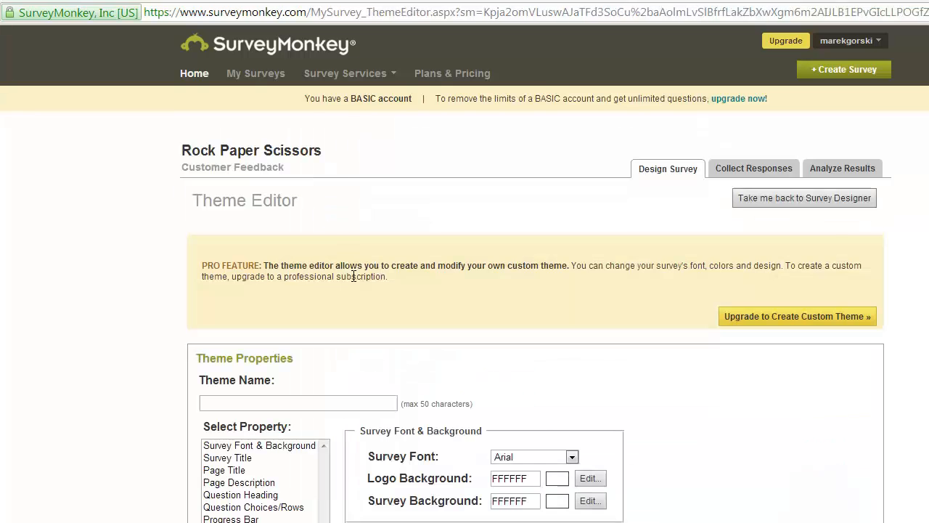
scroll("down", 3)
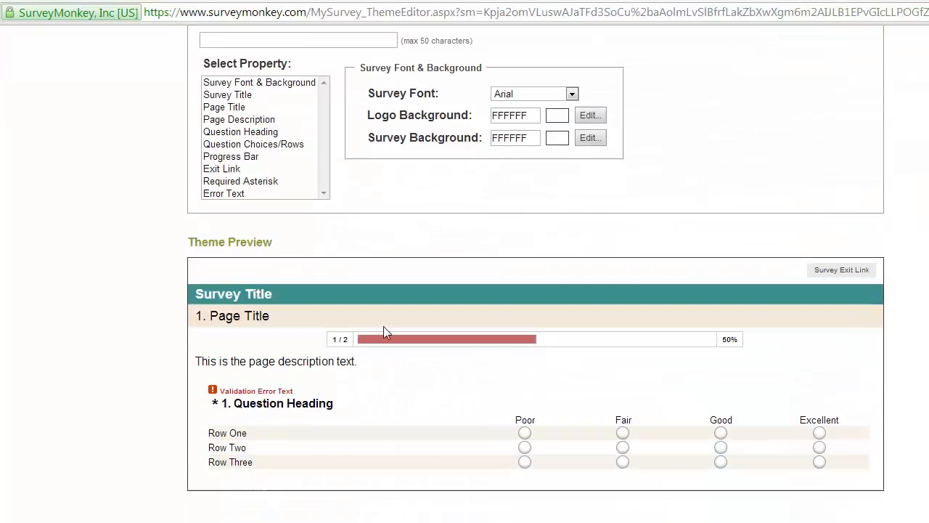
mouse_move(530, 193)
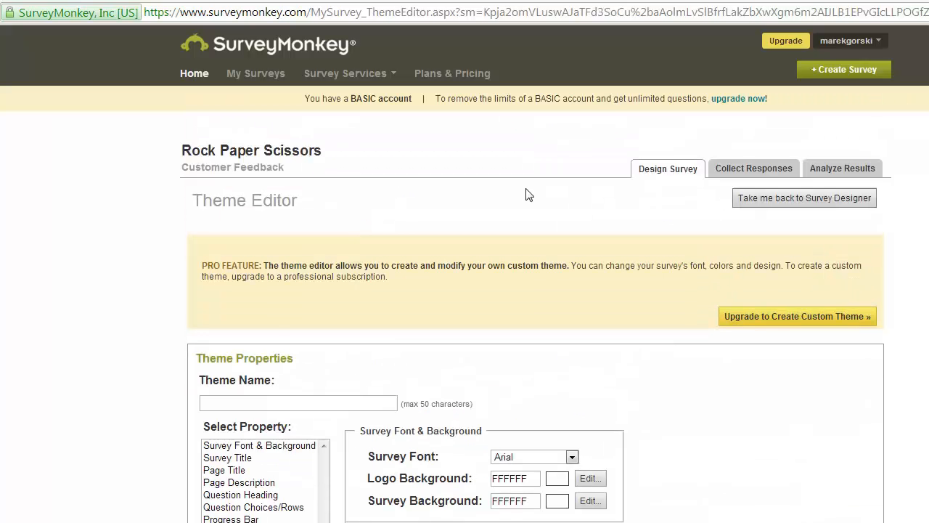
mouse_move(224, 129)
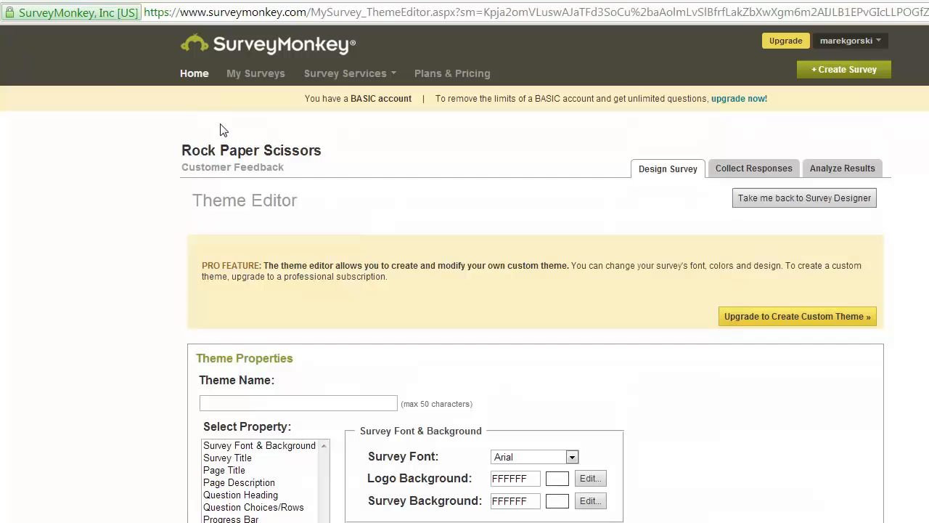
mouse_move(724, 196)
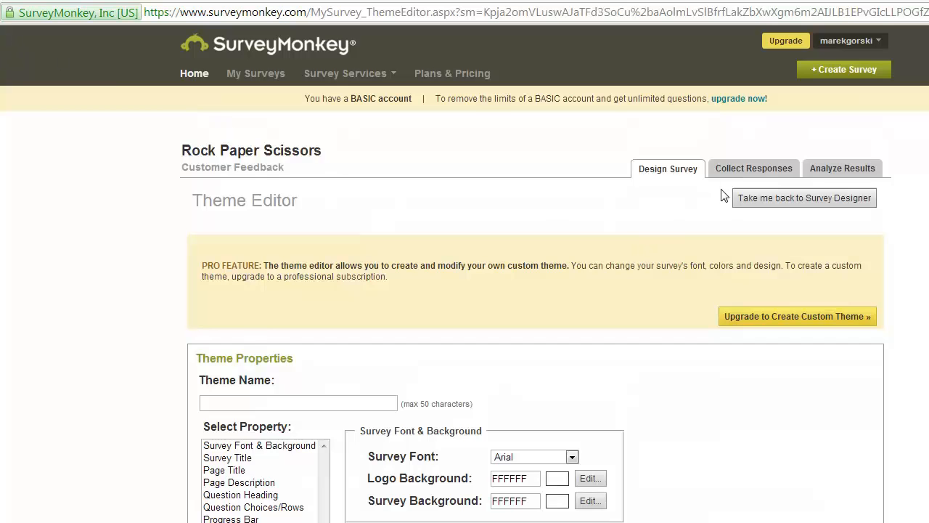
left_click(805, 198)
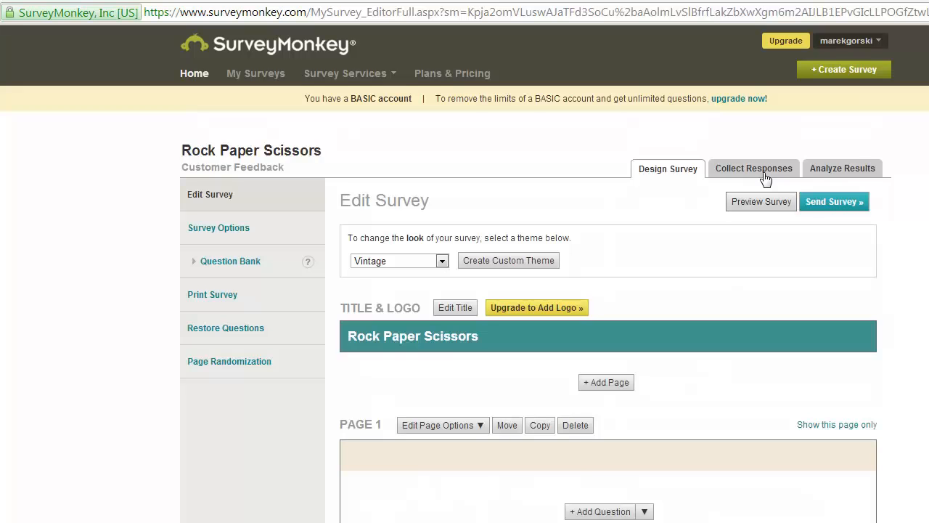
Create a Web Link collector named 'RPSv1' for the survey.
left_click(754, 168)
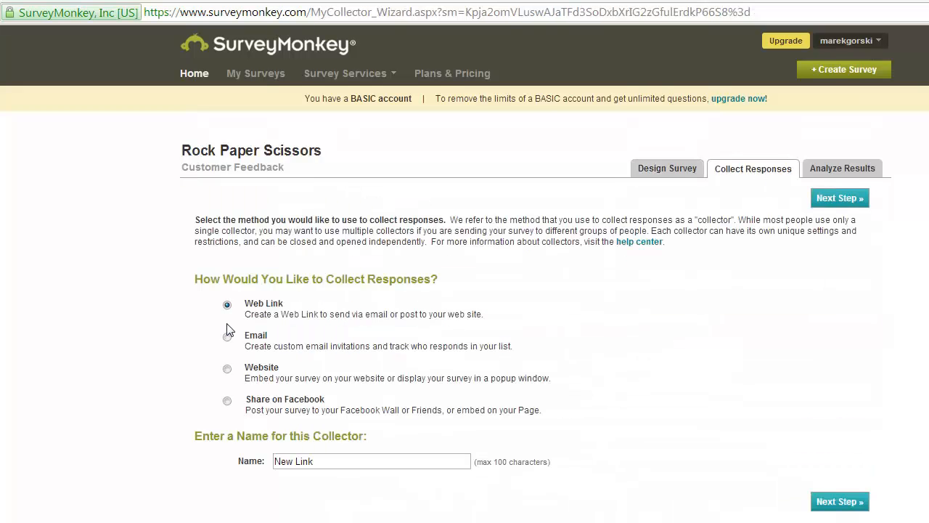
type("RPS")
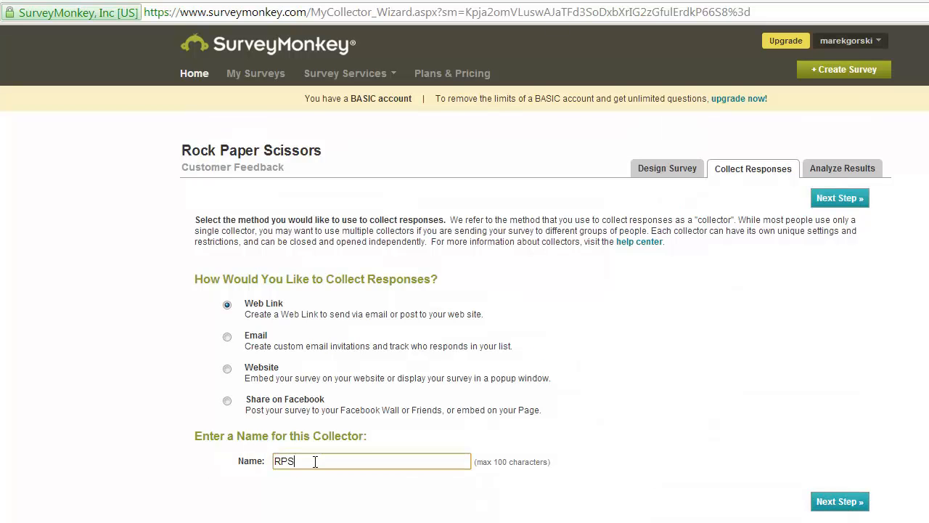
type("v1")
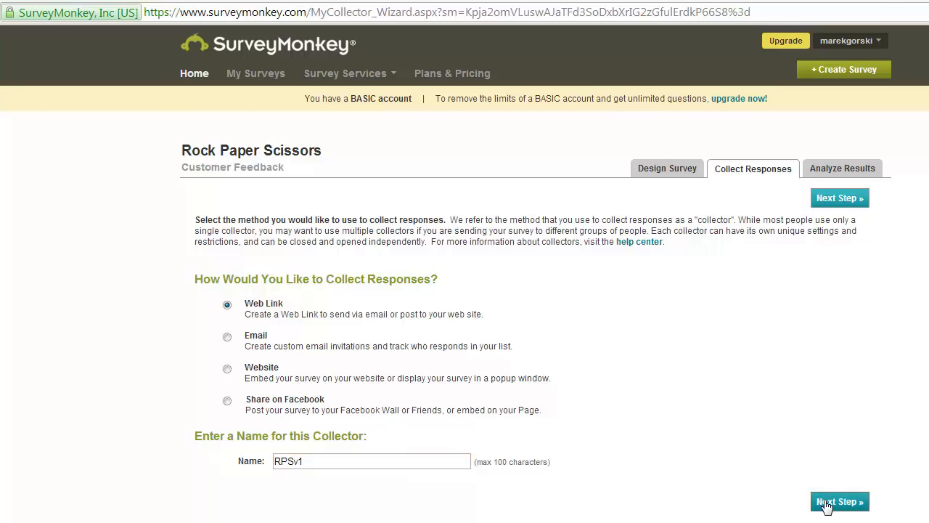
left_click(839, 501)
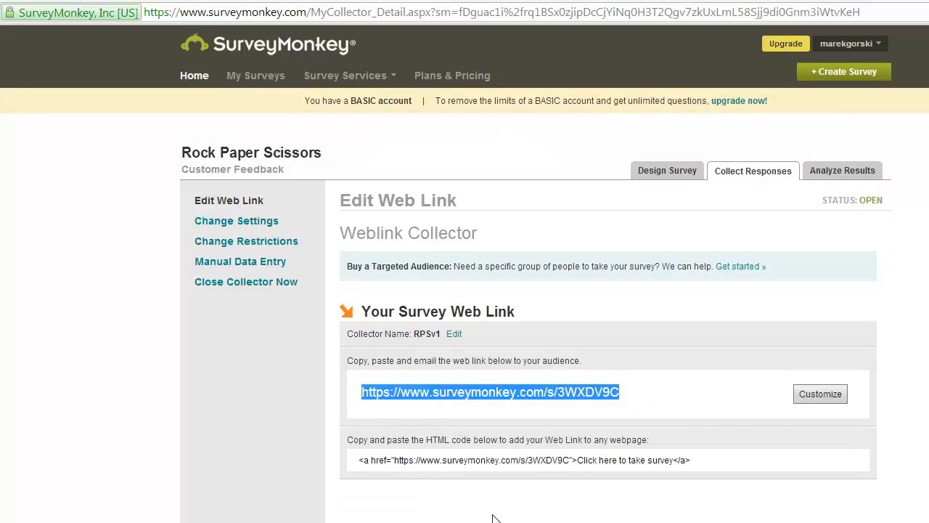
mouse_move(414, 405)
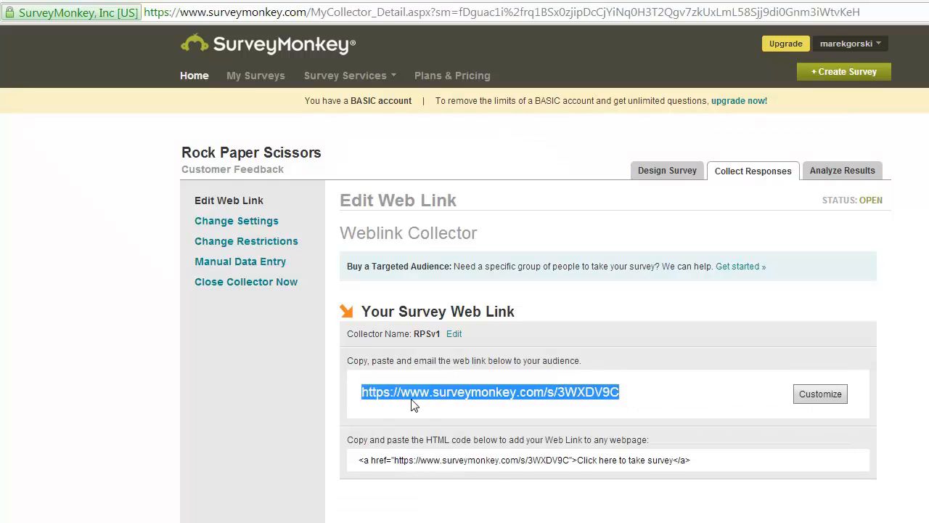
mouse_move(225, 226)
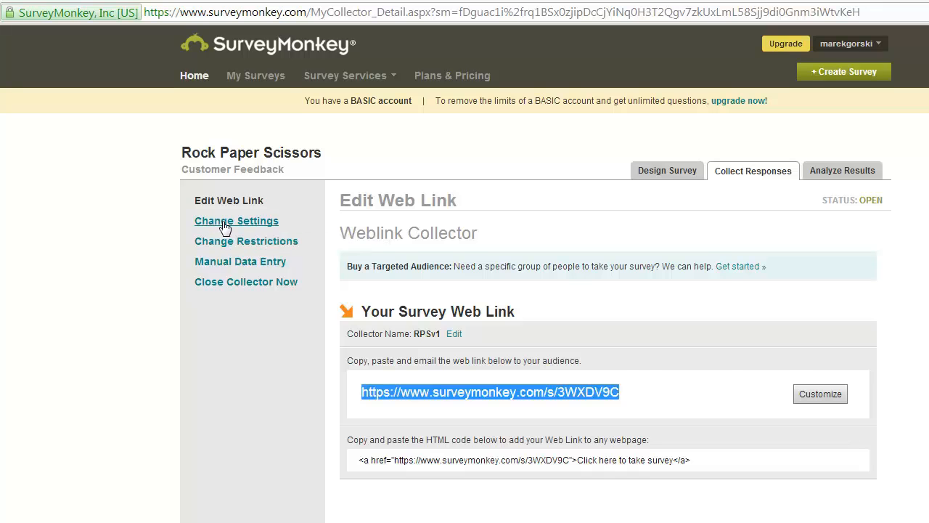
Open the RPSv1 collector's settings showing multiple responses allowed.
left_click(236, 221)
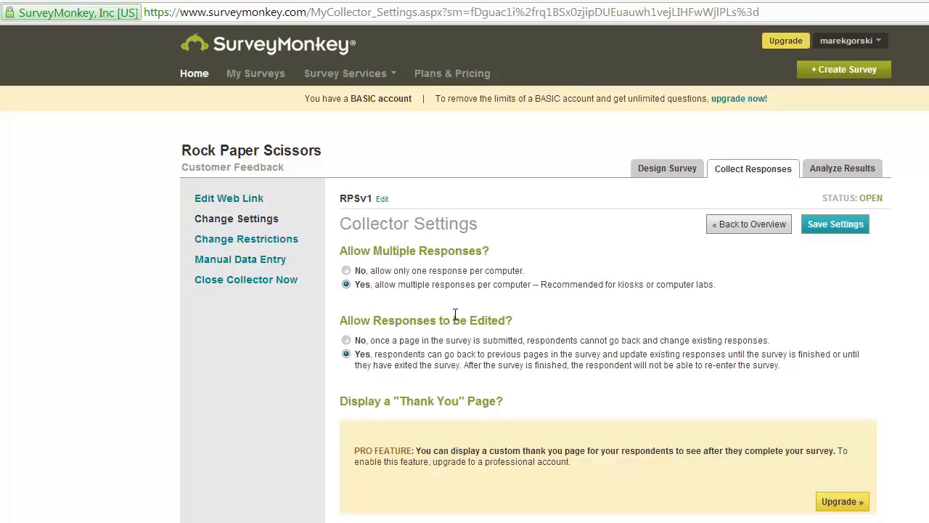
mouse_move(463, 314)
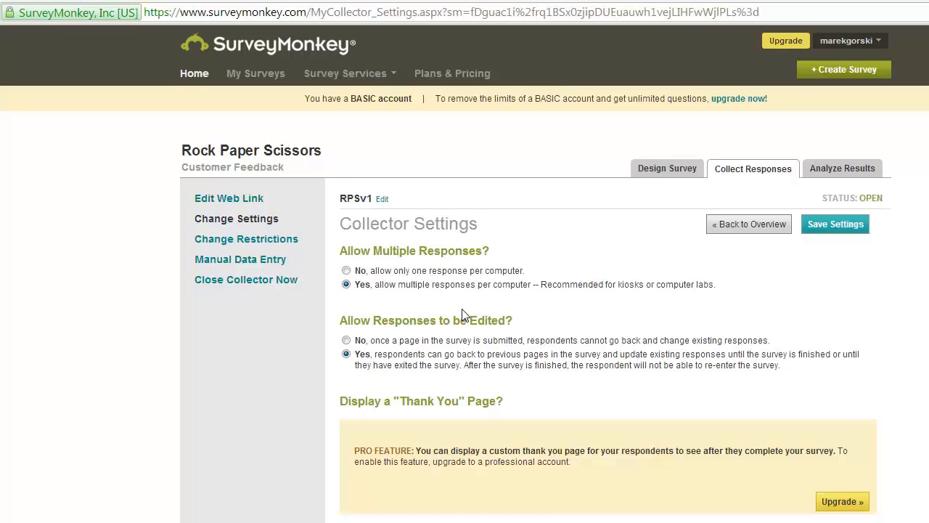
mouse_move(625, 260)
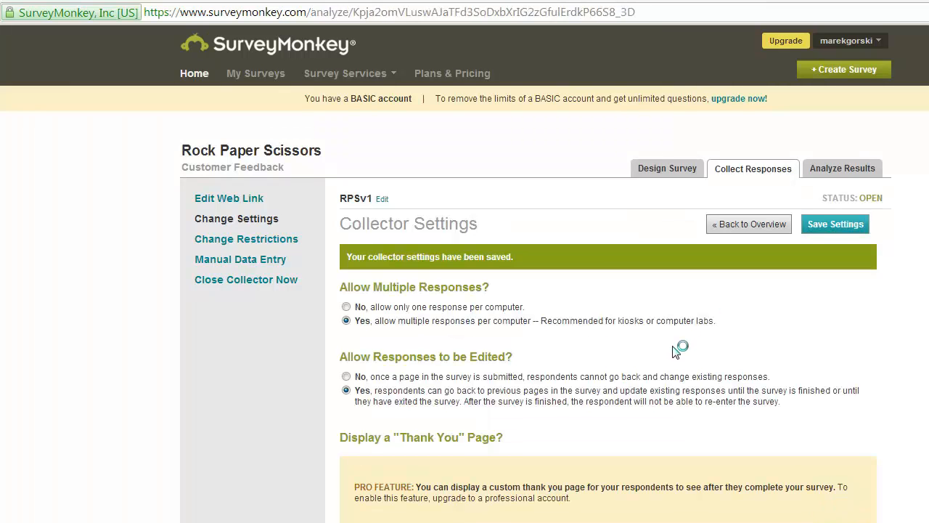
Go to Analyze Results for the Rock Paper Scissors survey, showing no responses yet.
left_click(843, 167)
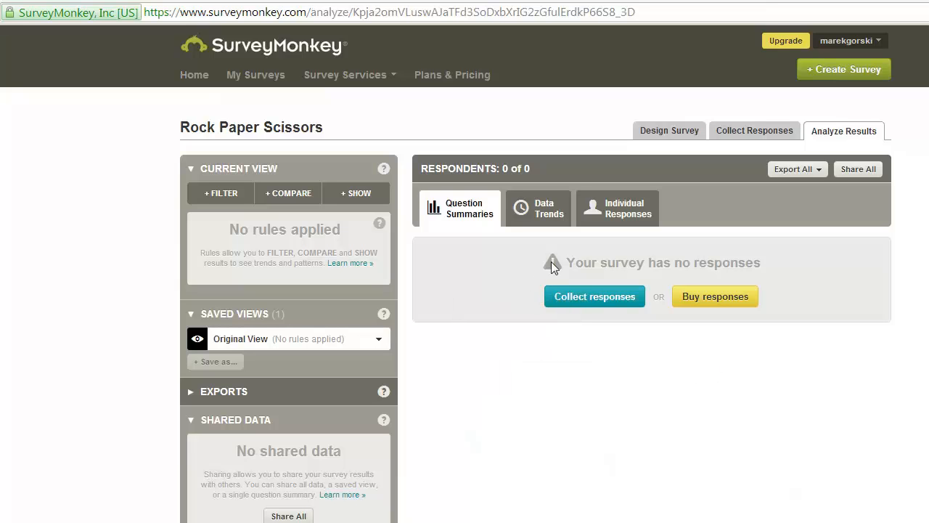
mouse_move(739, 261)
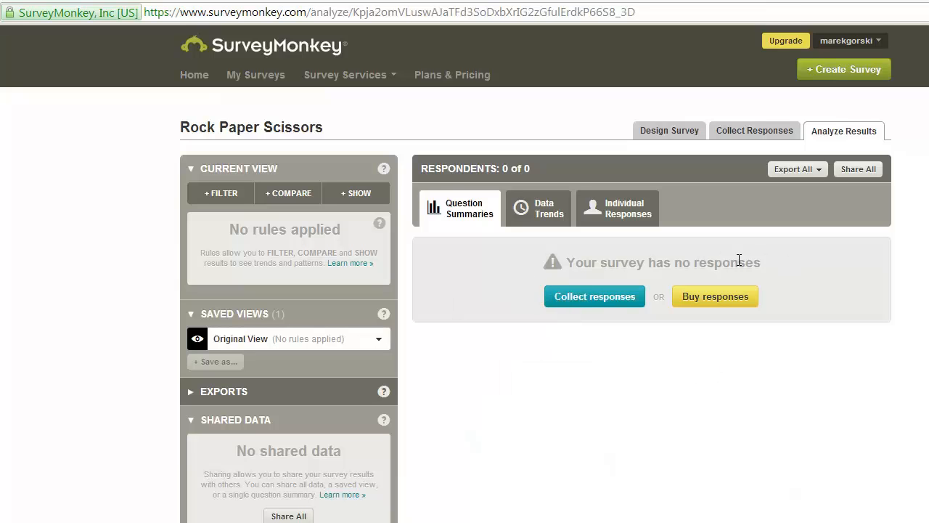
mouse_move(561, 310)
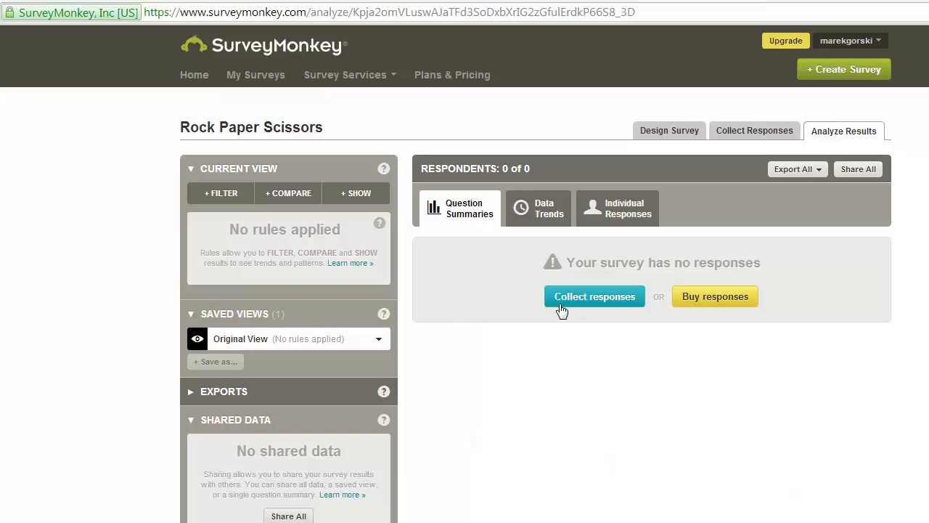
mouse_move(732, 303)
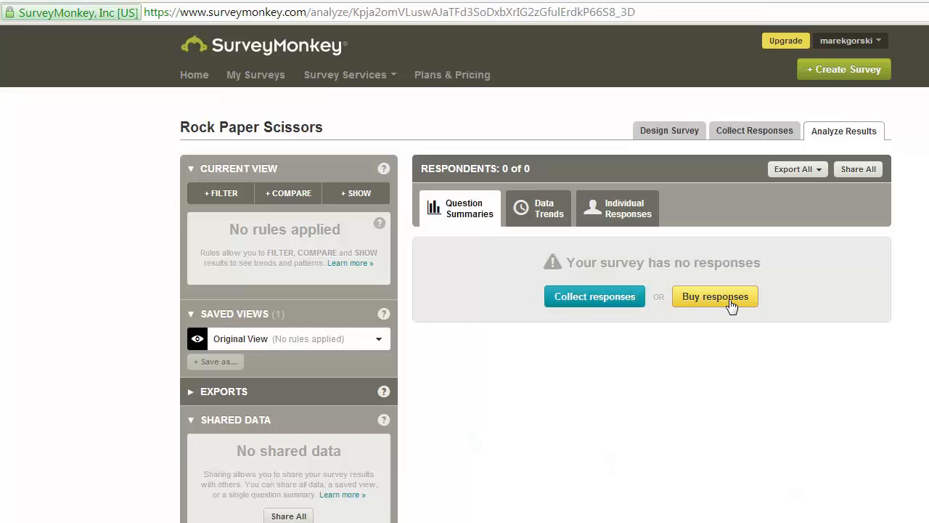
mouse_move(738, 310)
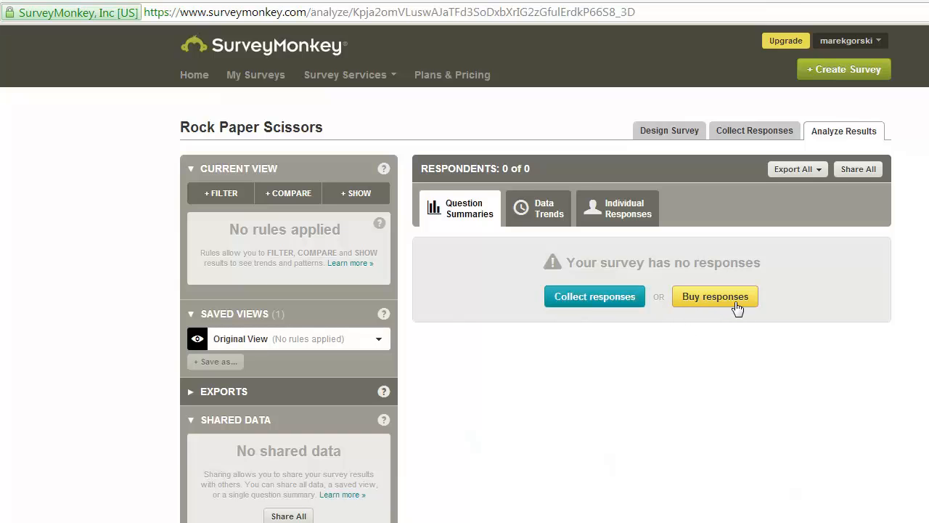
mouse_move(741, 302)
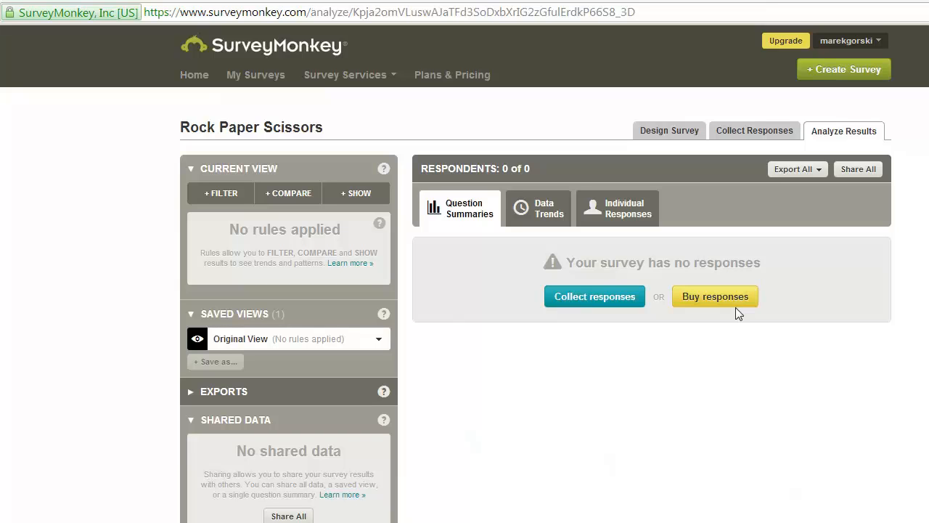
mouse_move(663, 375)
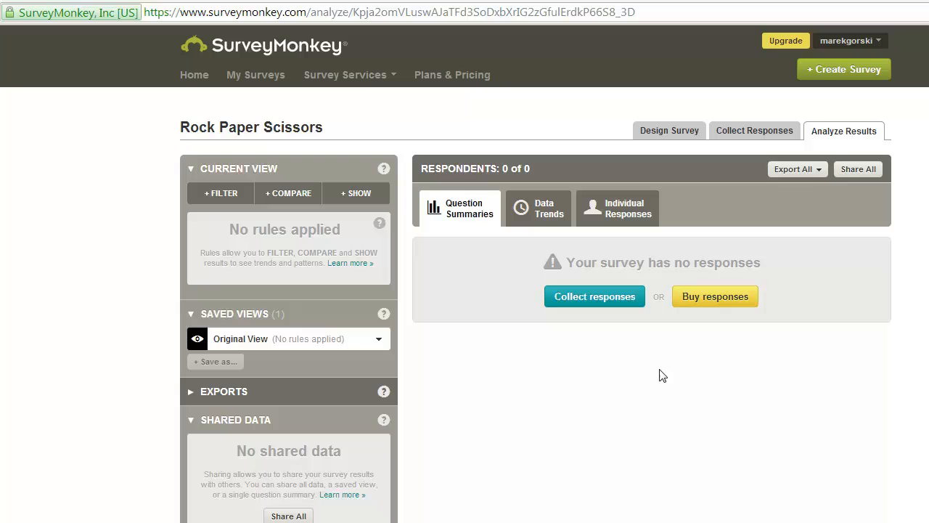
mouse_move(748, 401)
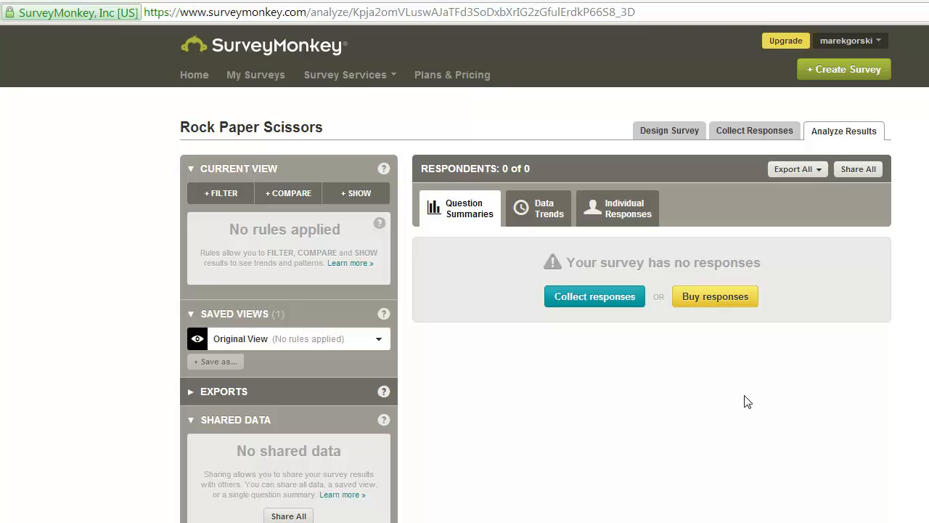
mouse_move(398, 301)
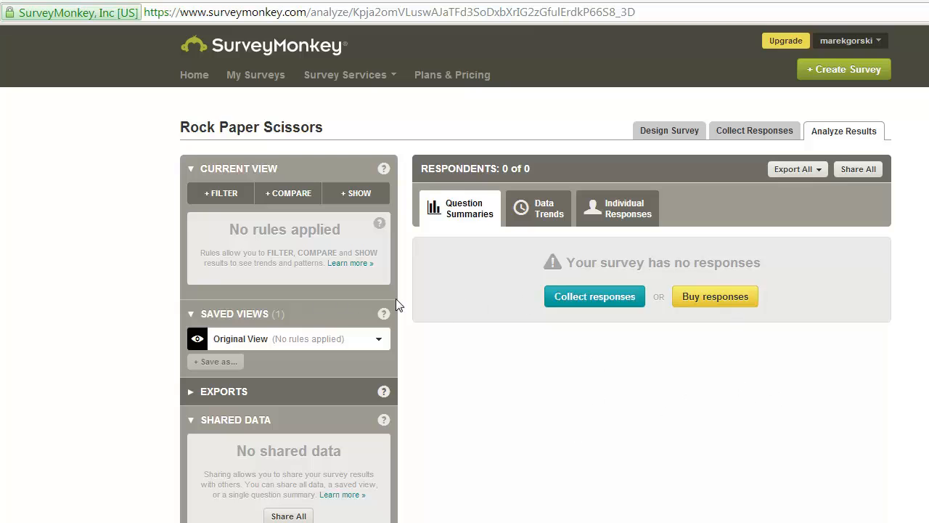
mouse_move(391, 339)
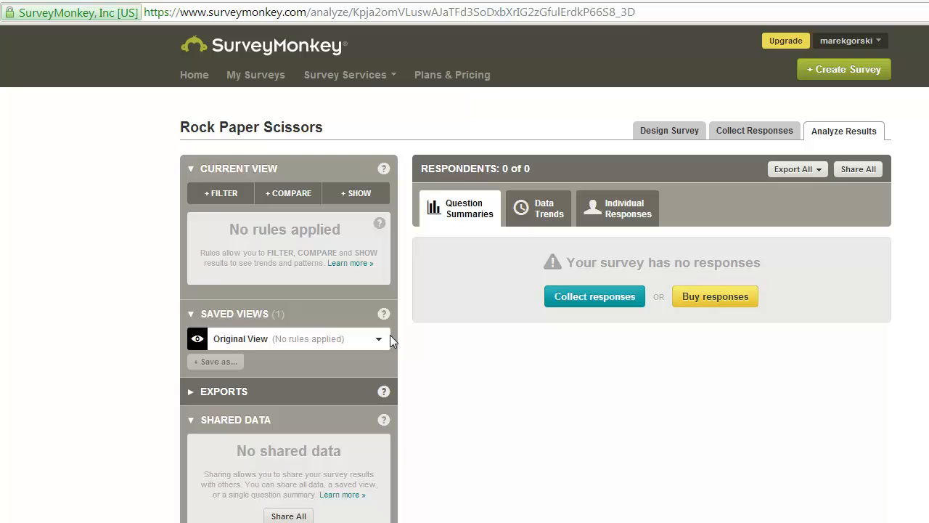
mouse_move(640, 353)
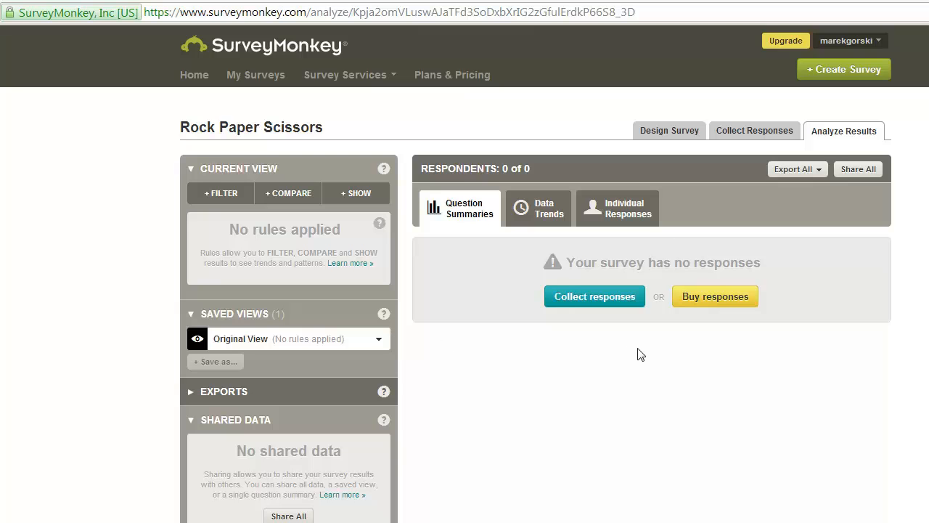
mouse_move(676, 351)
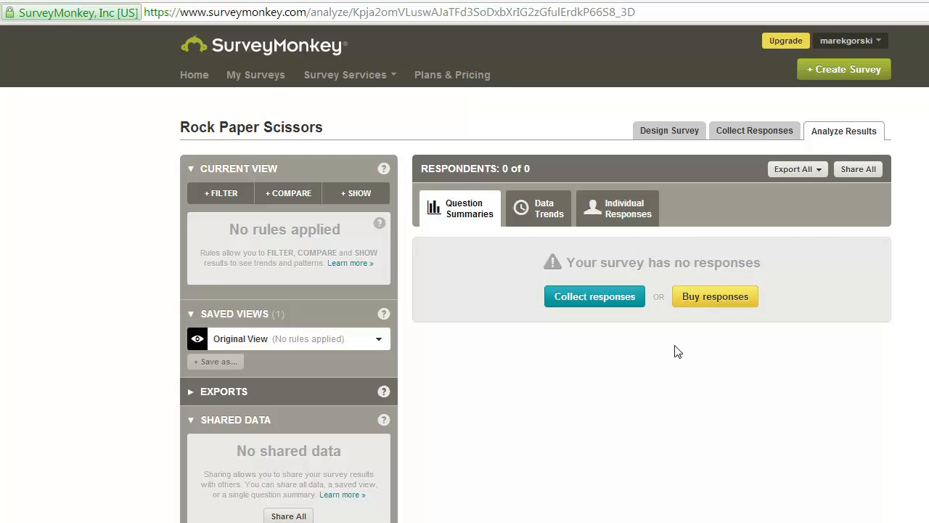
mouse_move(642, 366)
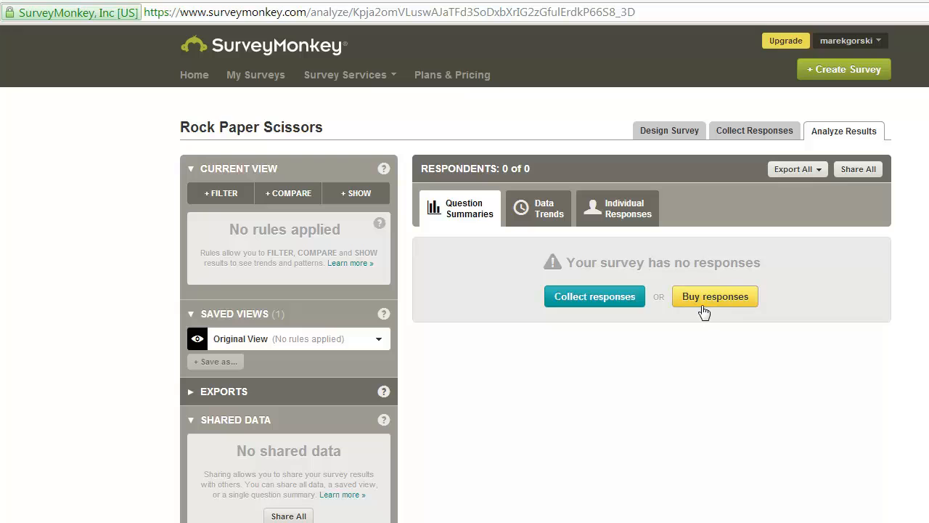
mouse_move(647, 382)
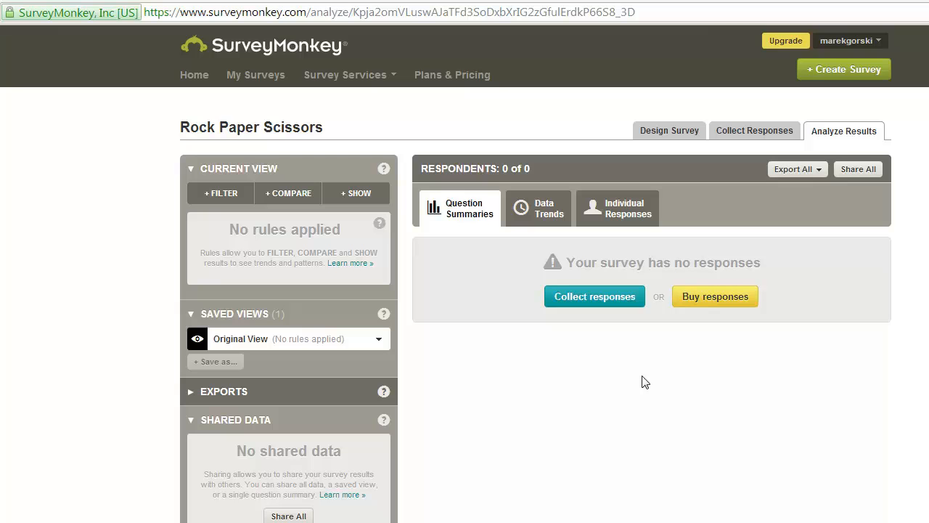
mouse_move(551, 257)
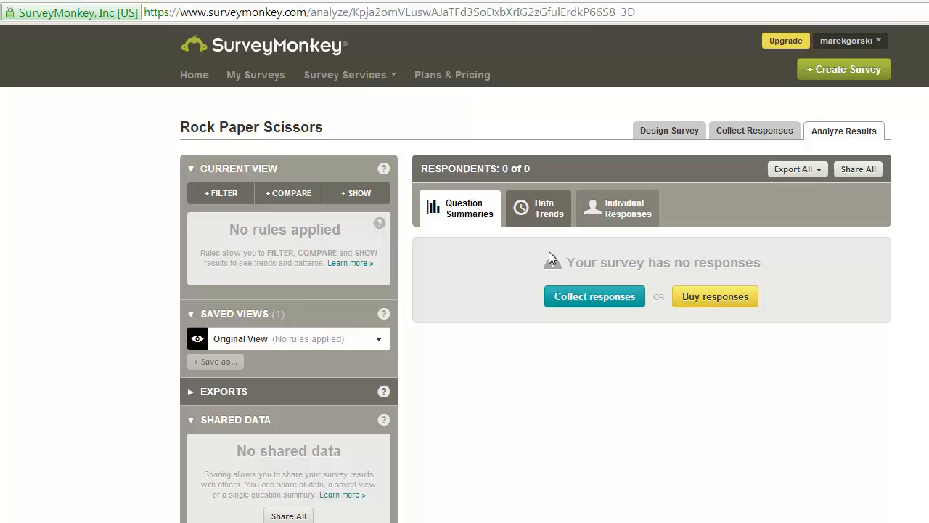
mouse_move(561, 222)
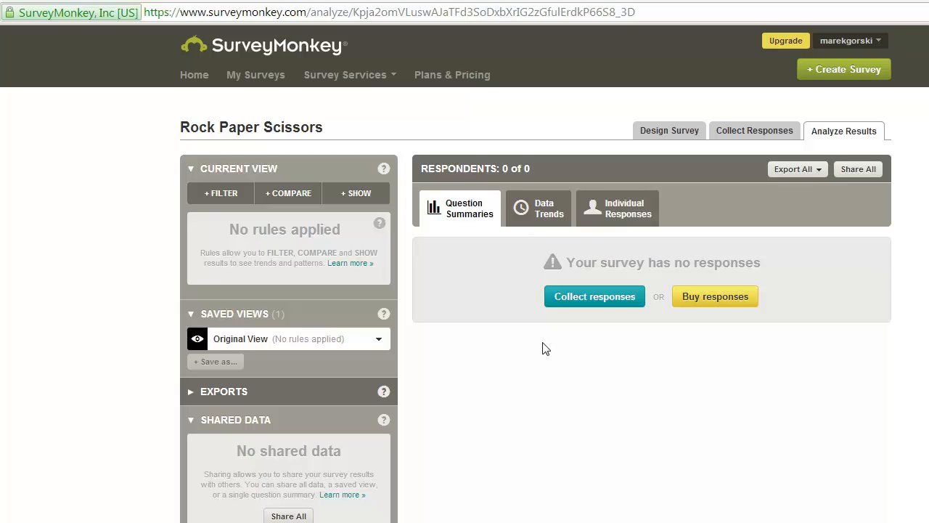
mouse_move(532, 382)
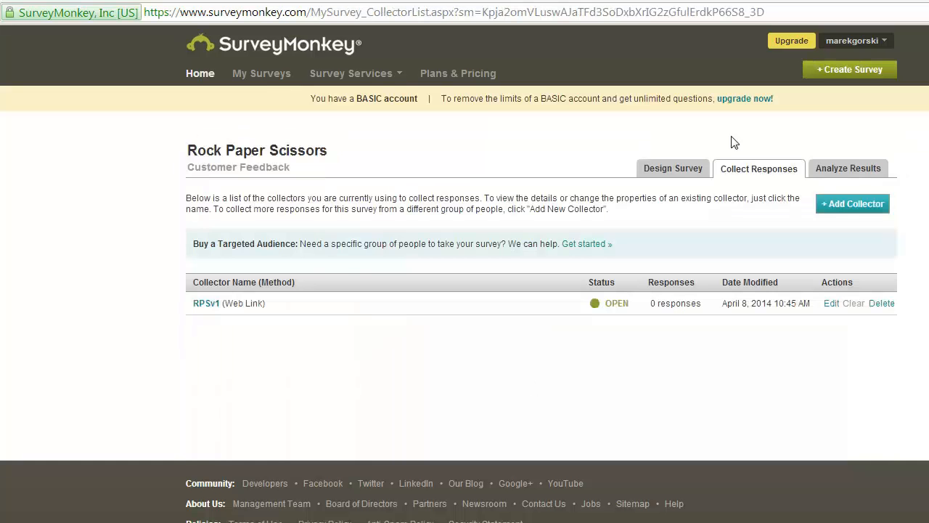
left_click(853, 204)
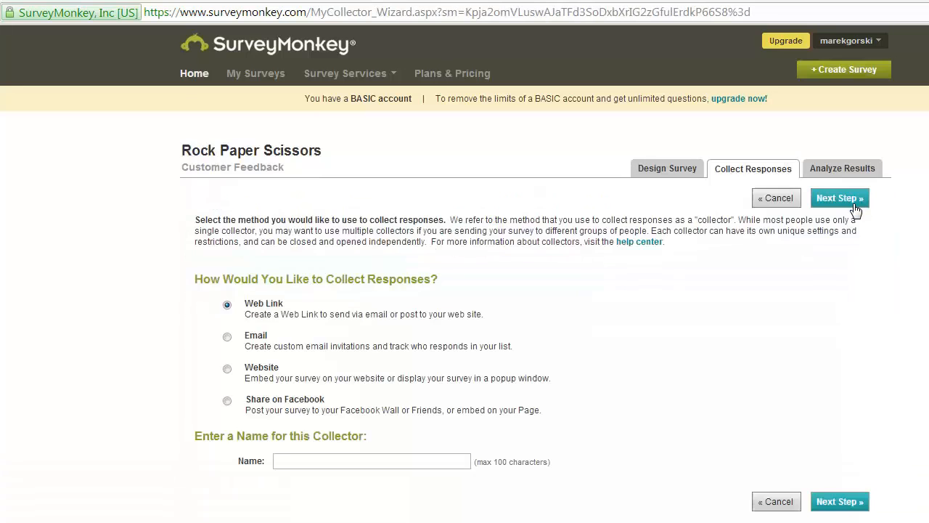
type("New Link")
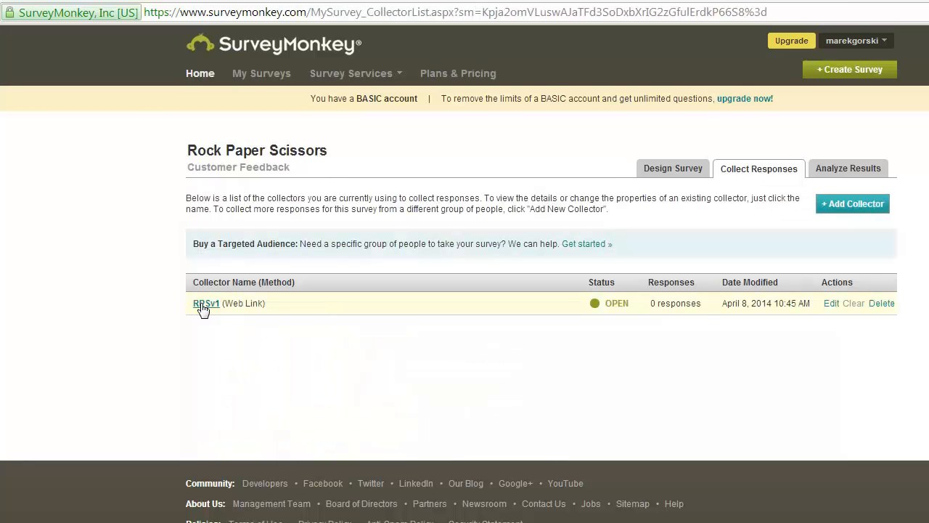
mouse_move(250, 297)
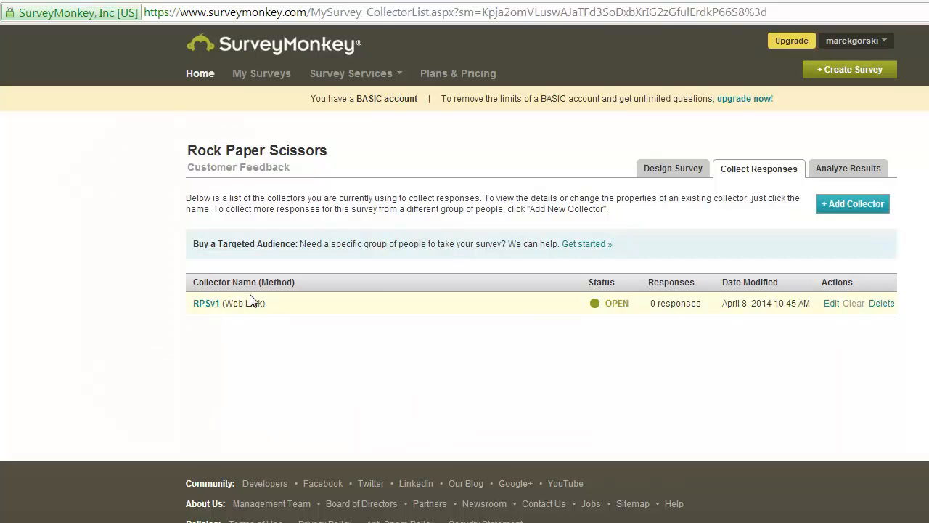
mouse_move(242, 340)
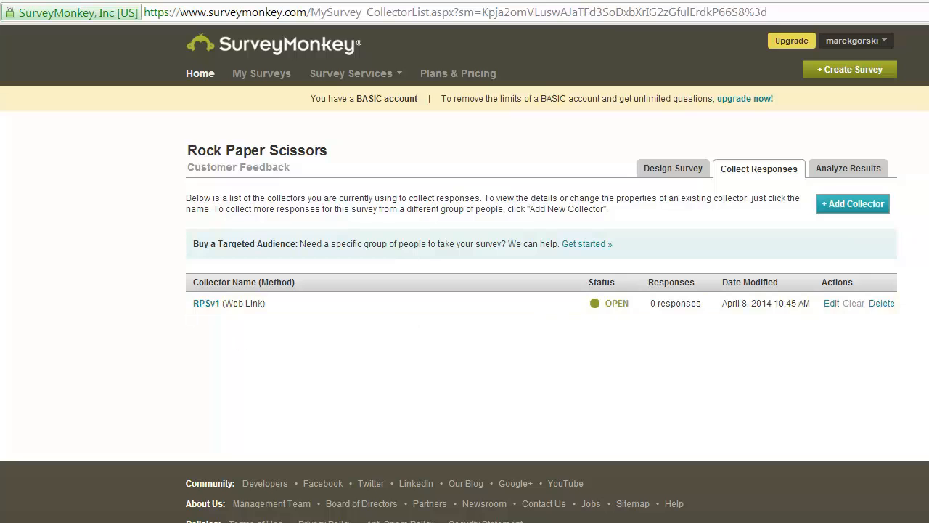
mouse_move(883, 303)
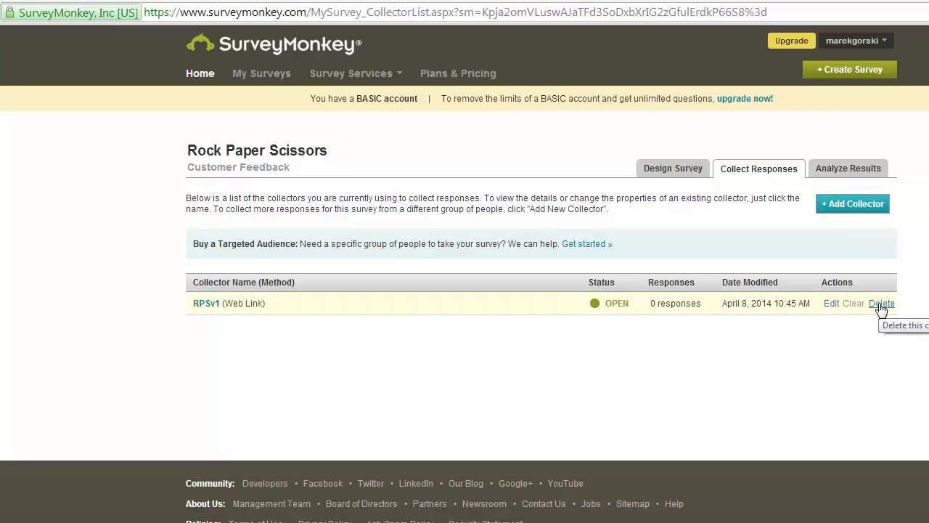
mouse_move(484, 141)
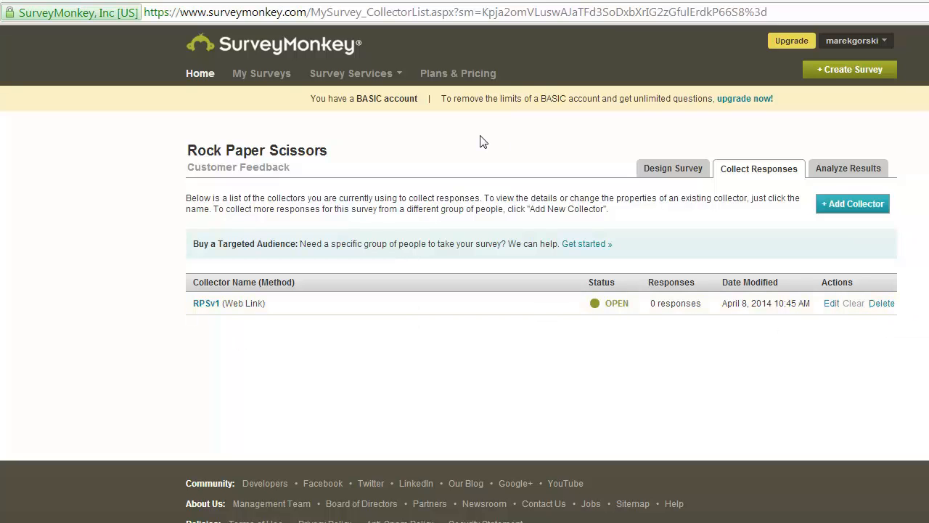
mouse_move(892, 340)
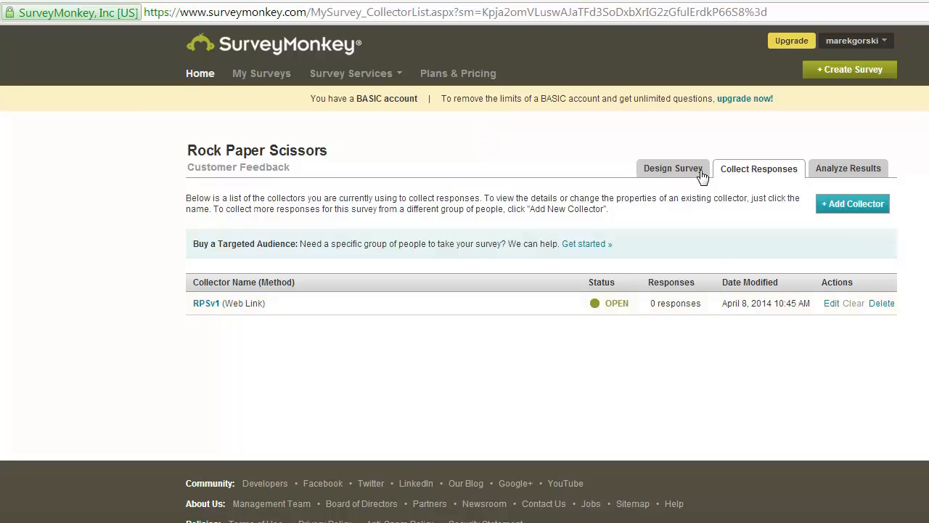
left_click(673, 168)
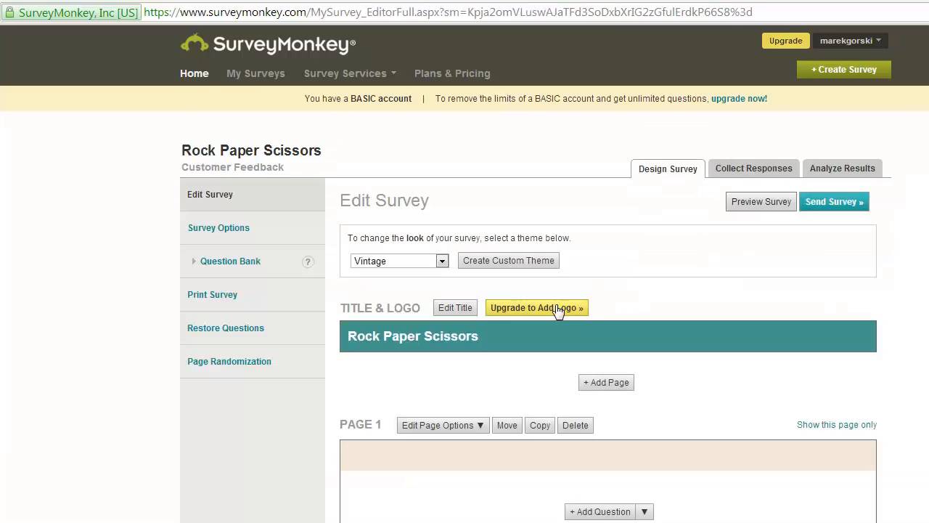
mouse_move(648, 269)
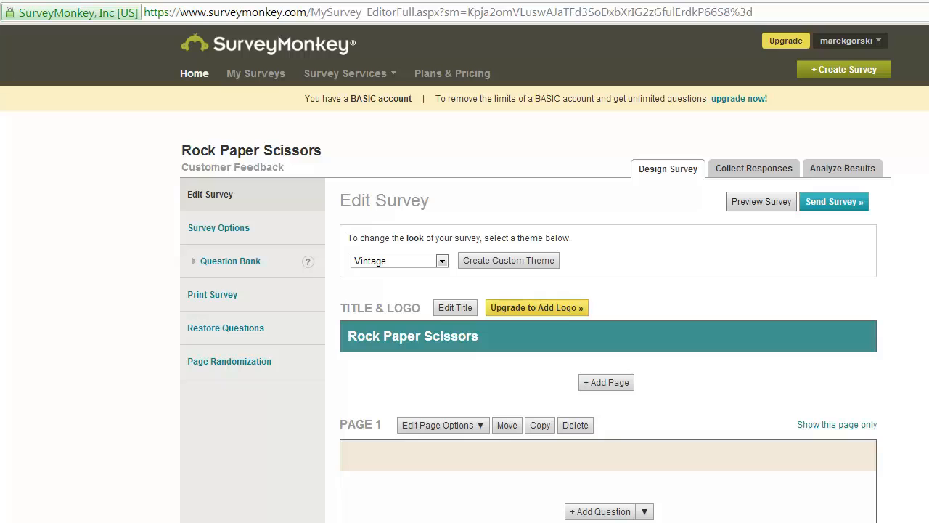
mouse_move(406, 190)
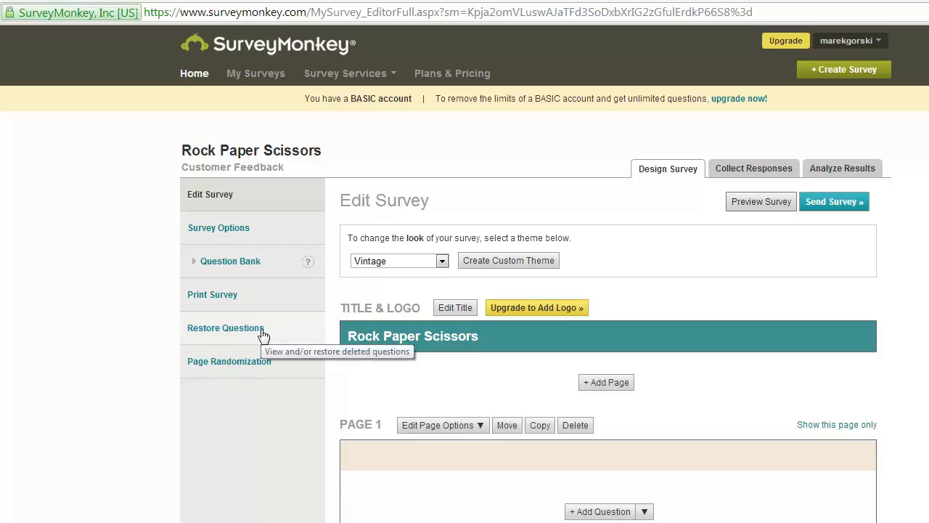
mouse_move(617, 323)
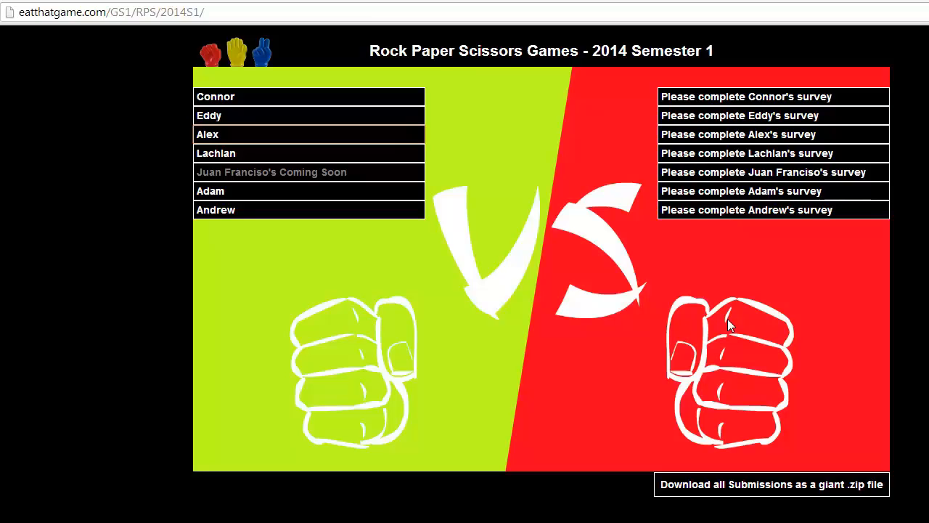
mouse_move(904, 314)
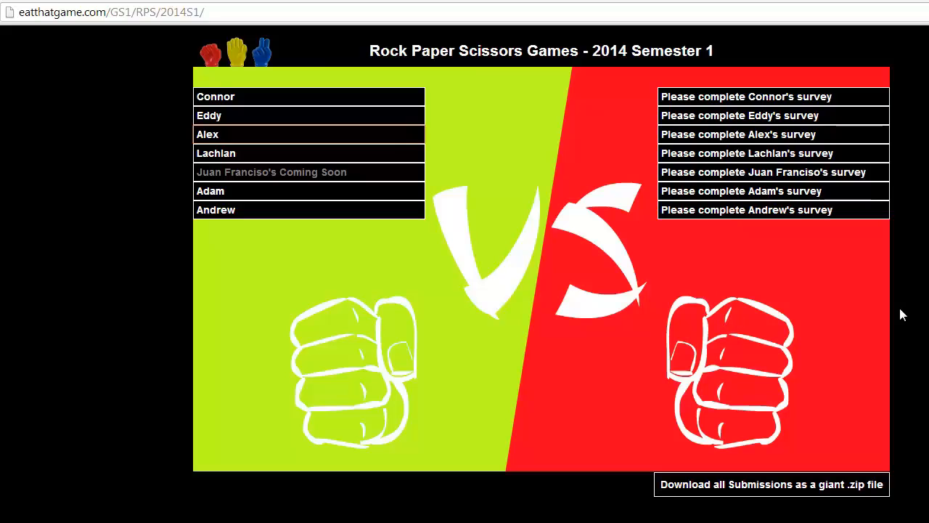